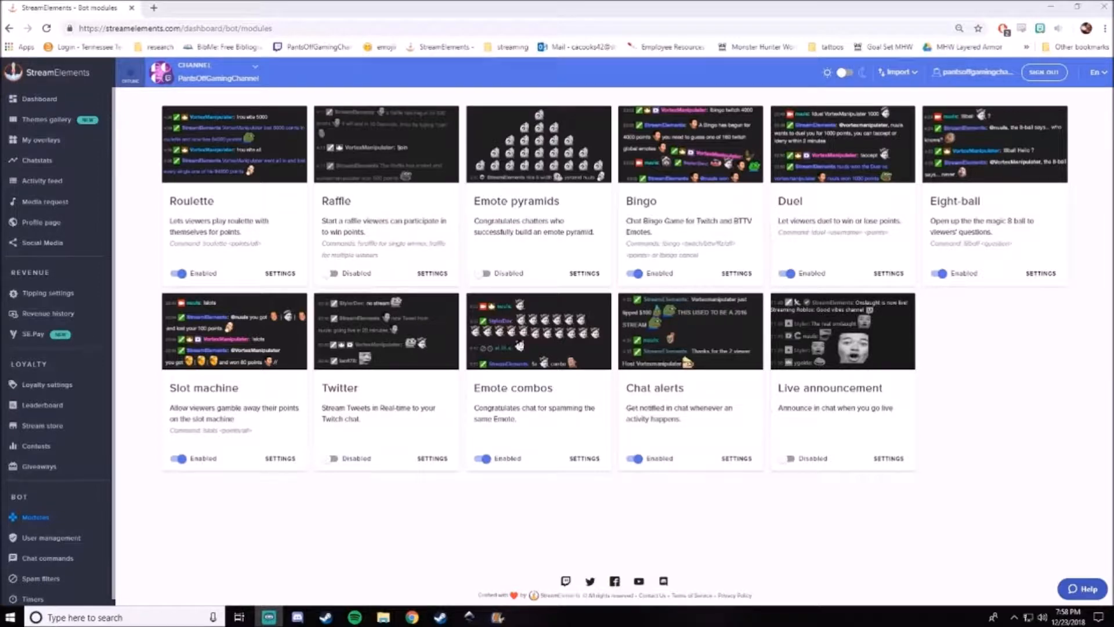
{"action": "mouse_move", "coordinate": [62, 140]}
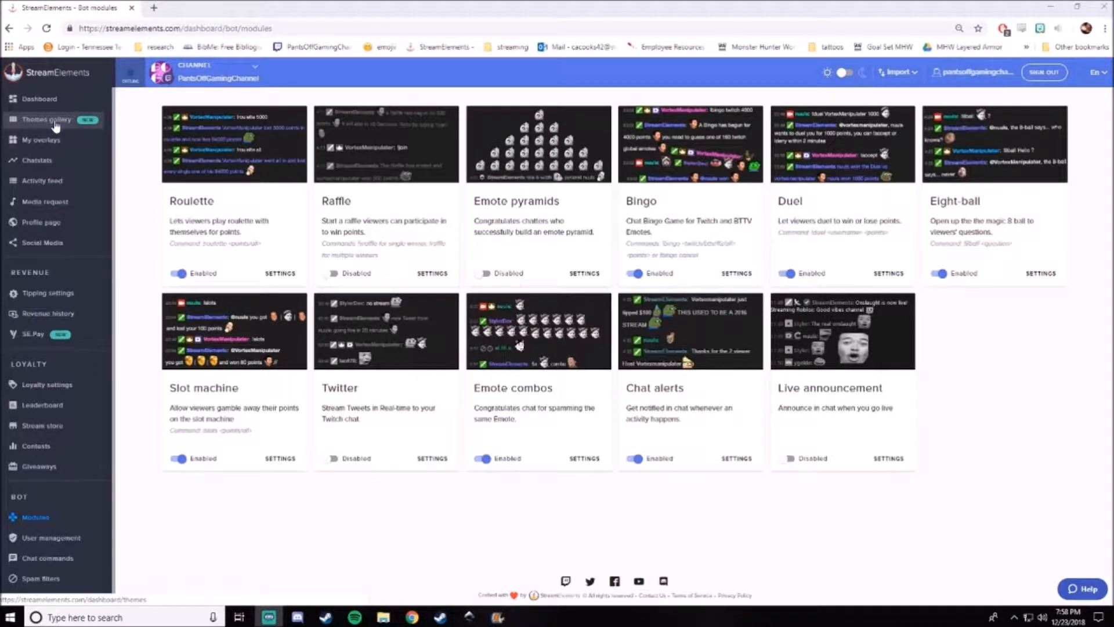
Browse the themes gallery and regular themes, then preview the Snow Globe super theme
{"action": "left_click", "coordinate": [47, 119]}
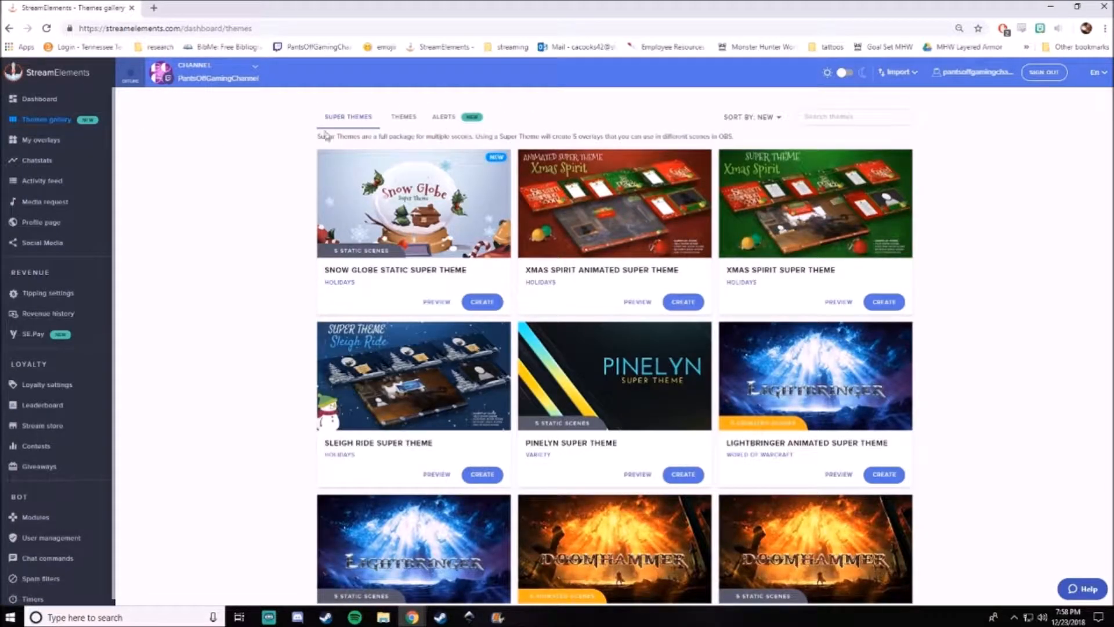
{"action": "scroll", "scroll_direction": "down", "scroll_amount": 3}
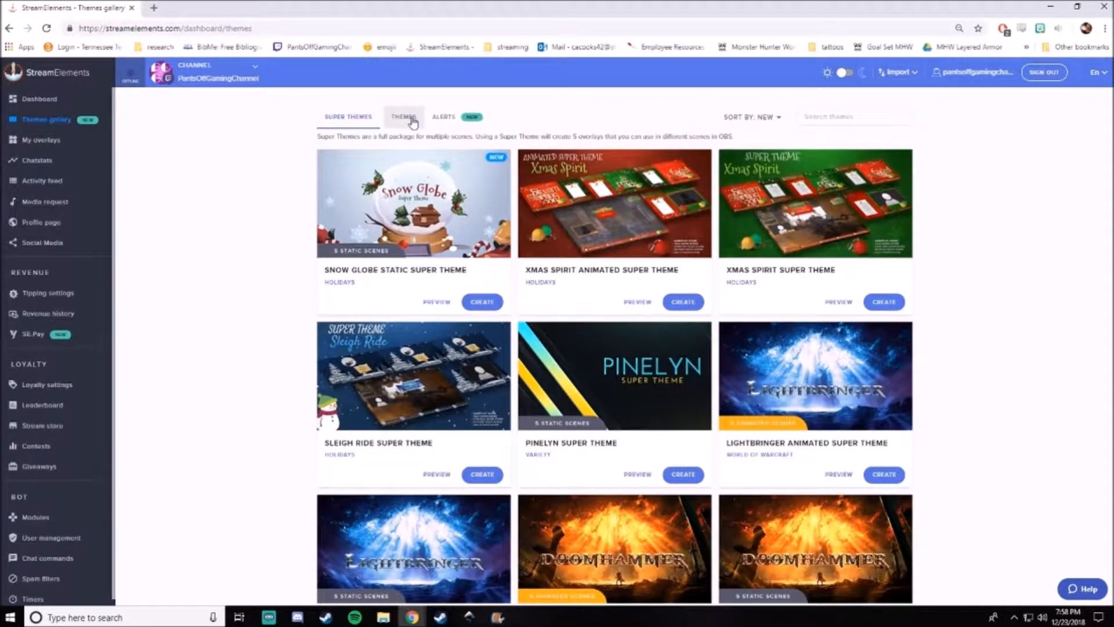
{"action": "left_click", "coordinate": [403, 117]}
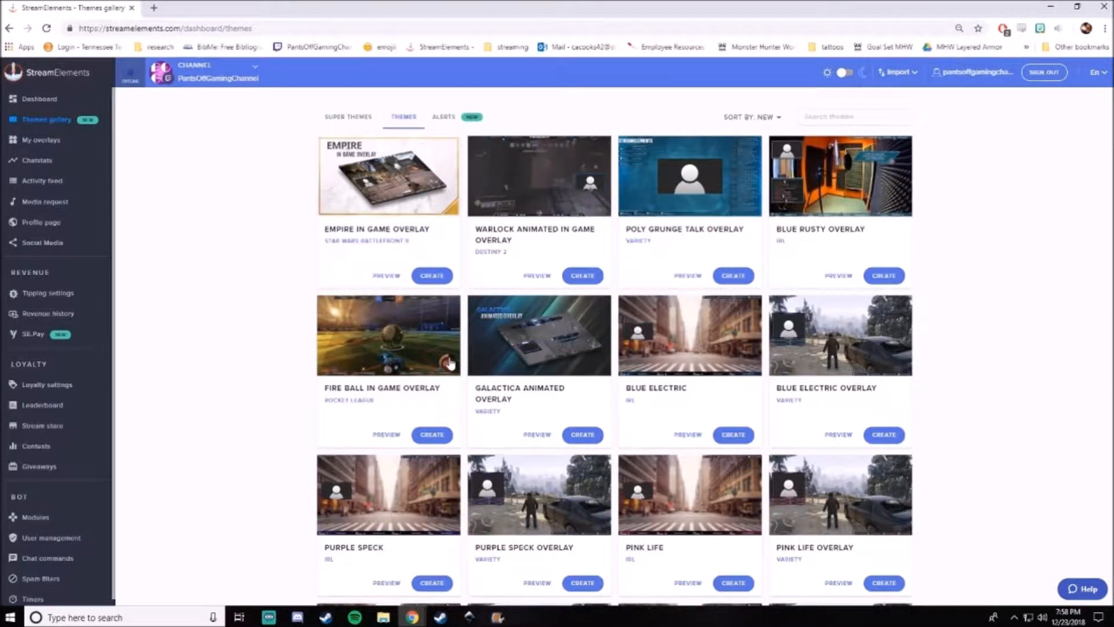
{"action": "left_click", "coordinate": [348, 116]}
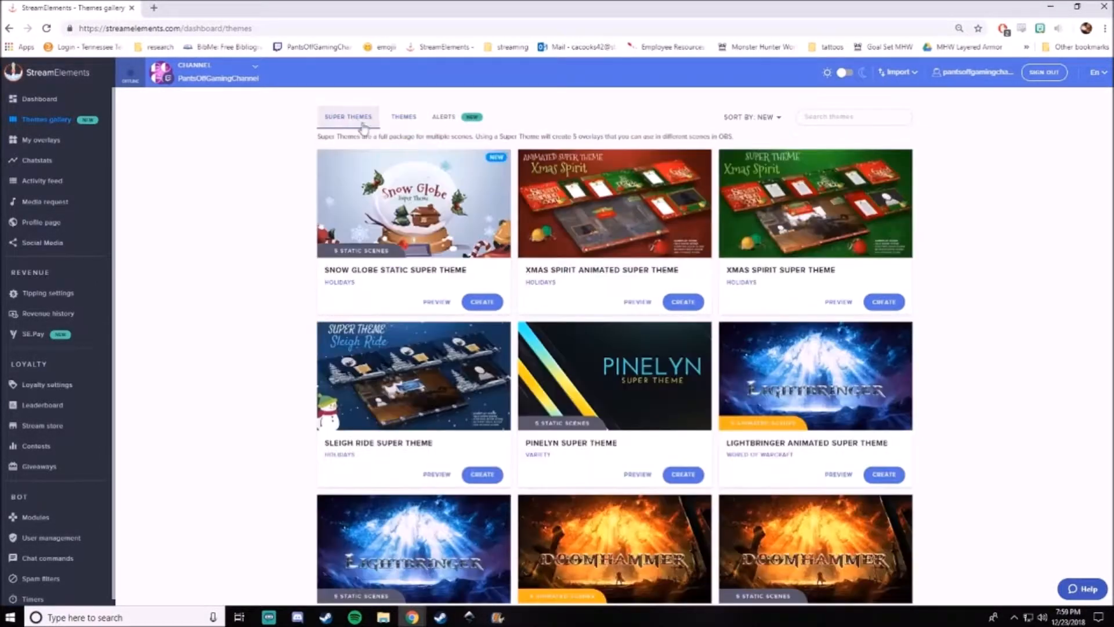
{"action": "left_click", "coordinate": [436, 301]}
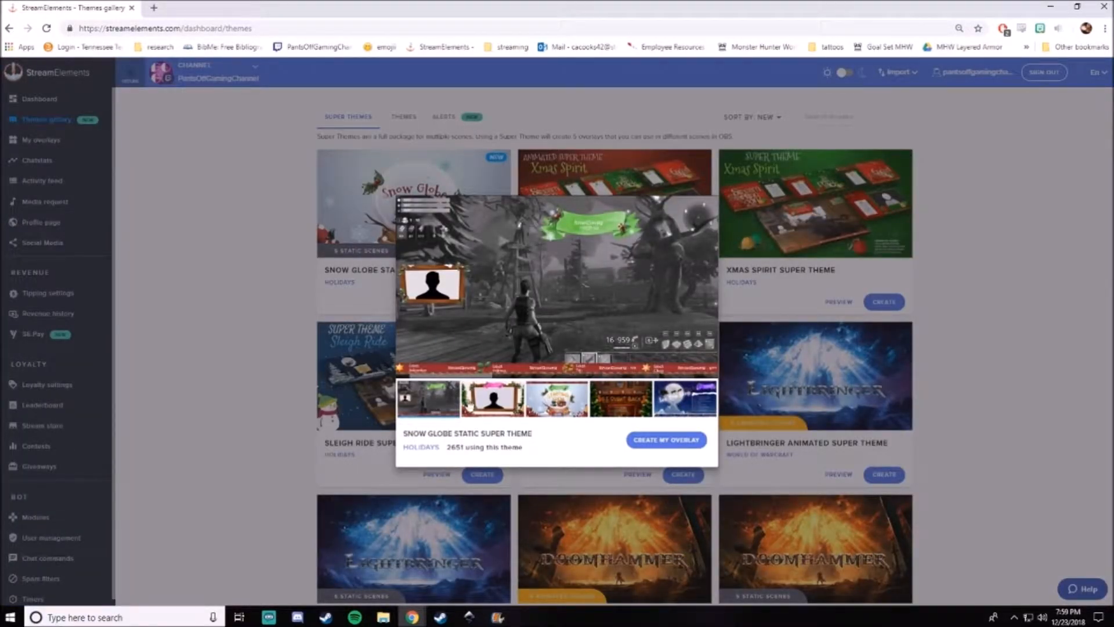
{"action": "mouse_move", "coordinate": [968, 367]}
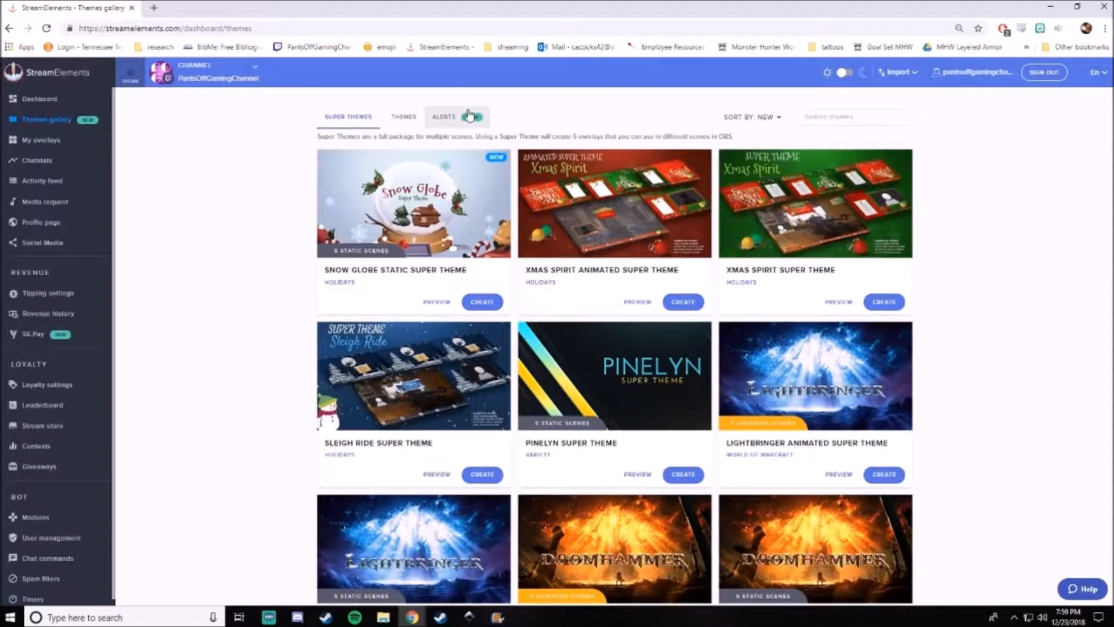
Look through the alert themes, then return to the Super Themes list
{"action": "left_click", "coordinate": [443, 117]}
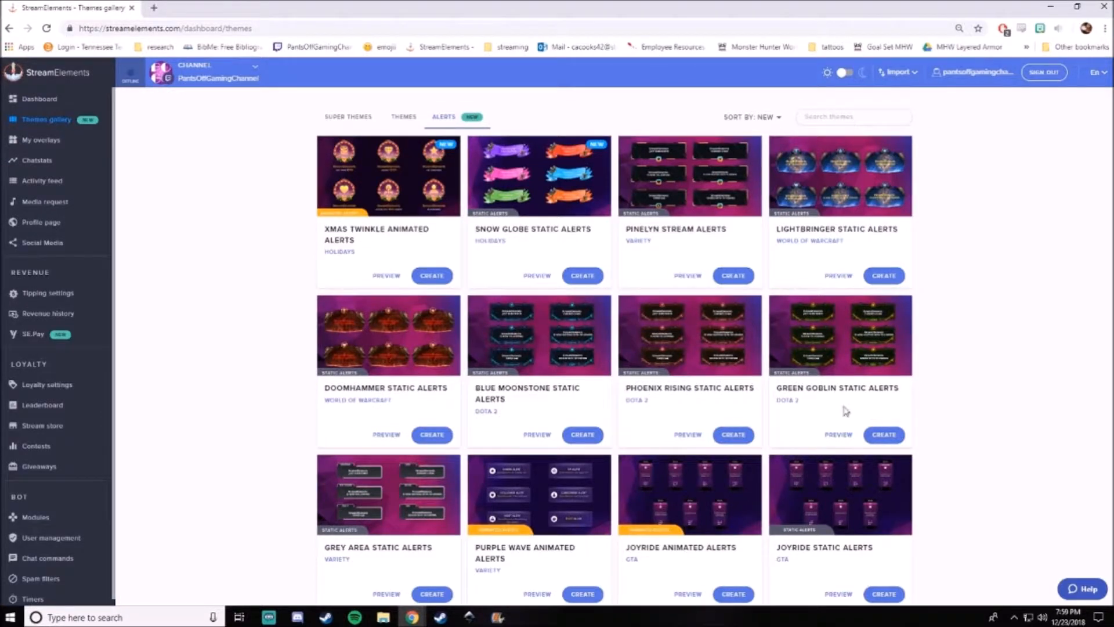
{"action": "scroll", "scroll_direction": "down", "scroll_amount": 3}
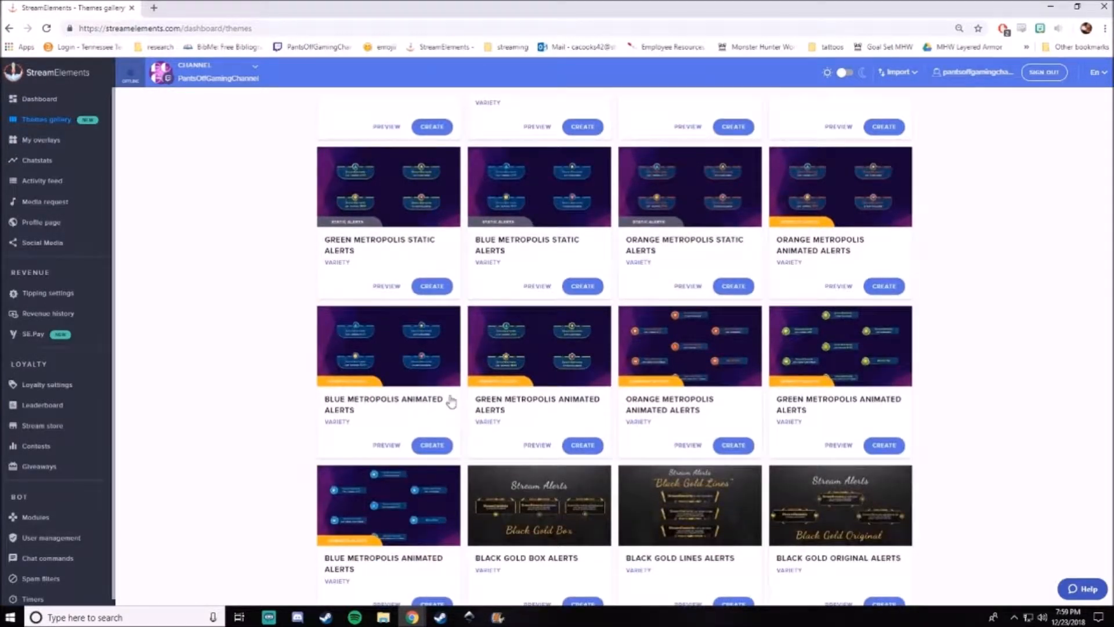
{"action": "left_click", "coordinate": [443, 117]}
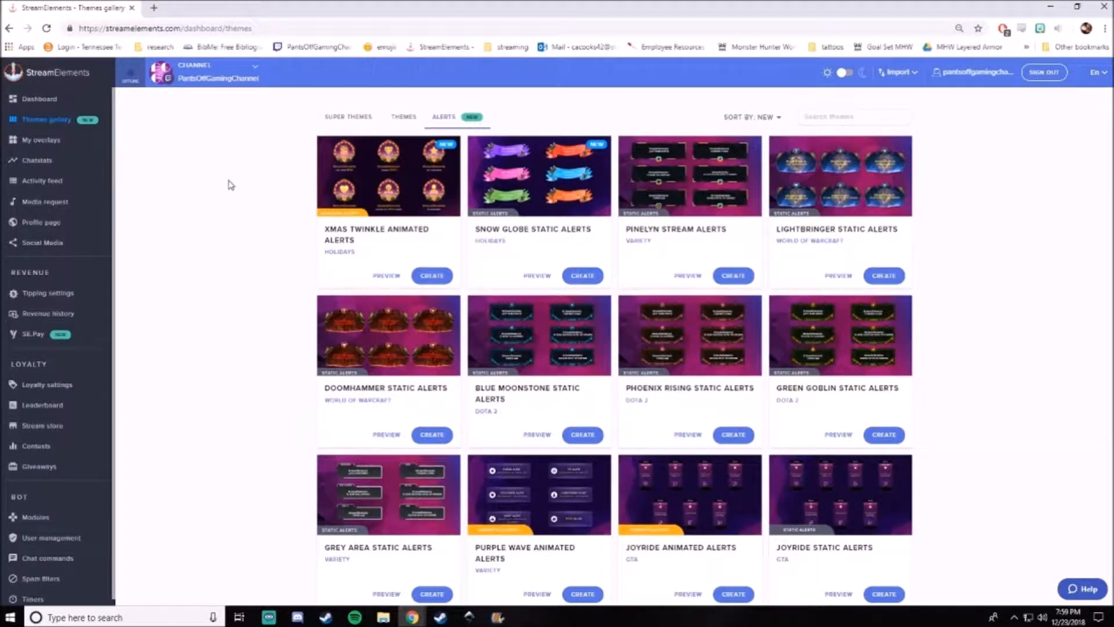
{"action": "left_click", "coordinate": [348, 117]}
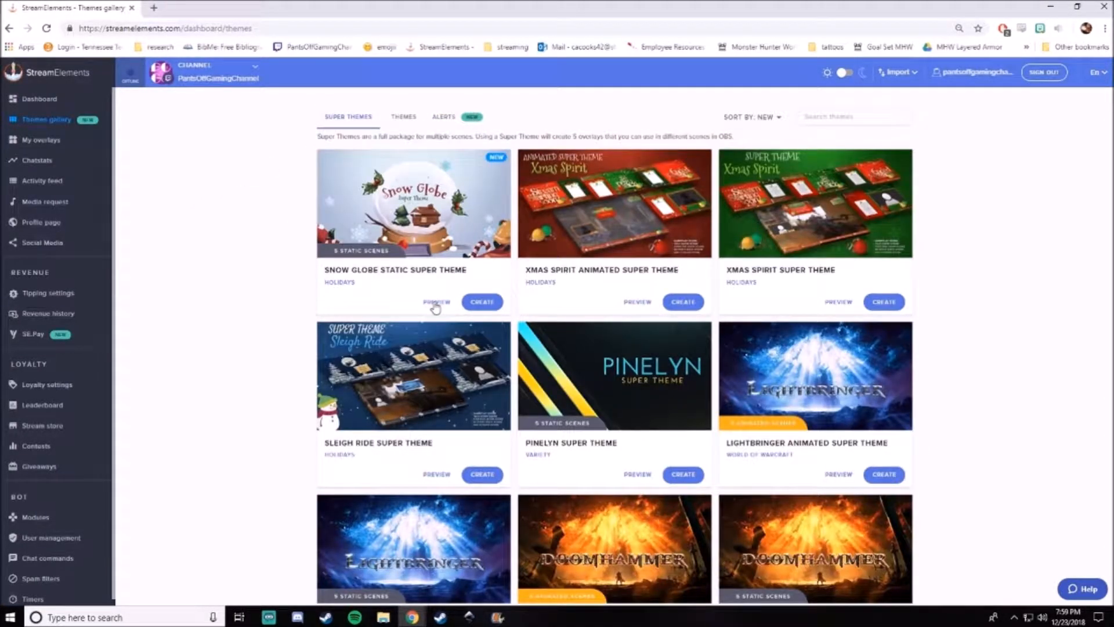
Create an overlay named 'trial' from the Xmas Spirit Animated super theme
{"action": "left_click", "coordinate": [637, 302]}
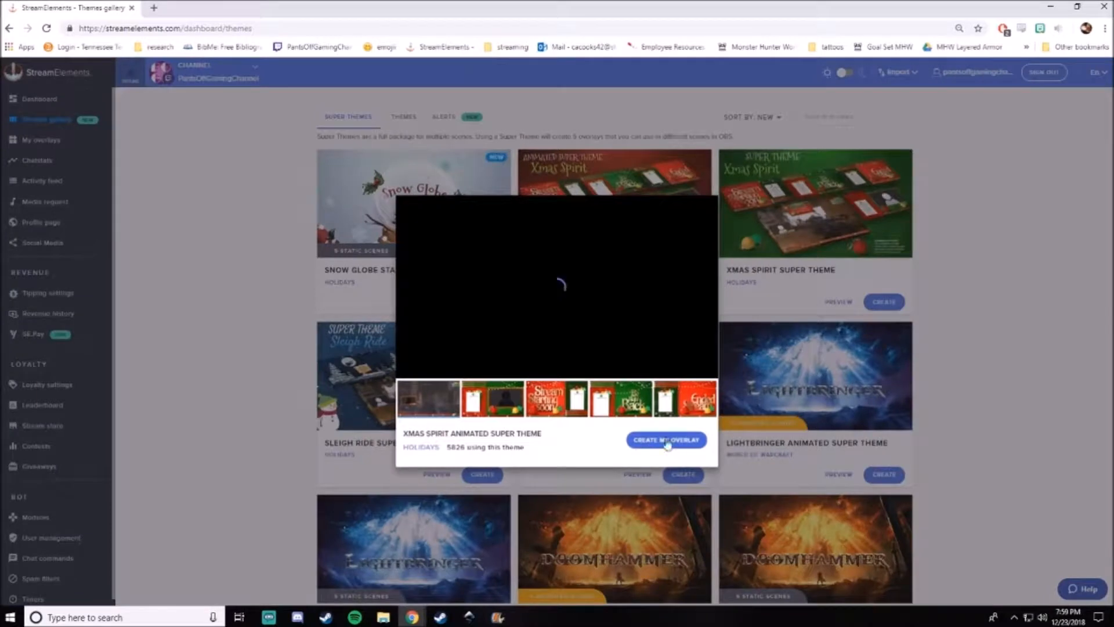
{"action": "left_click", "coordinate": [665, 440]}
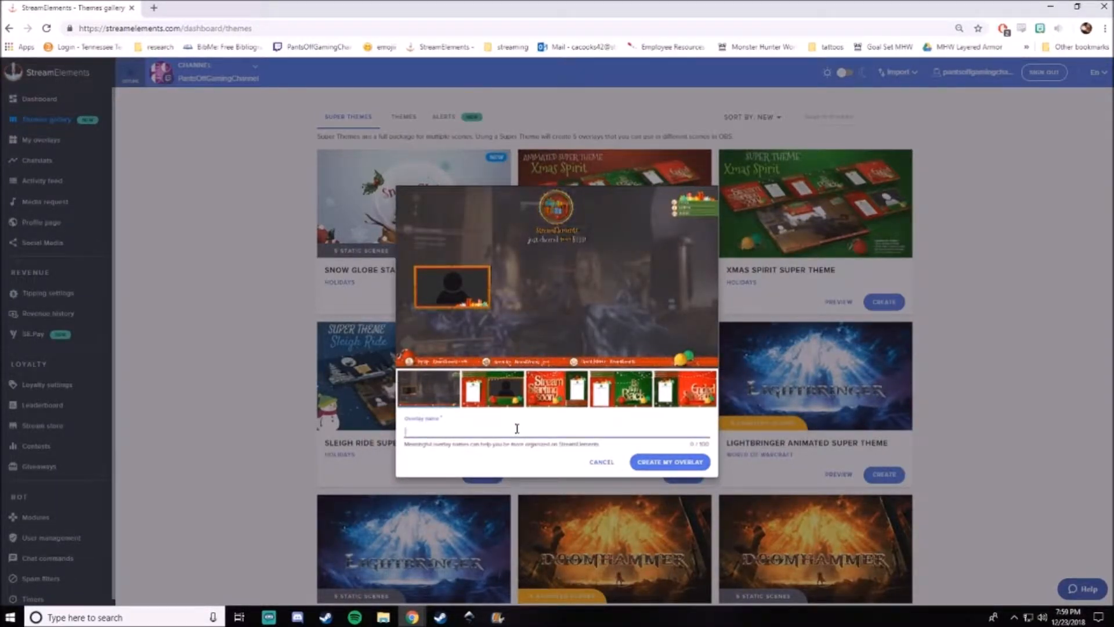
{"action": "type", "text": "trial"}
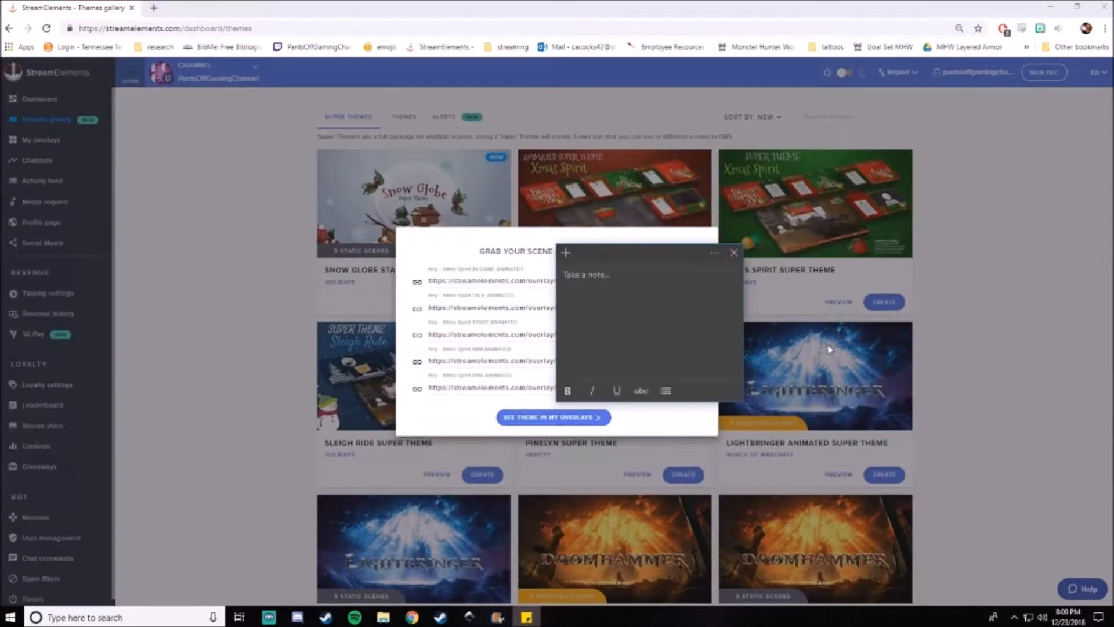
{"action": "mouse_move", "coordinate": [779, 369]}
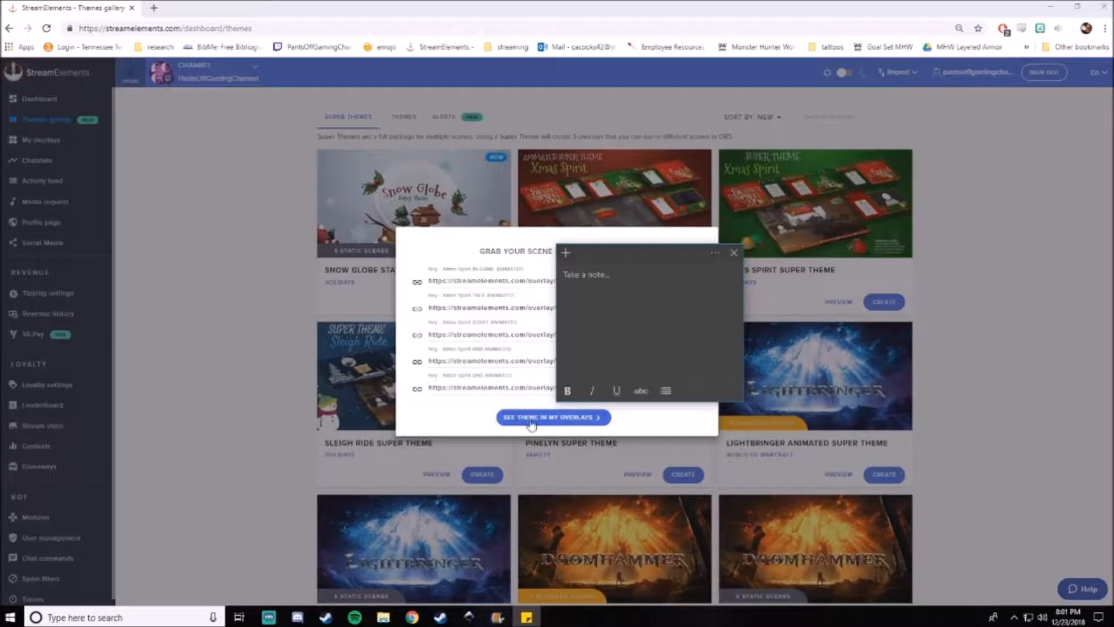
View the new theme in My Overlays and open one overlay in the editor
{"action": "left_click", "coordinate": [552, 417]}
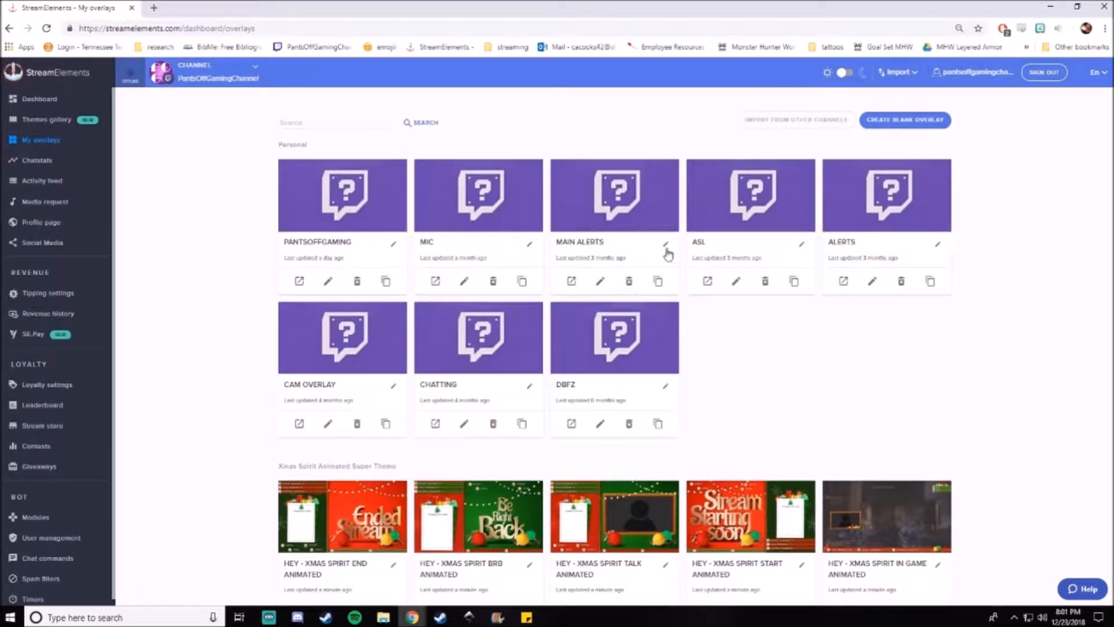
{"action": "scroll", "scroll_direction": "down", "scroll_amount": 3}
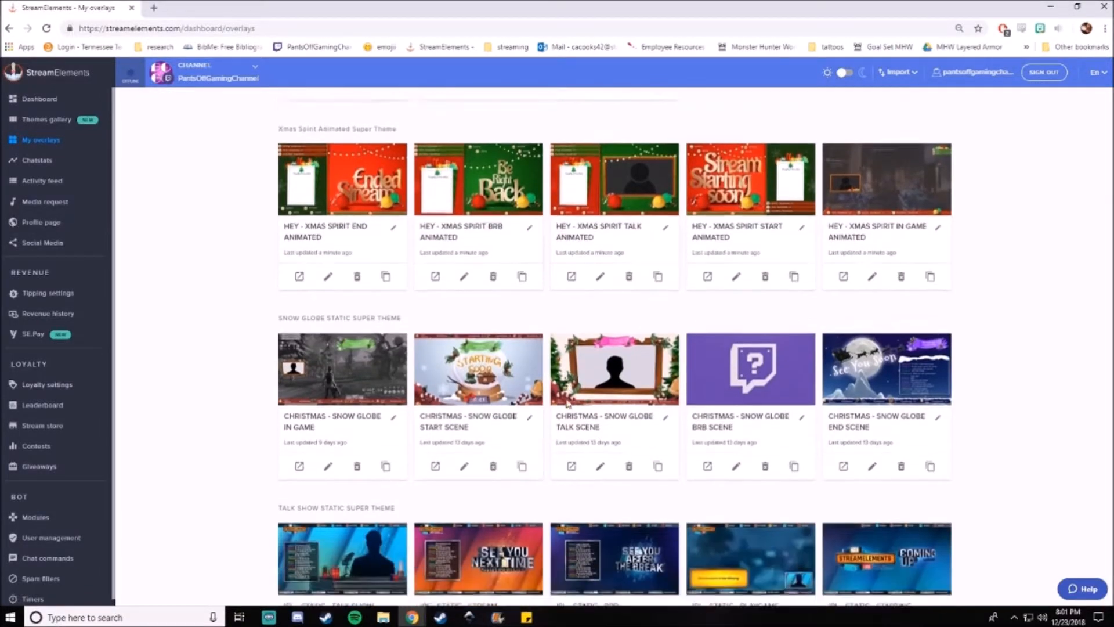
{"action": "scroll", "scroll_direction": "down", "scroll_amount": 3}
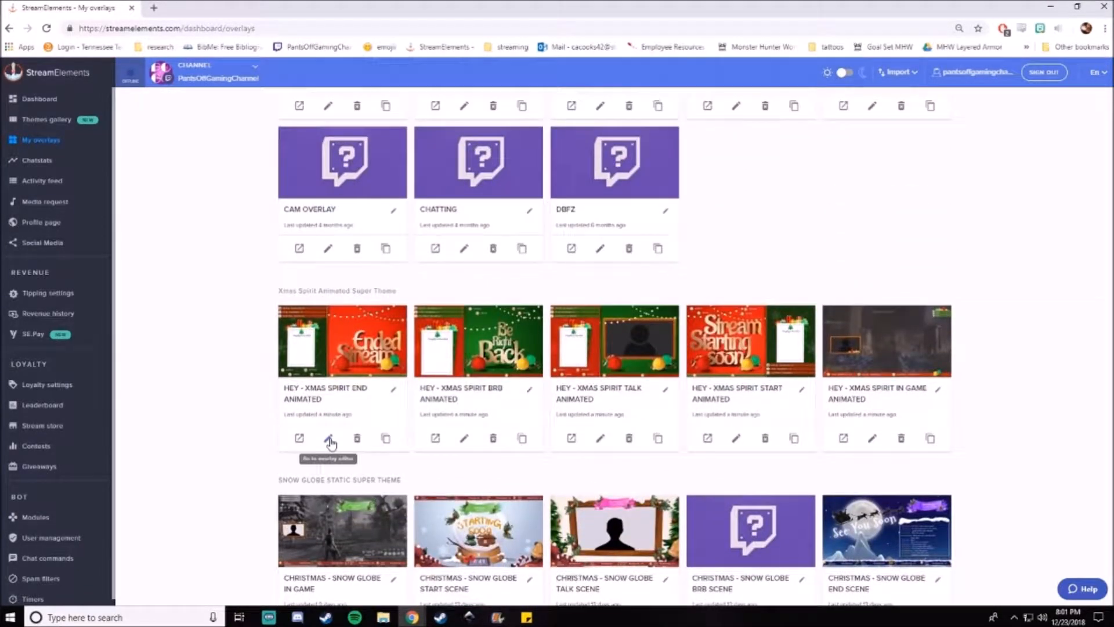
{"action": "left_click", "coordinate": [329, 437]}
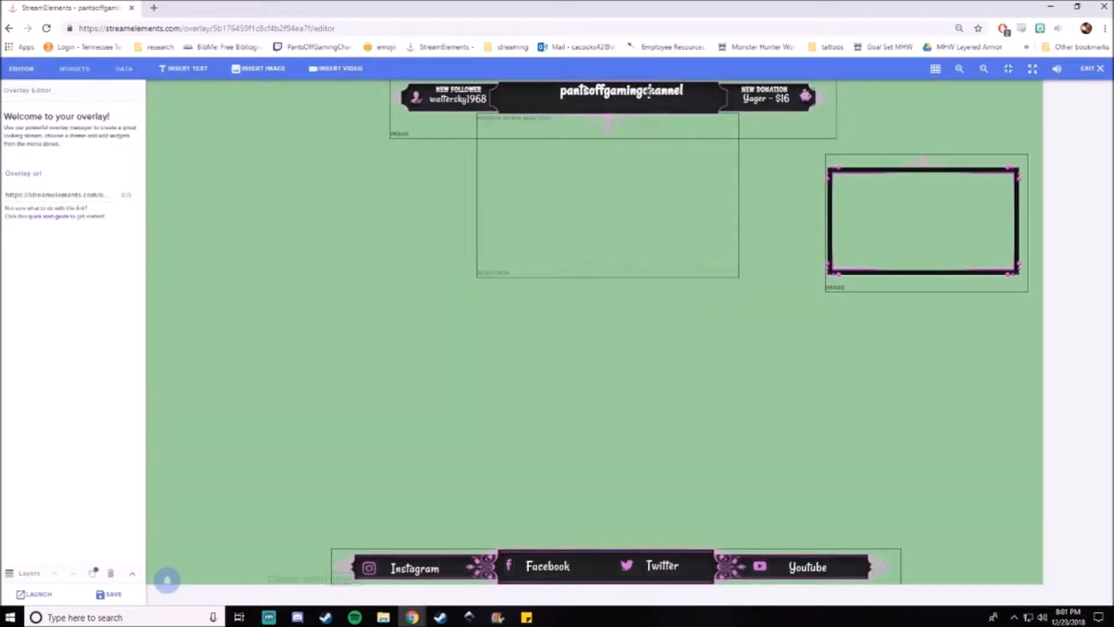
Select the Facebook social label widget to show its Message settings
{"action": "left_click", "coordinate": [621, 91]}
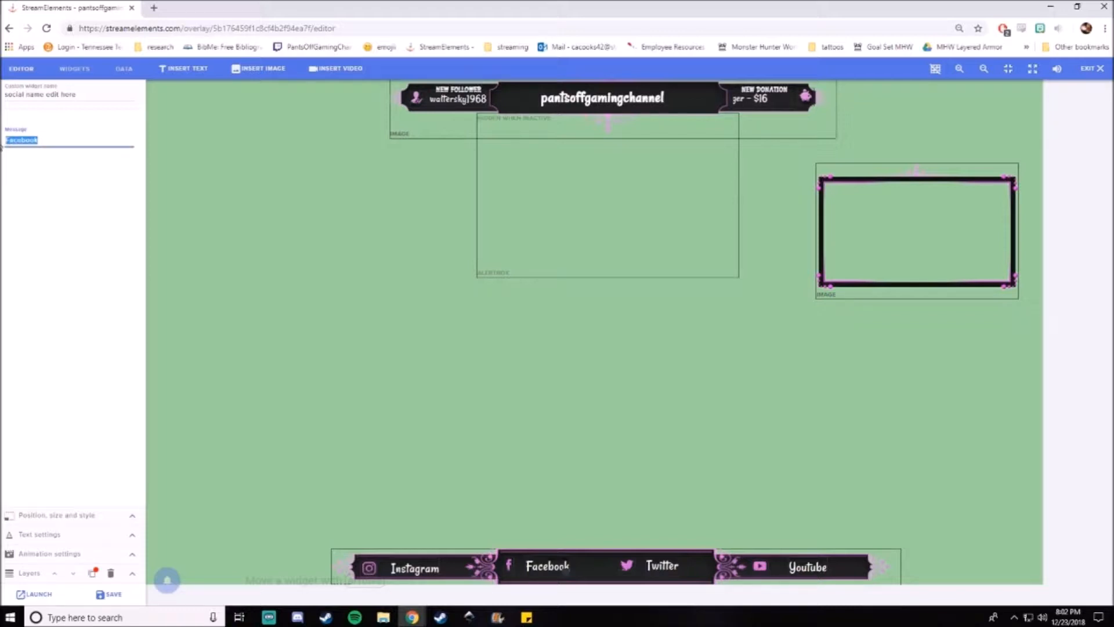
Change the Facebook label's message to 'PantsoffGamingChannel'
{"action": "type", "text": "Pantso"}
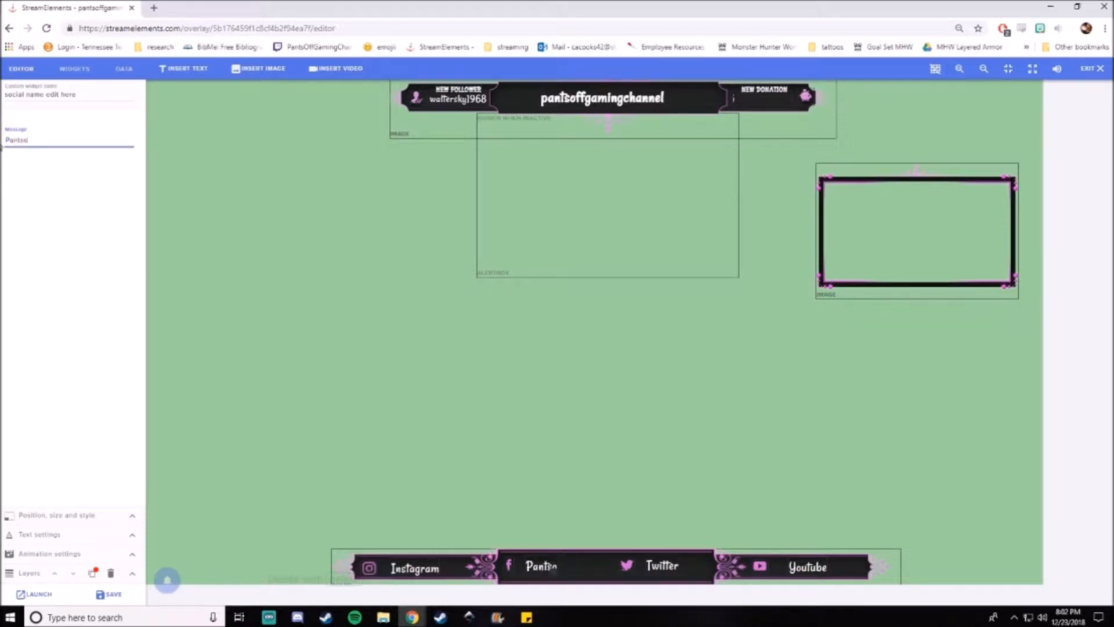
{"action": "type", "text": "PantsoffGaming"}
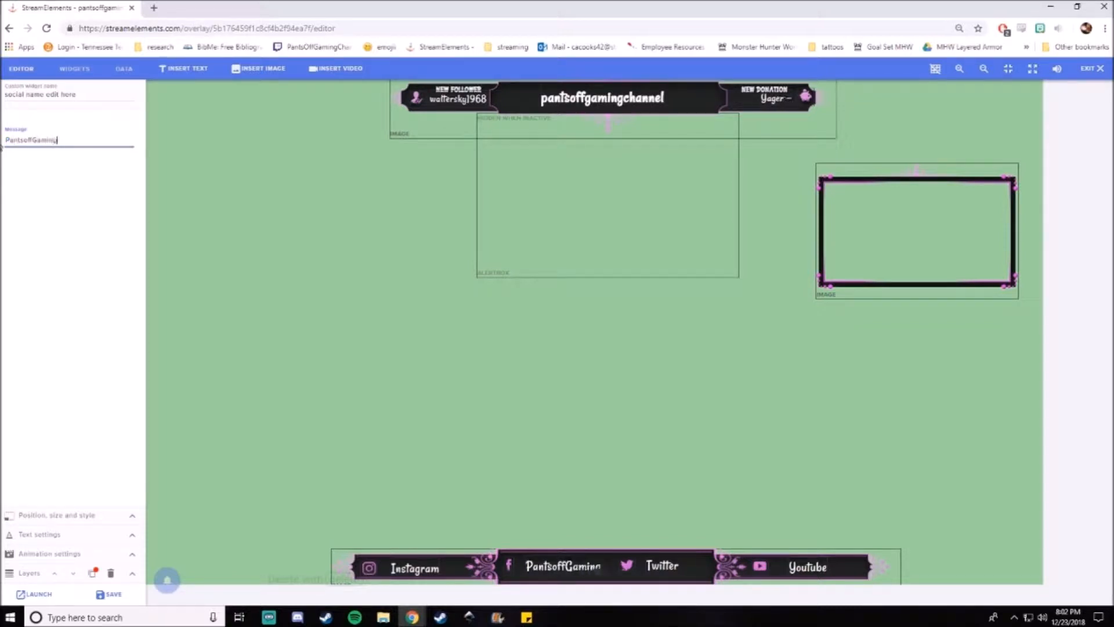
{"action": "type", "text": "Channel"}
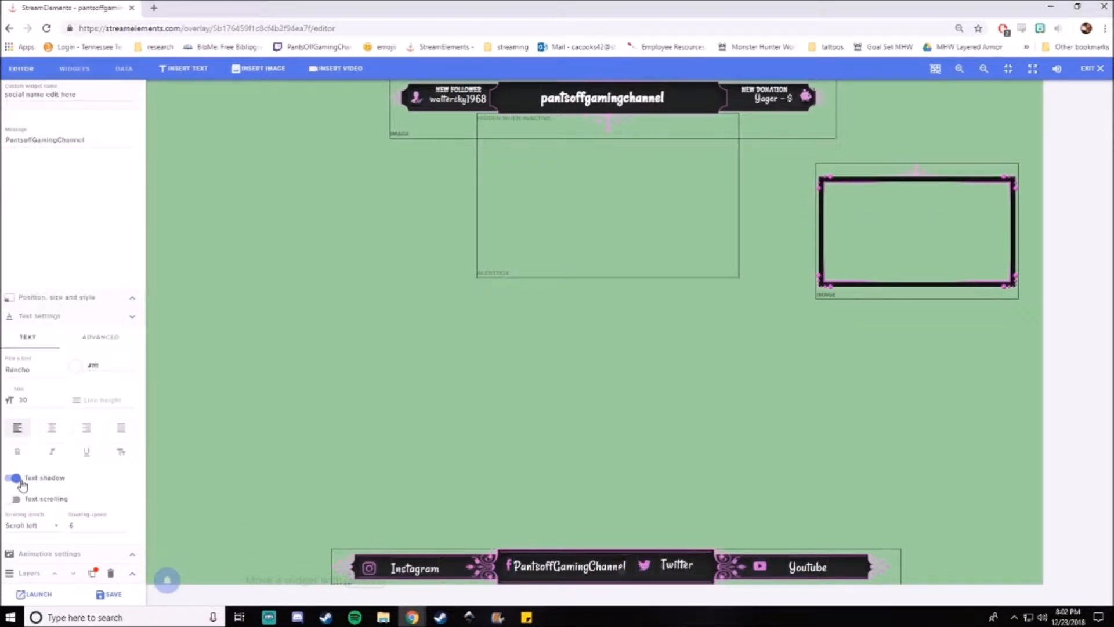
Turn off the label's text shadow, set font to Allura and colour to dark red
{"action": "left_click", "coordinate": [12, 478]}
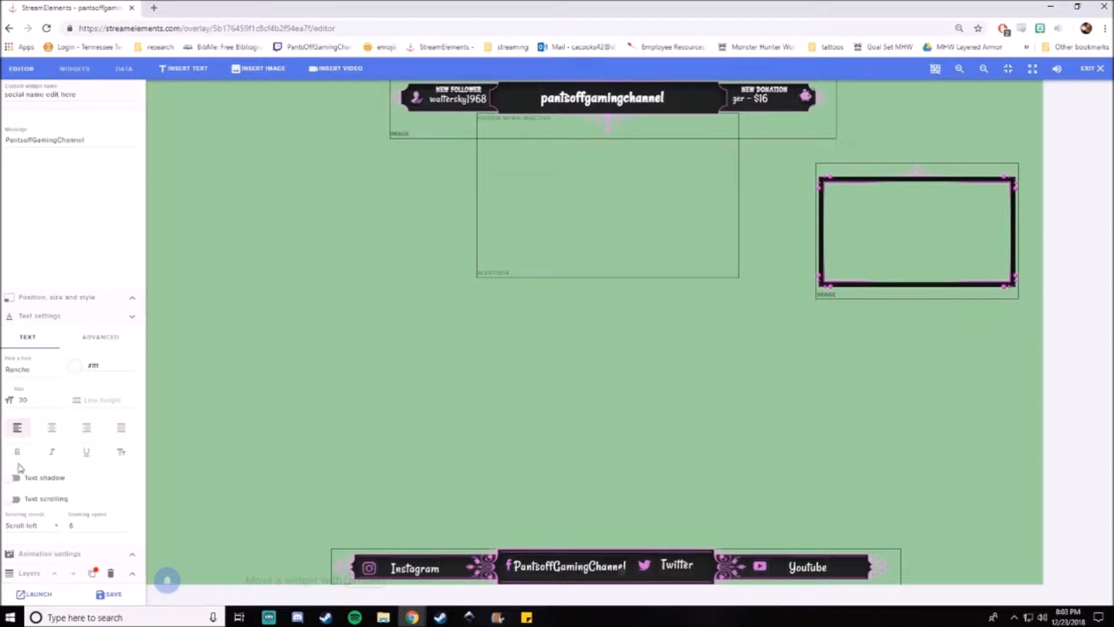
{"action": "left_click", "coordinate": [28, 399]}
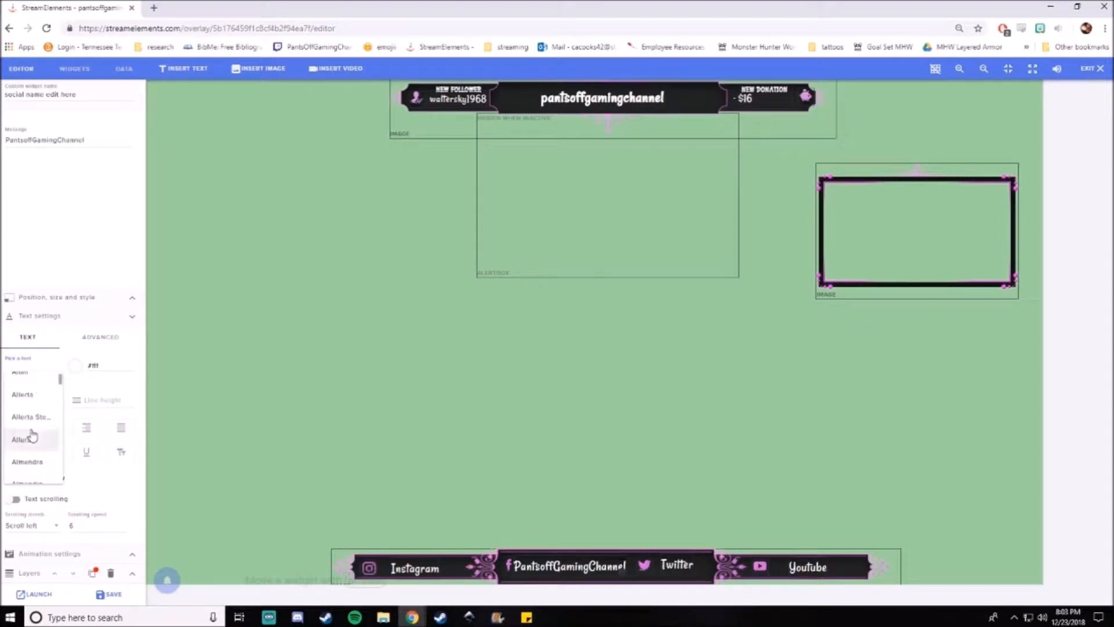
{"action": "left_click", "coordinate": [21, 439]}
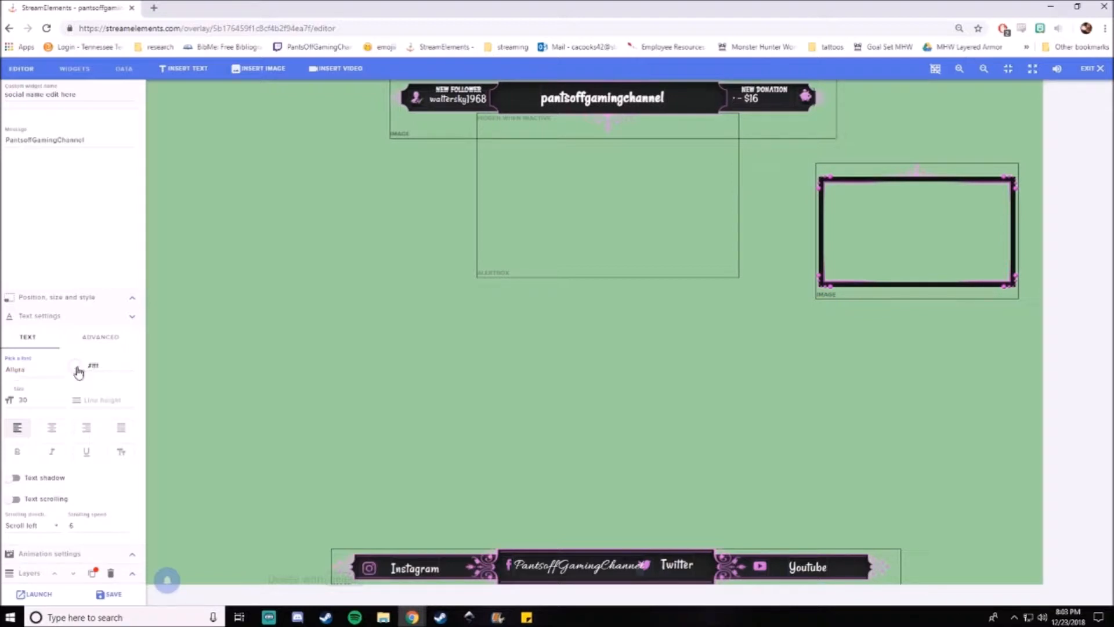
{"action": "left_click", "coordinate": [93, 365]}
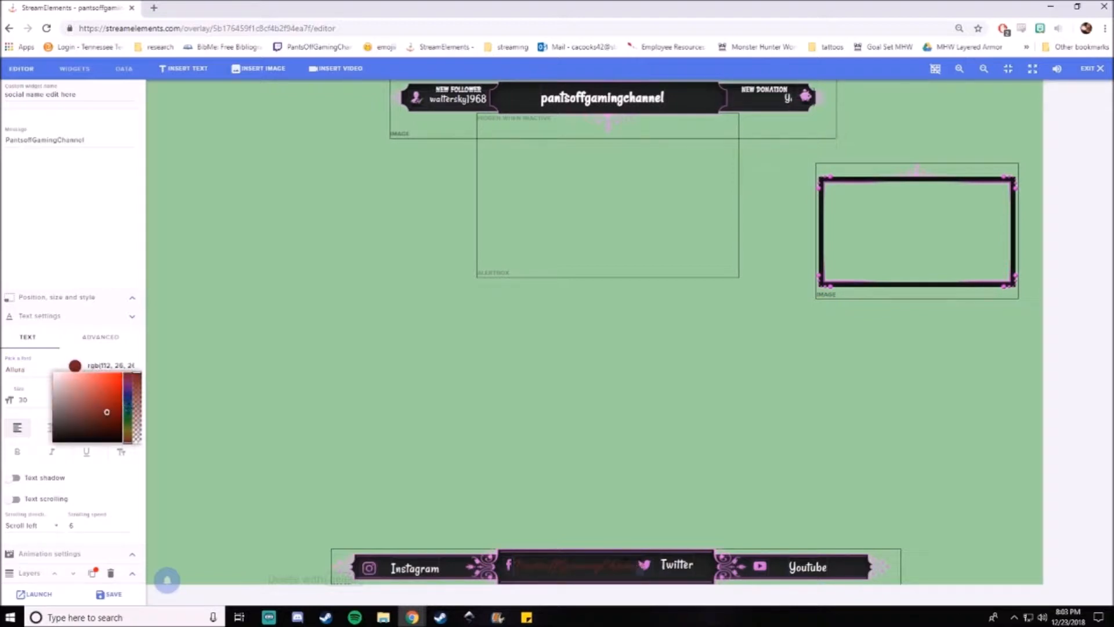
{"action": "left_click", "coordinate": [85, 387]}
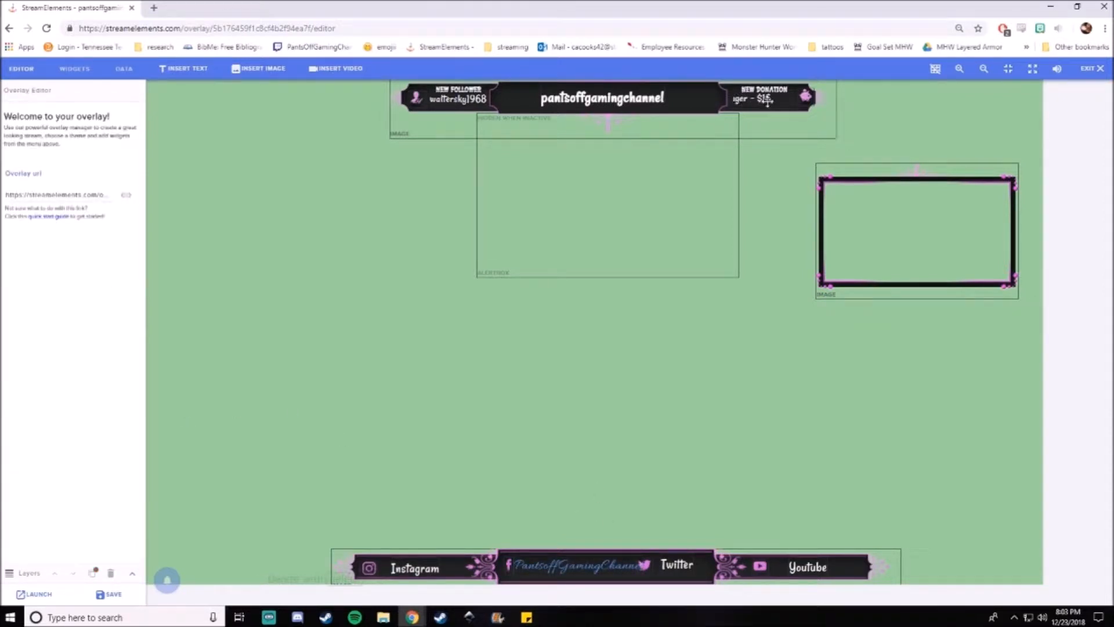
Remove the old follower name from the banner and scroll the widget catalogue to Stream Labels
{"action": "left_click", "coordinate": [763, 97]}
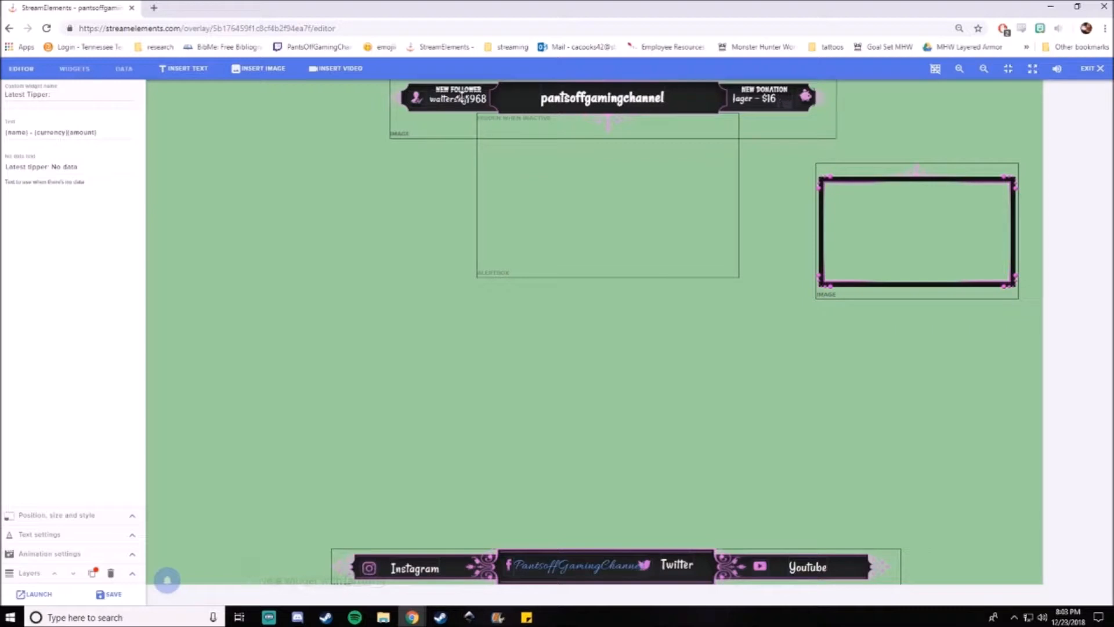
{"action": "left_click", "coordinate": [456, 98]}
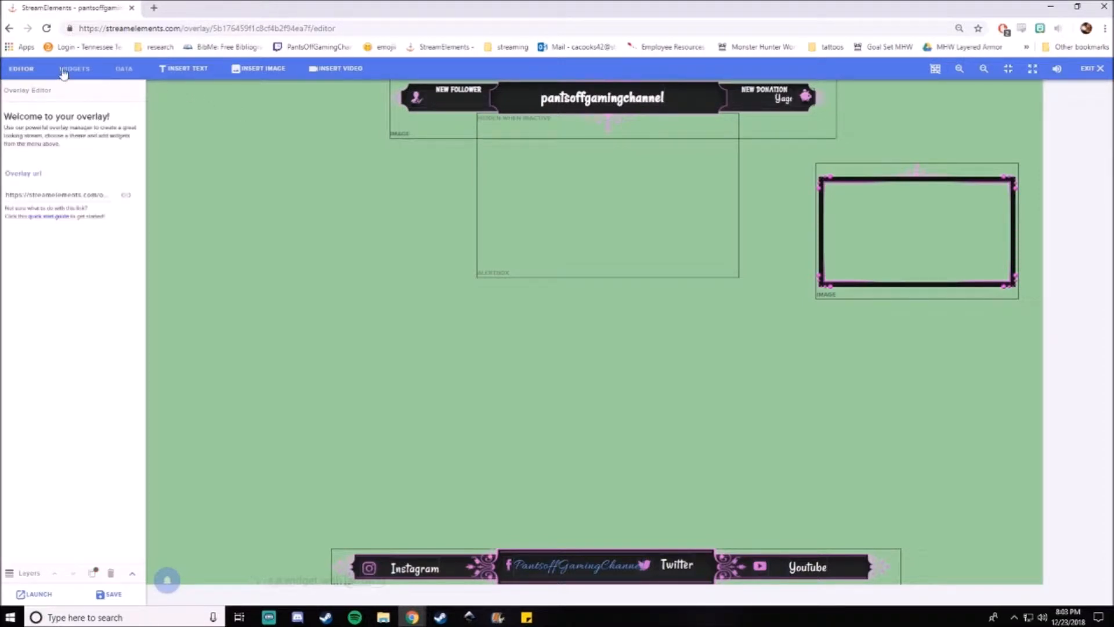
{"action": "left_click", "coordinate": [74, 68]}
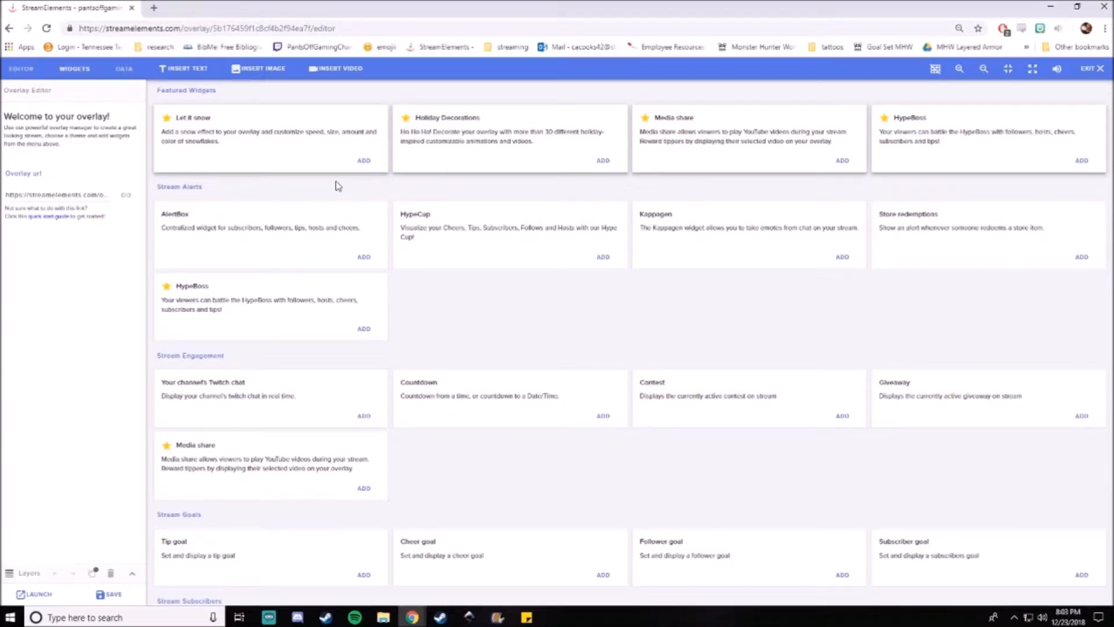
{"action": "scroll", "scroll_direction": "down", "scroll_amount": 3}
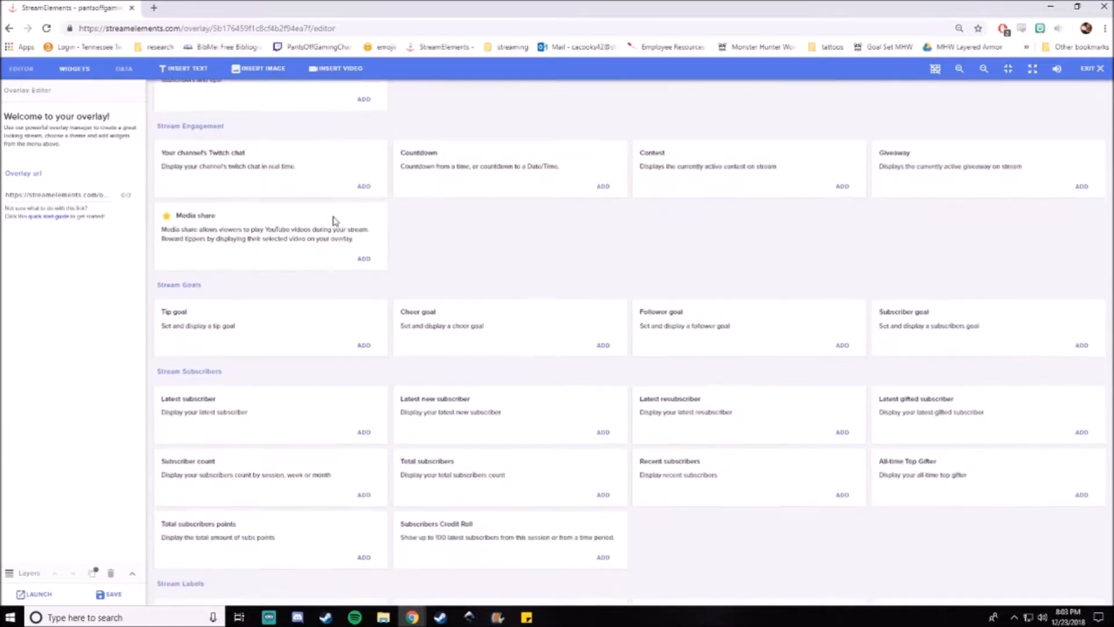
{"action": "scroll", "scroll_direction": "down", "scroll_amount": 3}
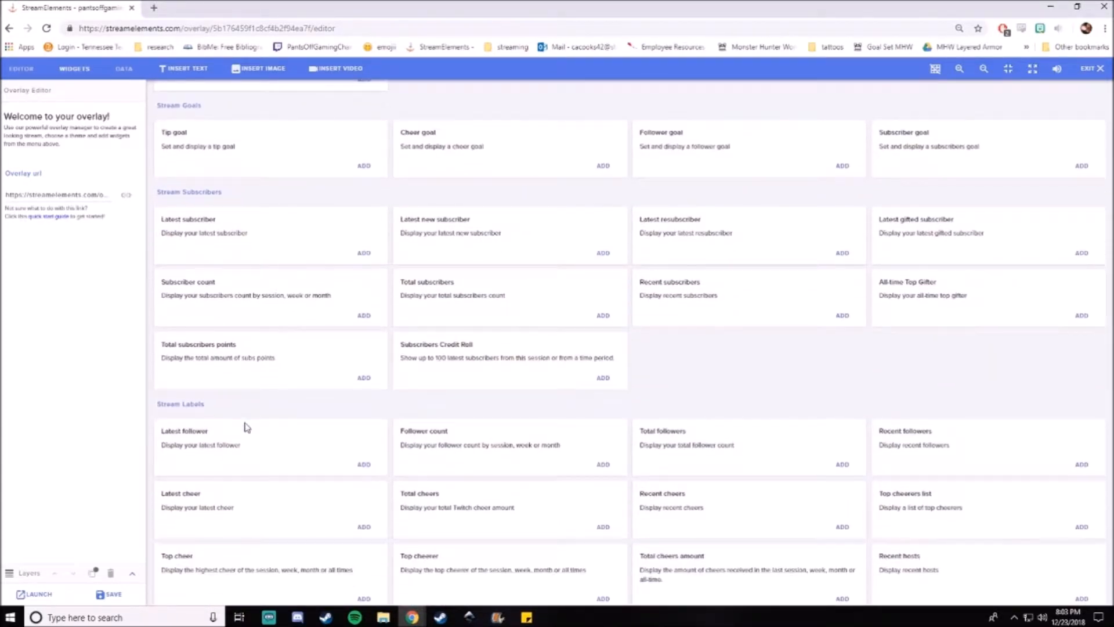
{"action": "scroll", "scroll_direction": "down", "scroll_amount": 3}
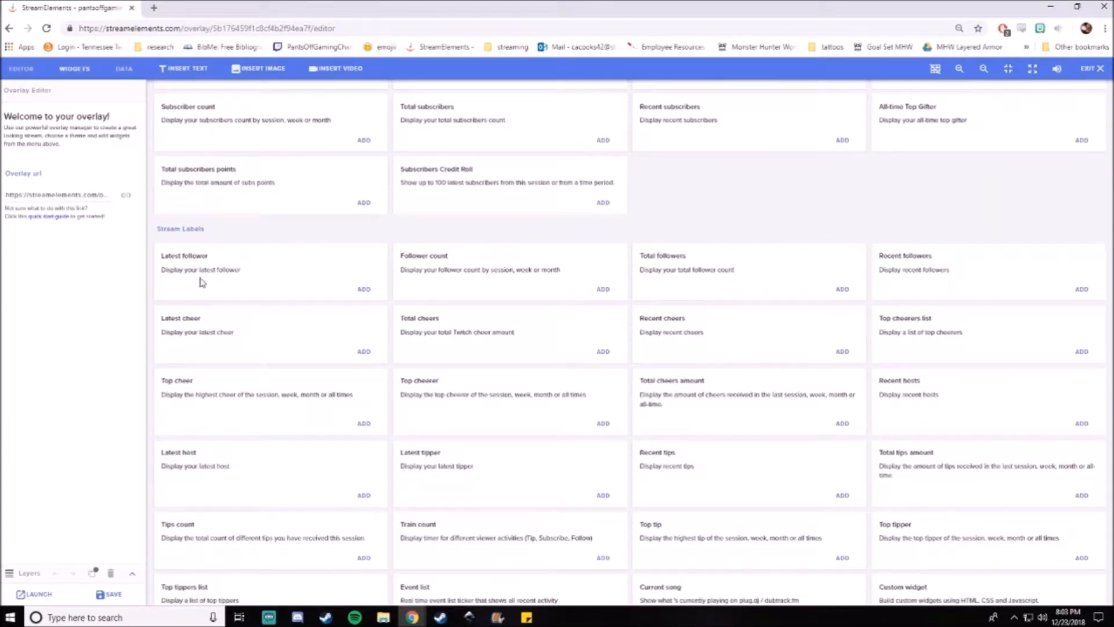
{"action": "mouse_move", "coordinate": [188, 266]}
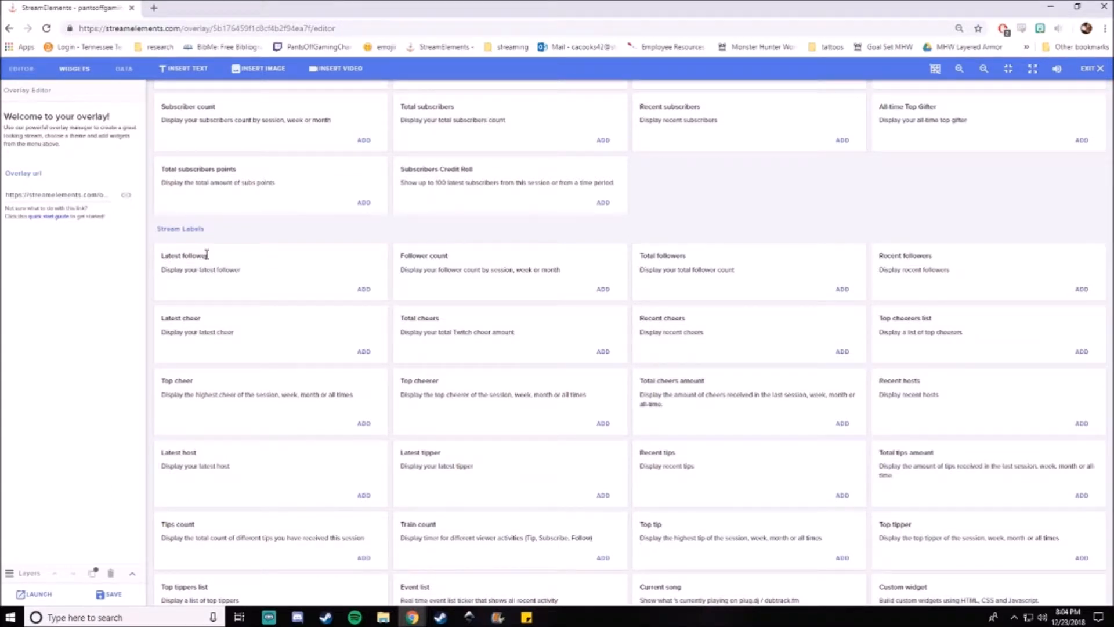
Add a Latest follower label with message {name} and place it under NEW FOLLOWER
{"action": "double_click", "coordinate": [189, 318]}
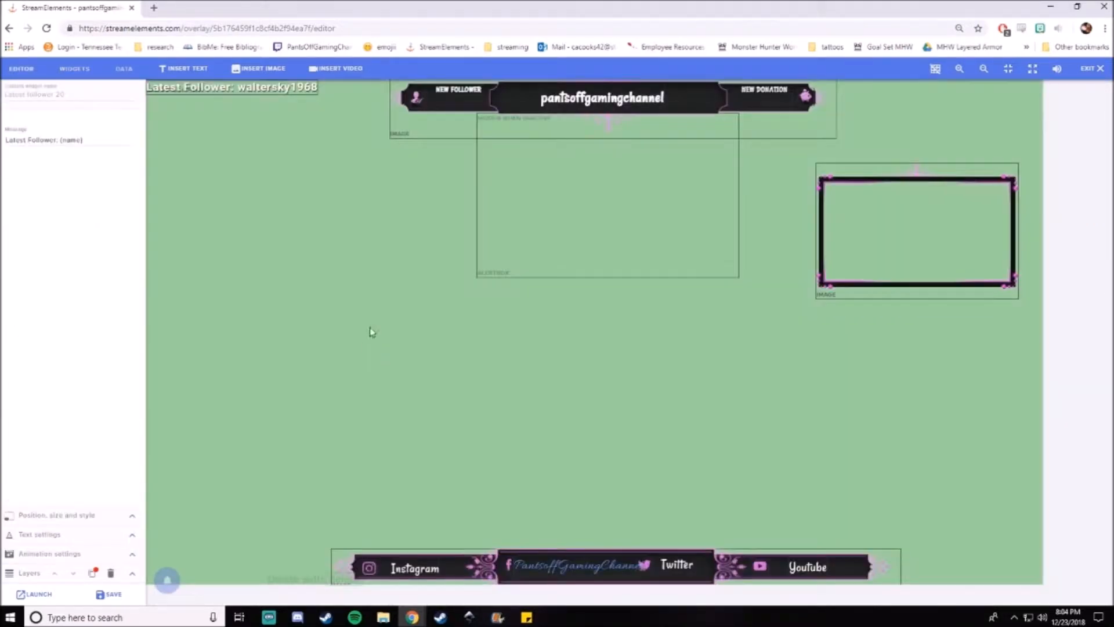
{"action": "left_click_drag", "start_coordinate": [232, 86], "coordinate": [303, 252]}
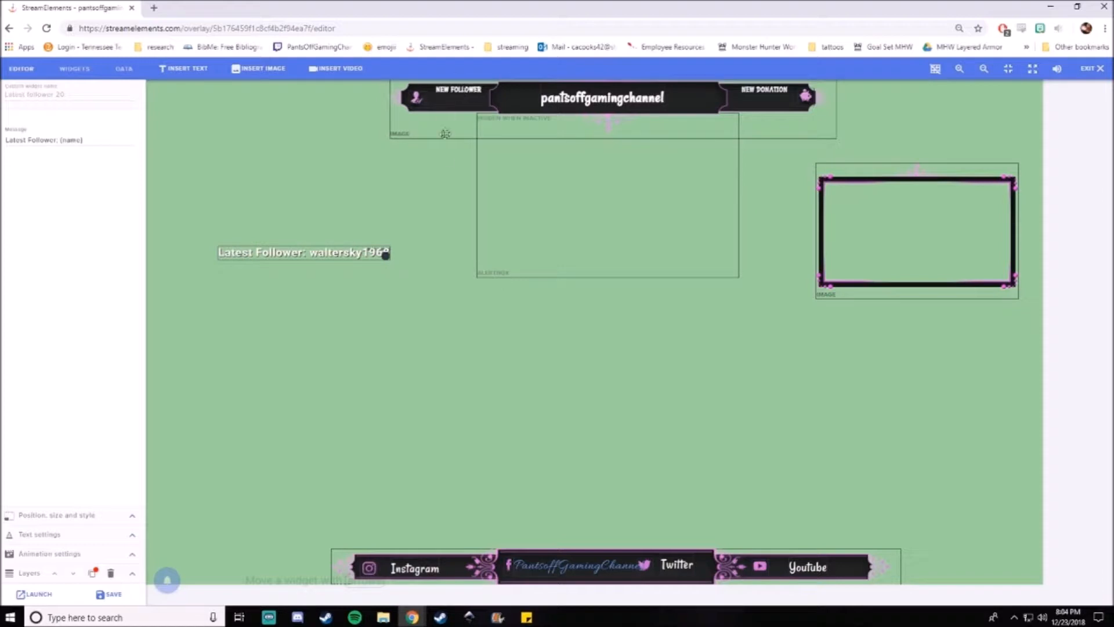
{"action": "left_click", "coordinate": [60, 140]}
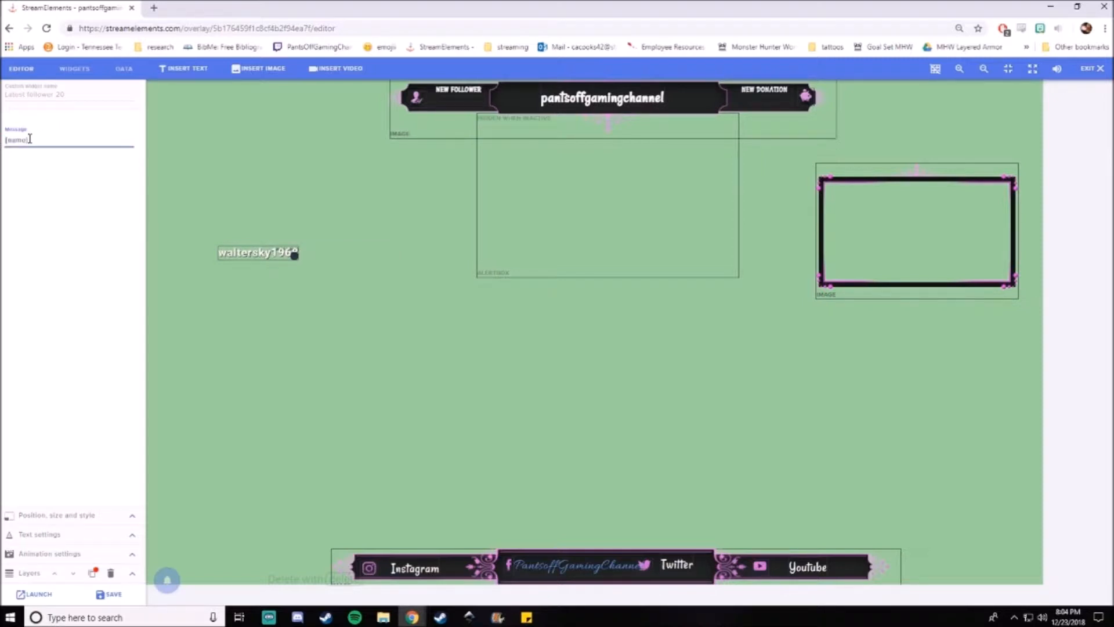
{"action": "double_click", "coordinate": [15, 140]}
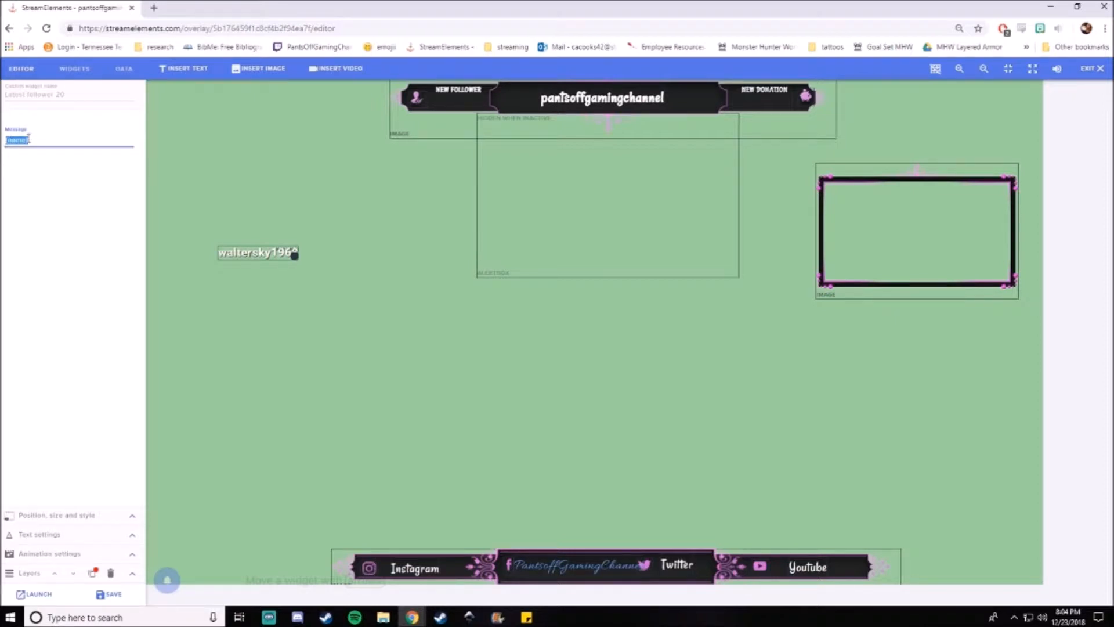
{"action": "left_click_drag", "start_coordinate": [258, 252], "coordinate": [446, 142]}
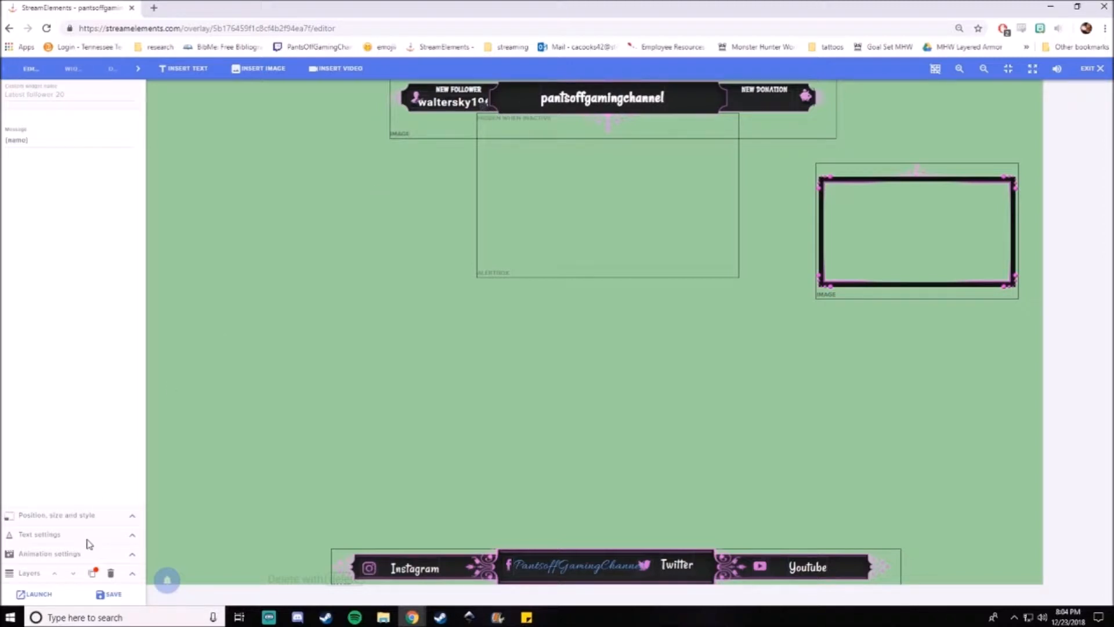
Select the AlertBox widget and drag its corner to make it larger
{"action": "left_click", "coordinate": [39, 533]}
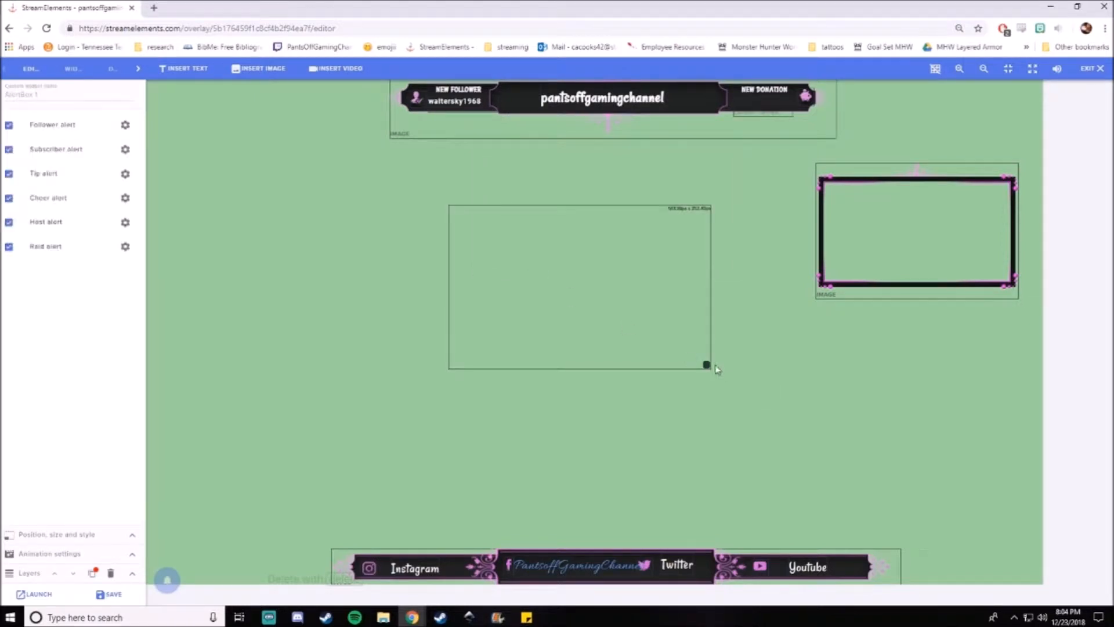
{"action": "left_click_drag", "start_coordinate": [706, 364], "coordinate": [726, 353]}
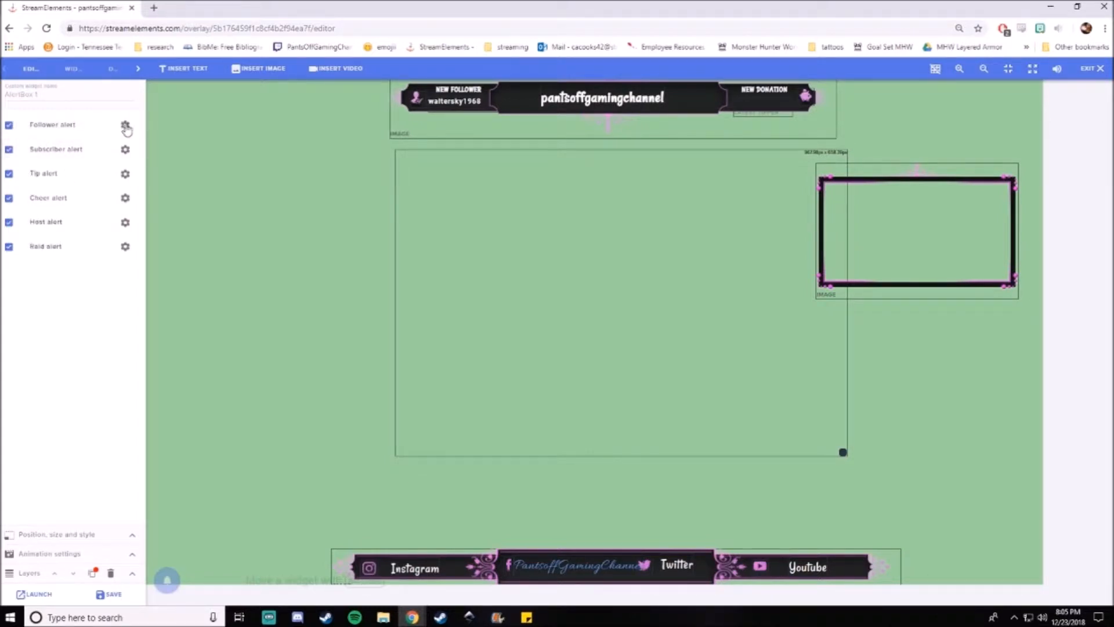
{"action": "mouse_move", "coordinate": [637, 225]}
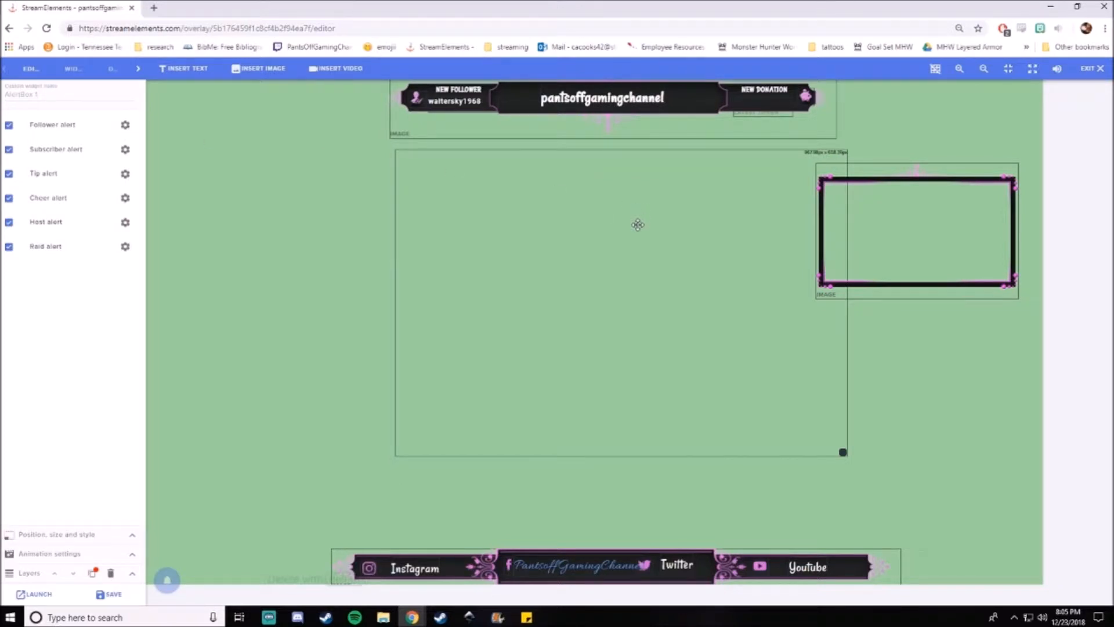
Set the follower alert's image to the office photo and open the sounds library
{"action": "left_click", "coordinate": [126, 124]}
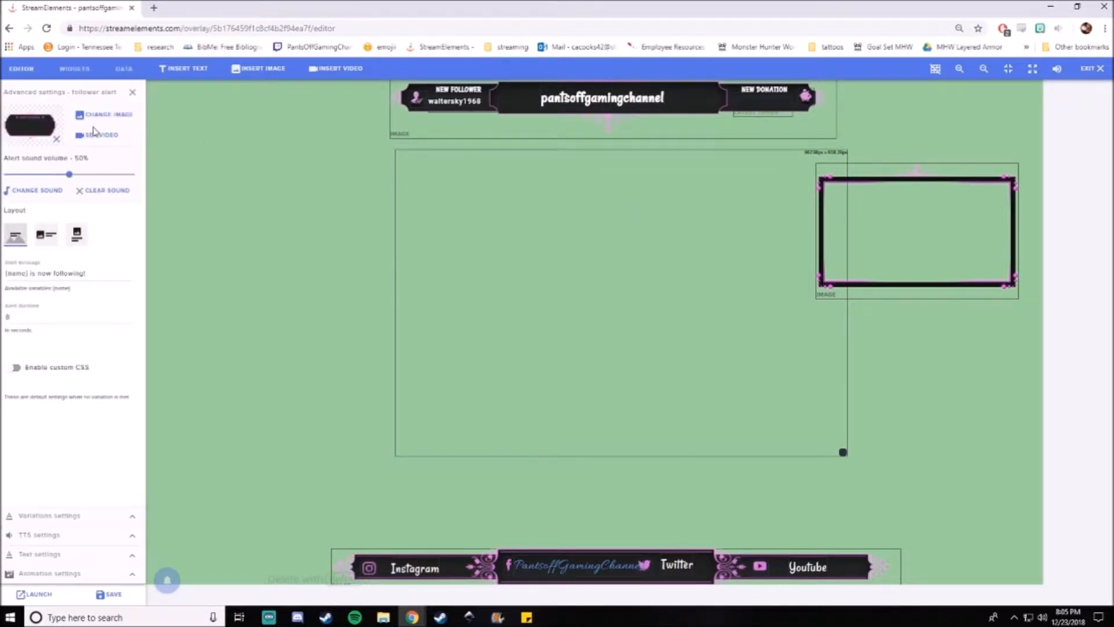
{"action": "left_click", "coordinate": [108, 115]}
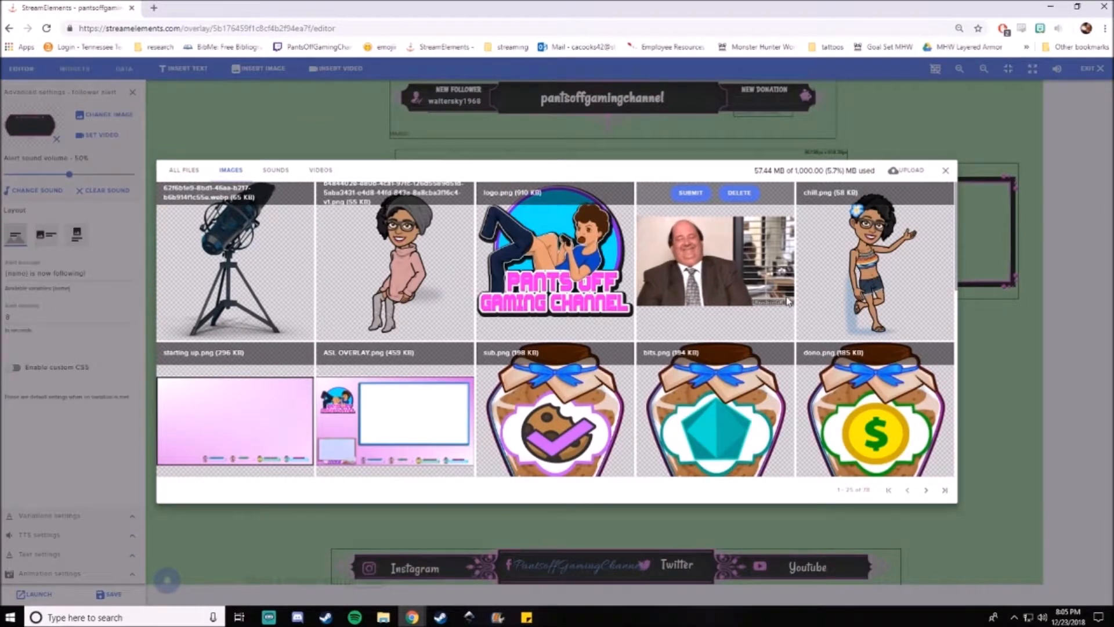
{"action": "scroll", "scroll_direction": "down", "scroll_amount": 3}
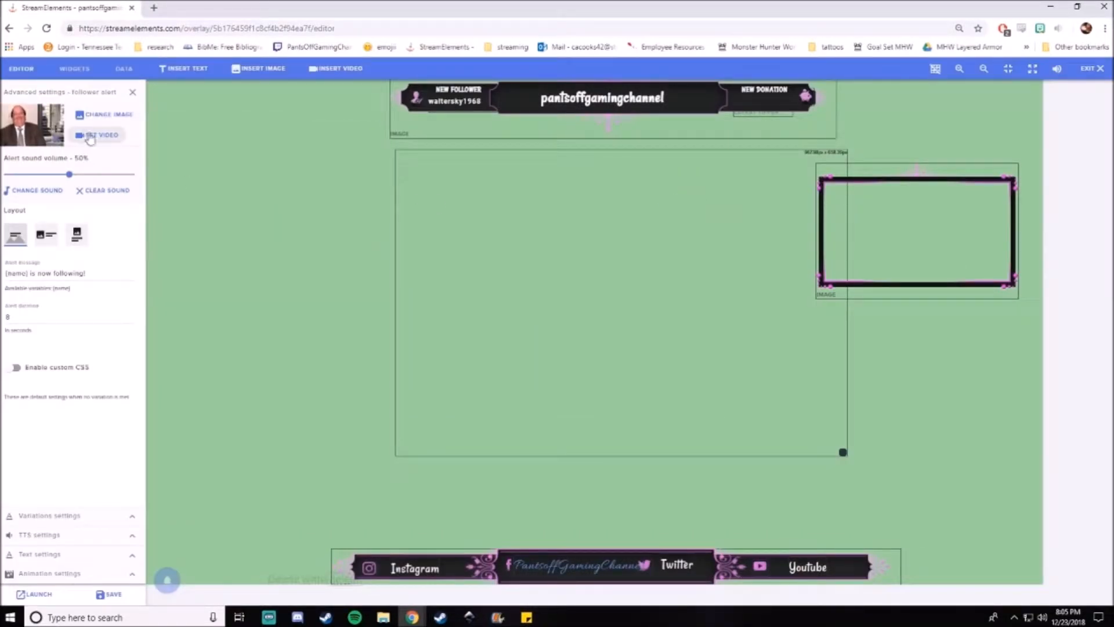
{"action": "left_click", "coordinate": [34, 189]}
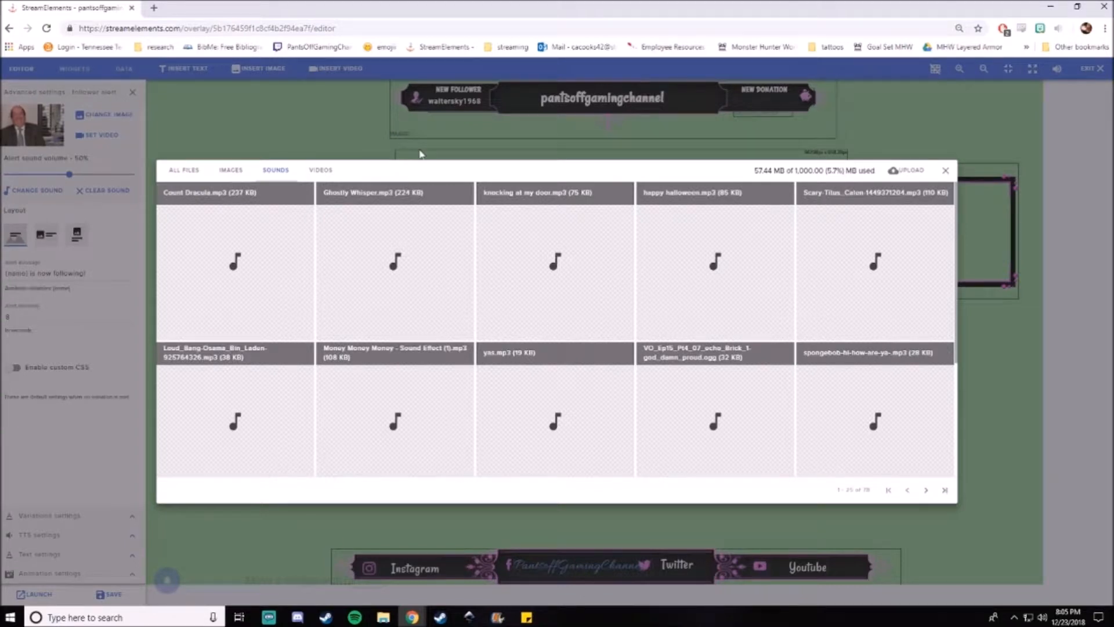
{"action": "mouse_move", "coordinate": [394, 261]}
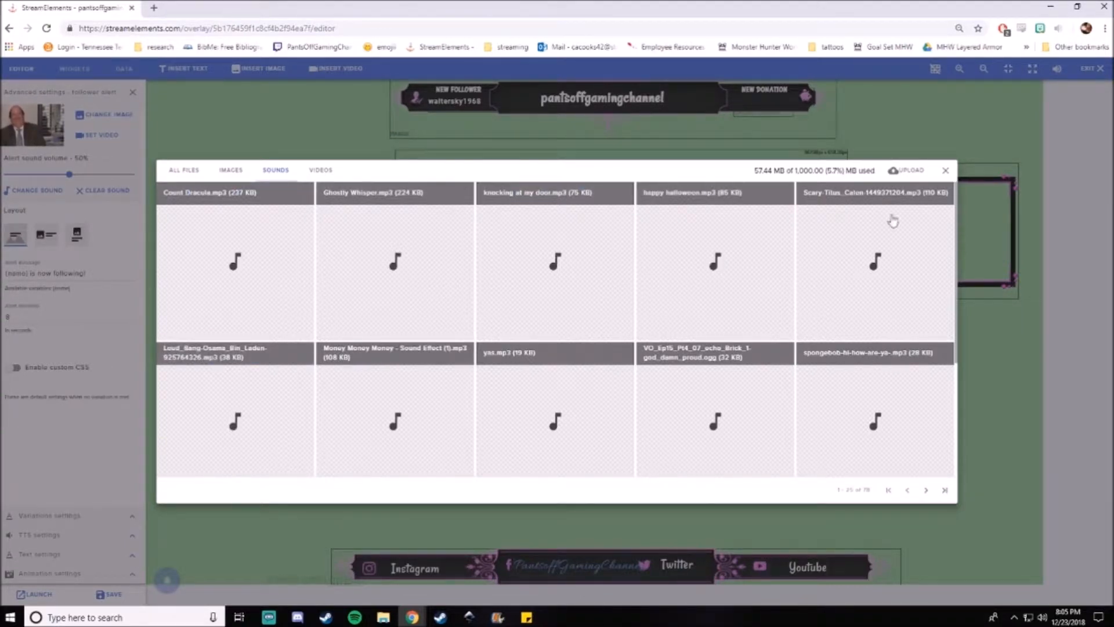
Close the sound library, play a test follower alert, and append 'whoopie!' to its message
{"action": "left_click", "coordinate": [945, 170]}
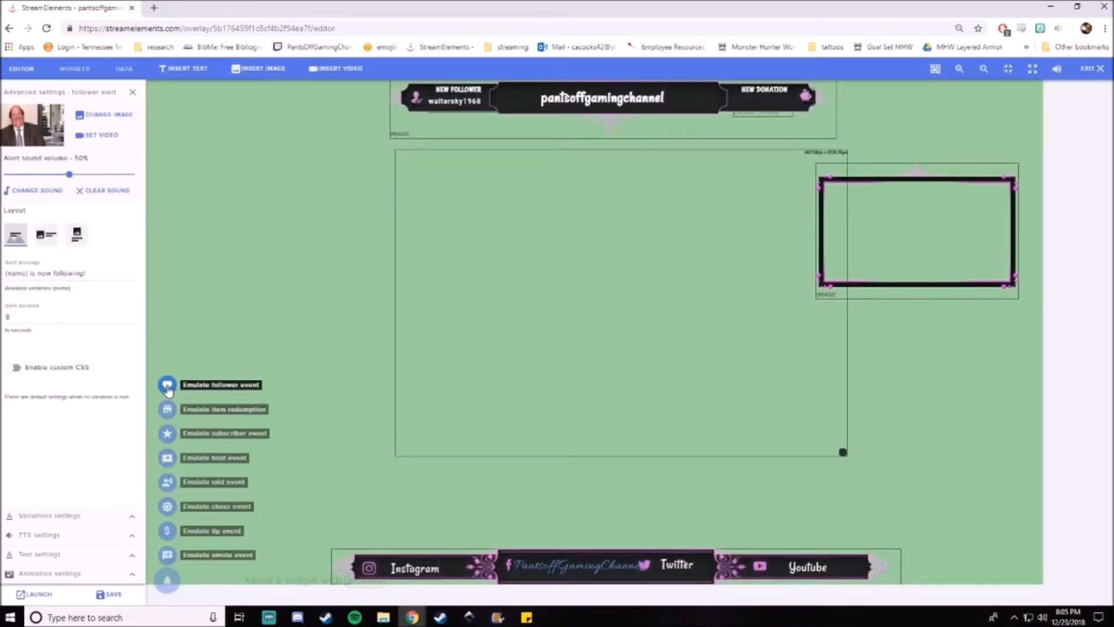
{"action": "left_click", "coordinate": [168, 384]}
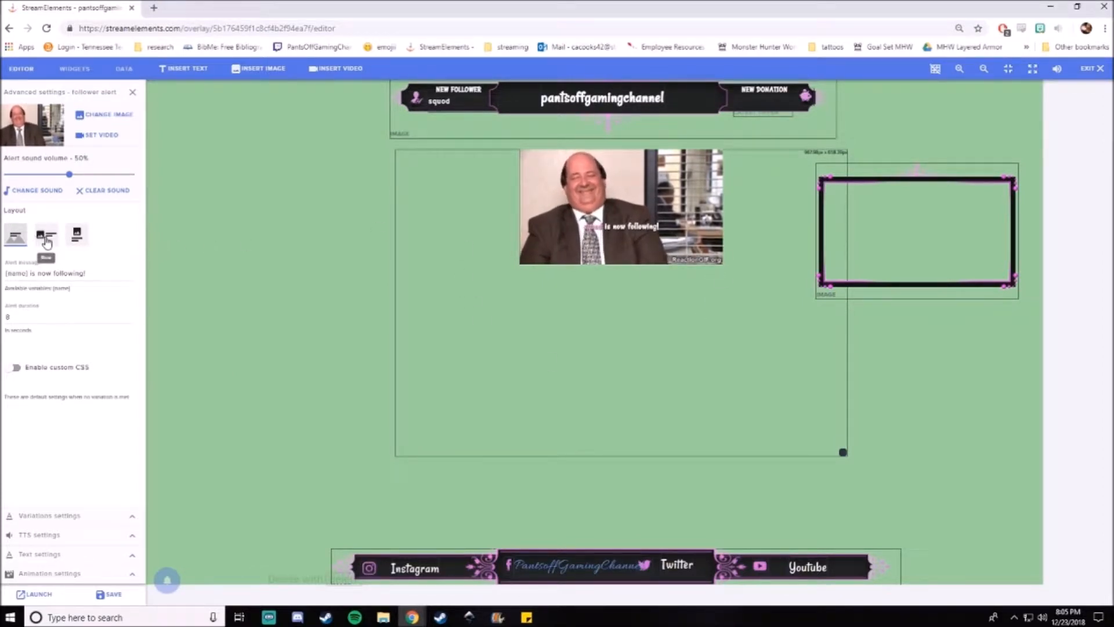
{"action": "left_click", "coordinate": [15, 234]}
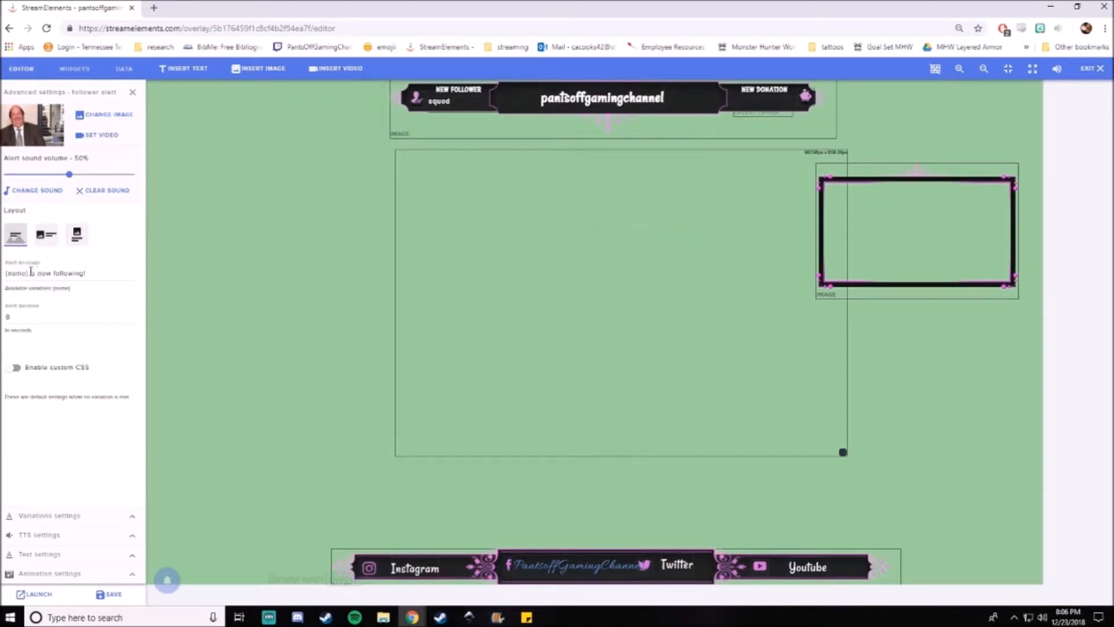
{"action": "double_click", "coordinate": [60, 273]}
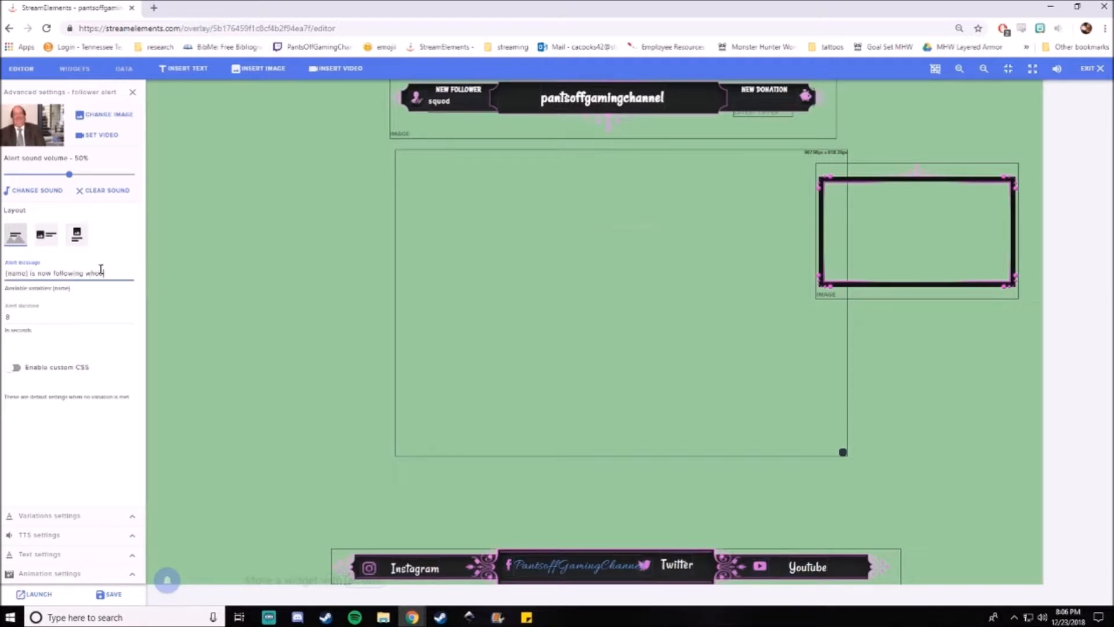
{"action": "type", "text": "whoopie!"}
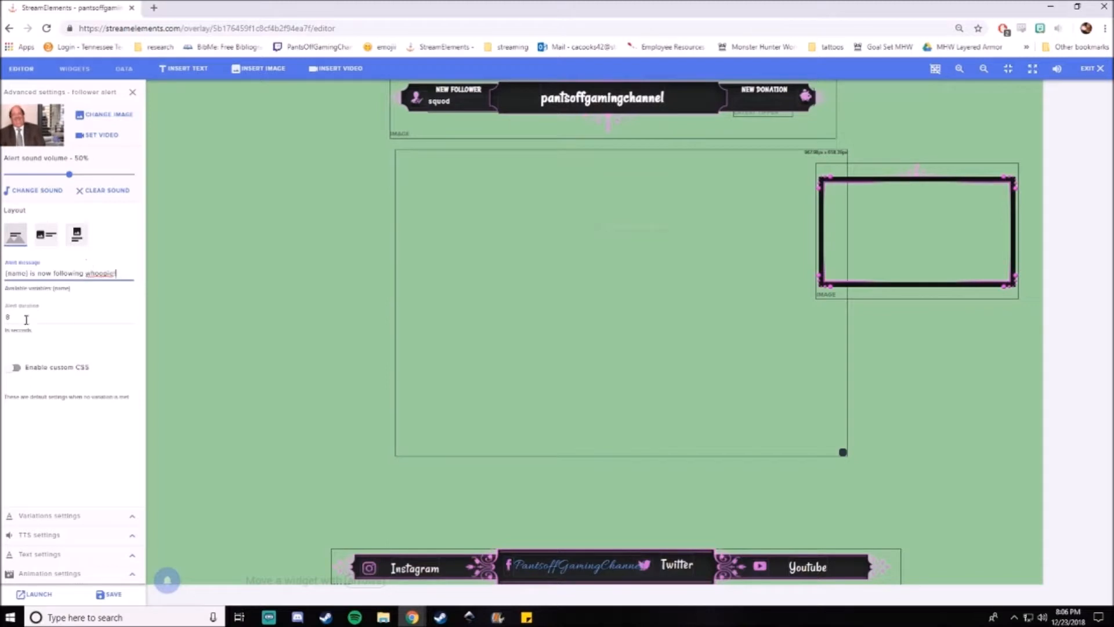
{"action": "left_click", "coordinate": [21, 316]}
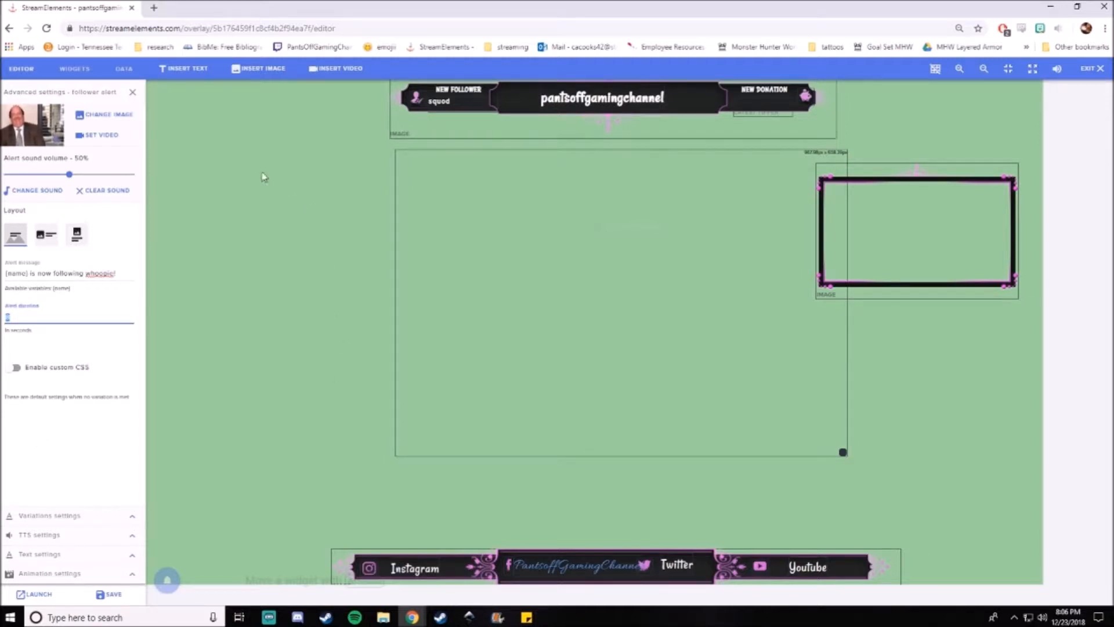
Enable tip-alert text-to-speech at about 51% volume and edit the minimum speech amount
{"action": "left_click", "coordinate": [132, 91]}
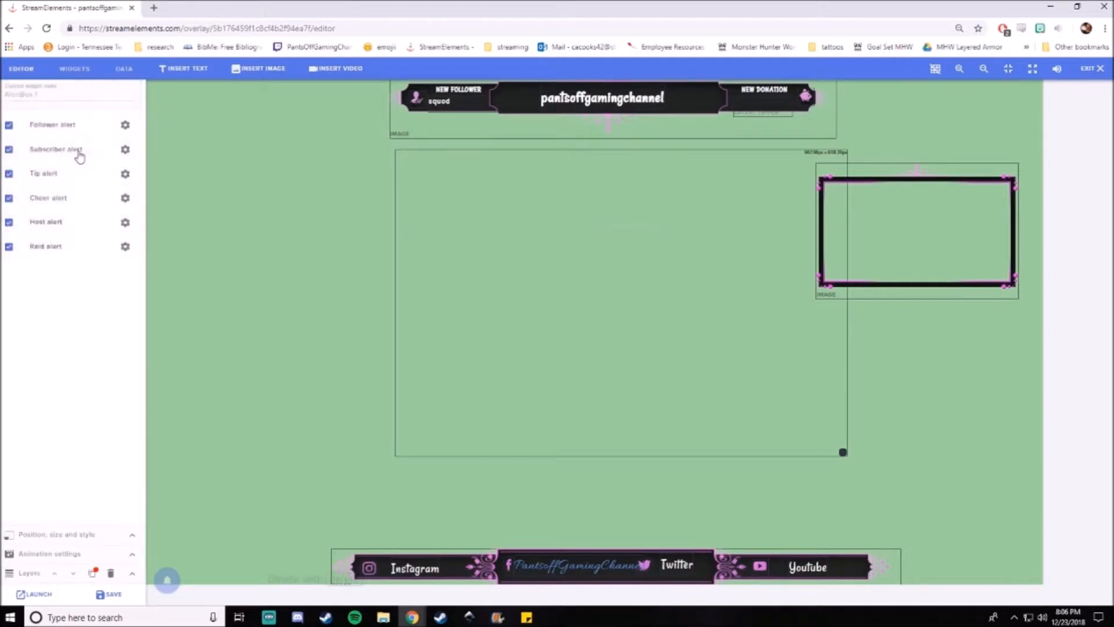
{"action": "mouse_move", "coordinate": [58, 177]}
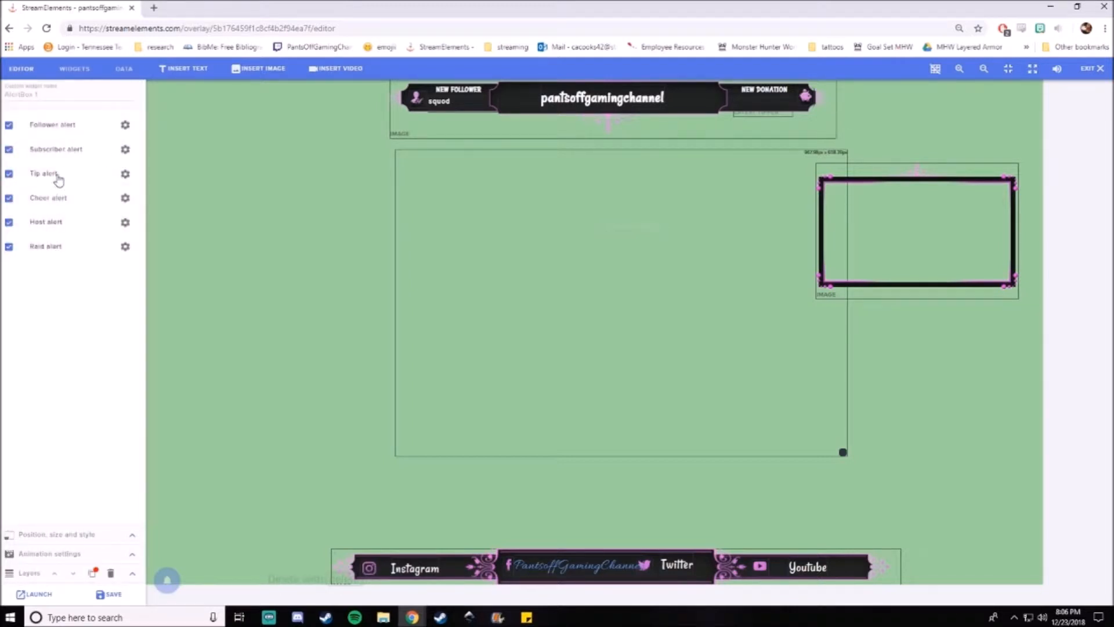
{"action": "left_click", "coordinate": [126, 174]}
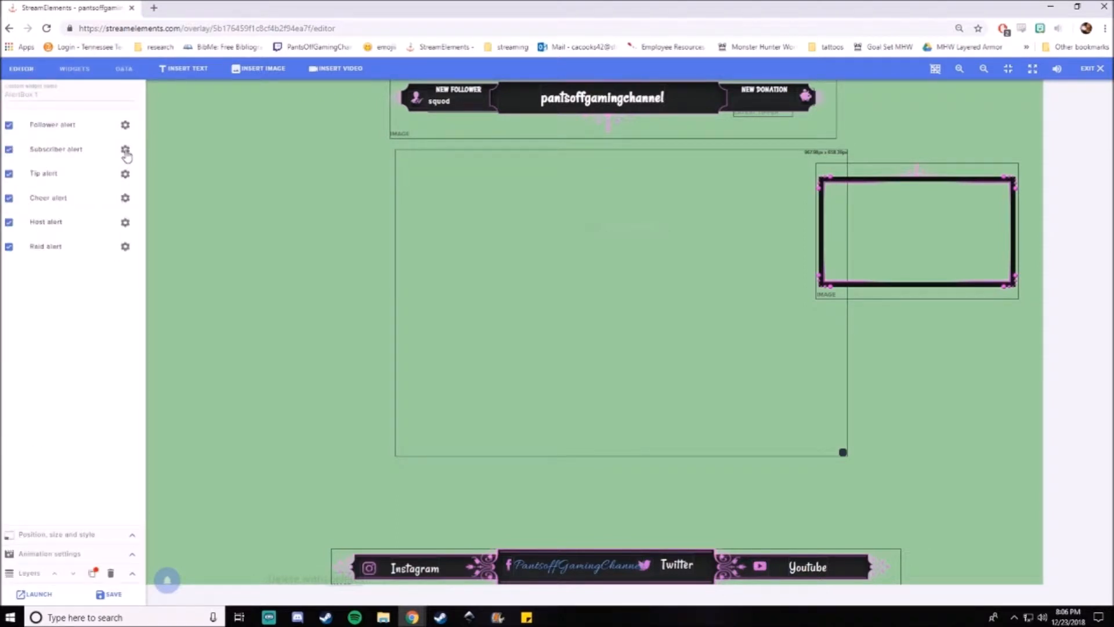
{"action": "mouse_move", "coordinate": [94, 158]}
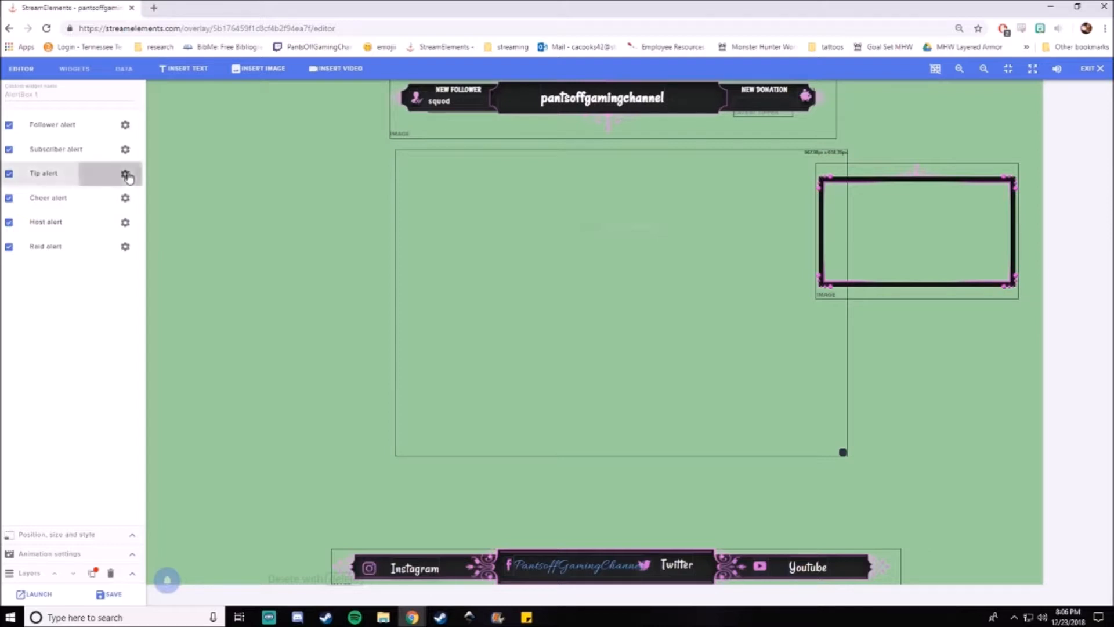
{"action": "left_click", "coordinate": [125, 174]}
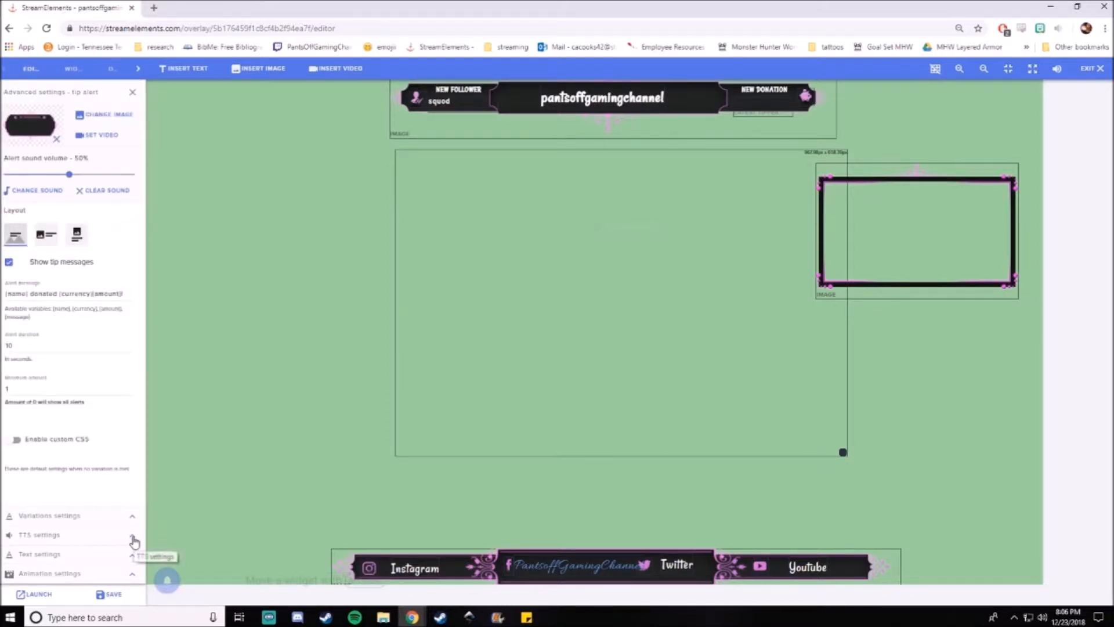
{"action": "left_click", "coordinate": [39, 534]}
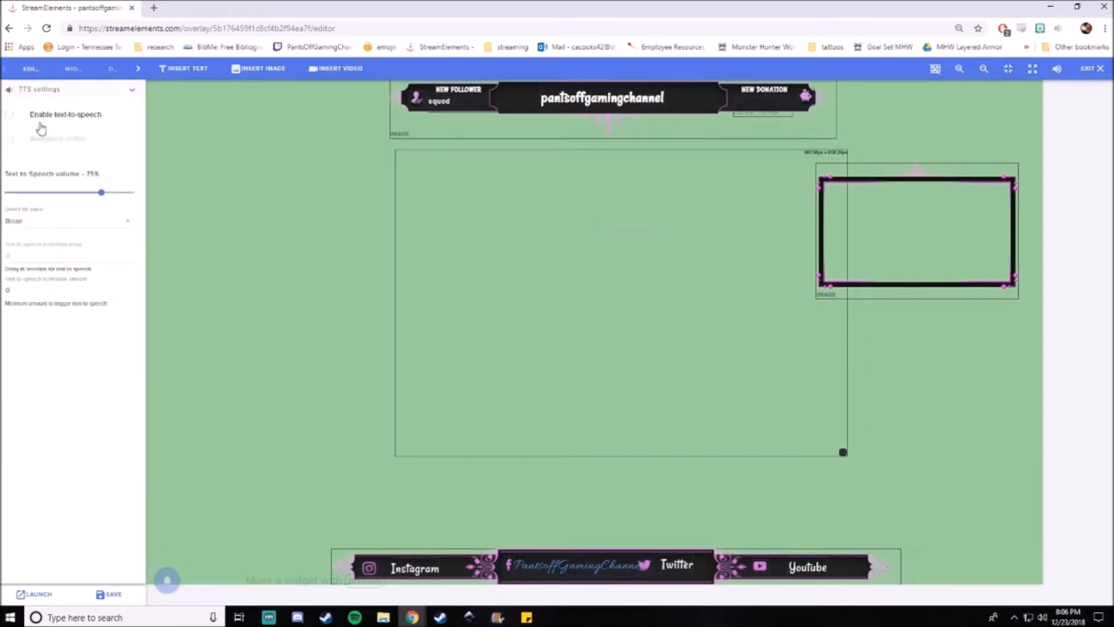
{"action": "left_click", "coordinate": [9, 114]}
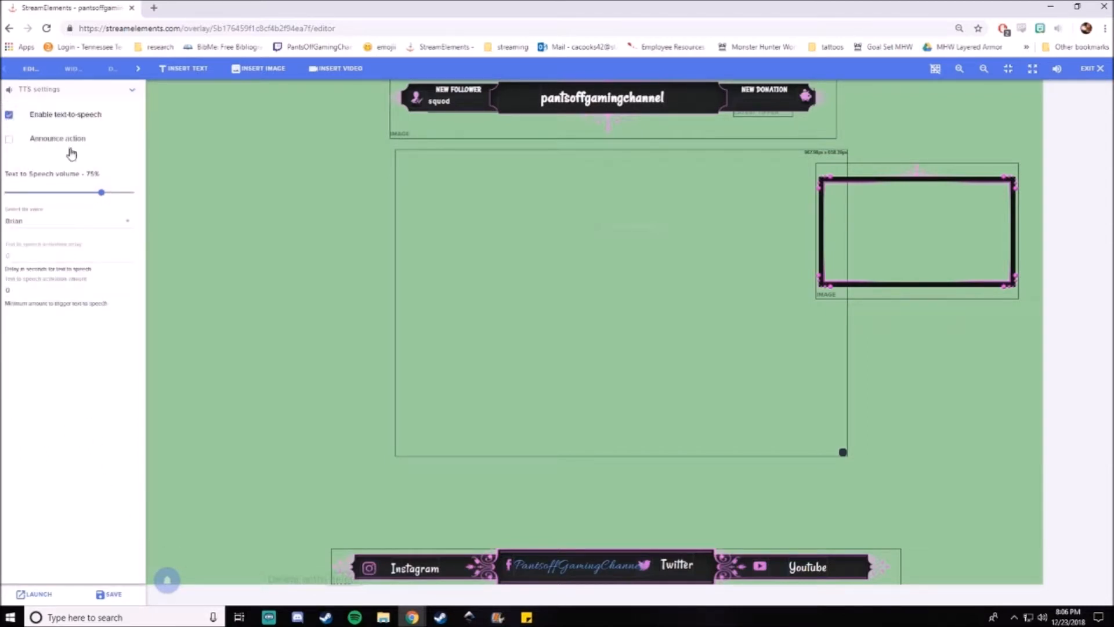
{"action": "left_click_drag", "start_coordinate": [101, 192], "coordinate": [63, 192]}
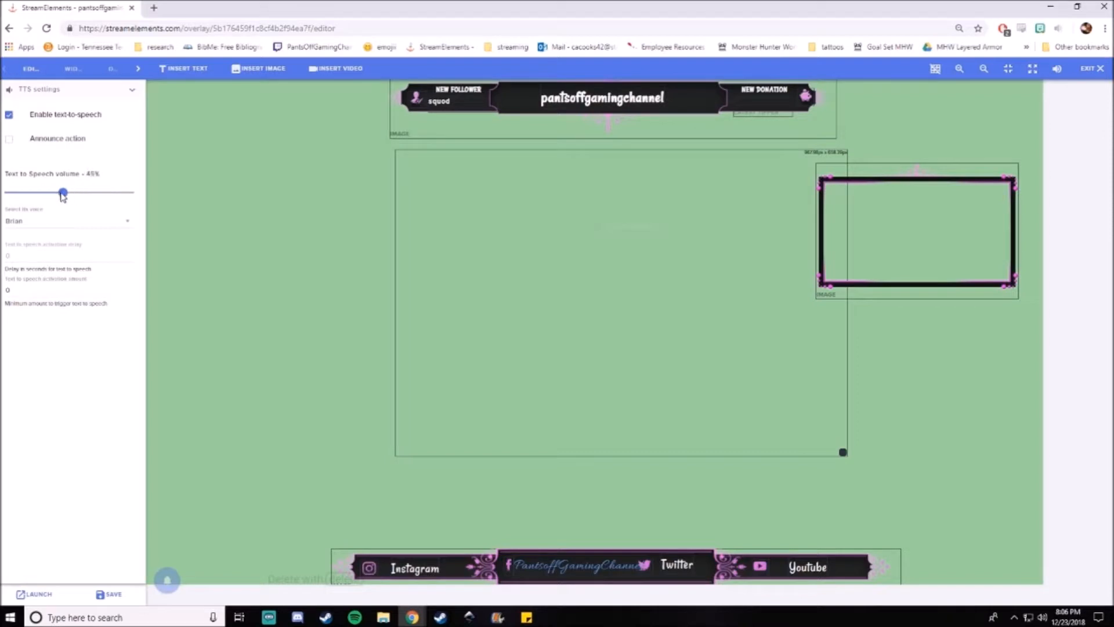
{"action": "left_click", "coordinate": [69, 220]}
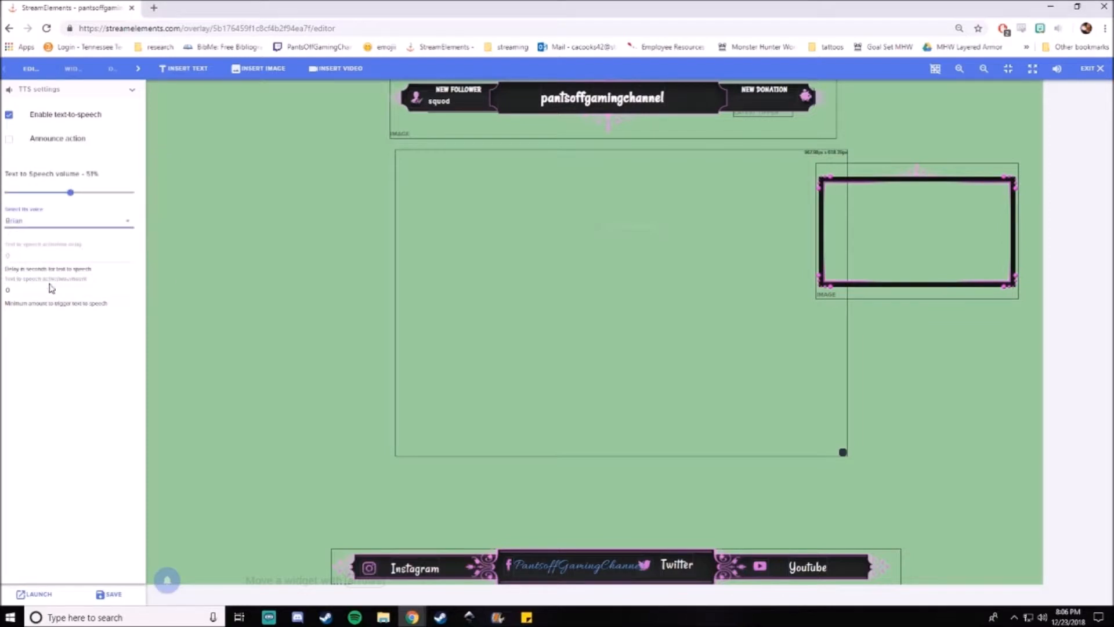
{"action": "left_click", "coordinate": [35, 289]}
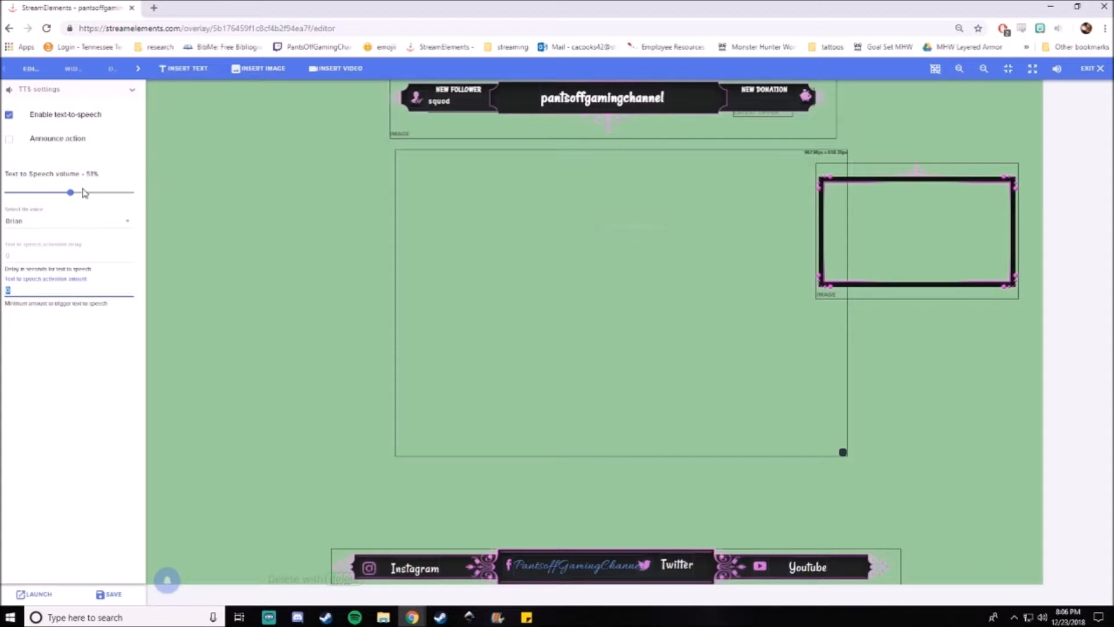
{"action": "mouse_move", "coordinate": [47, 126]}
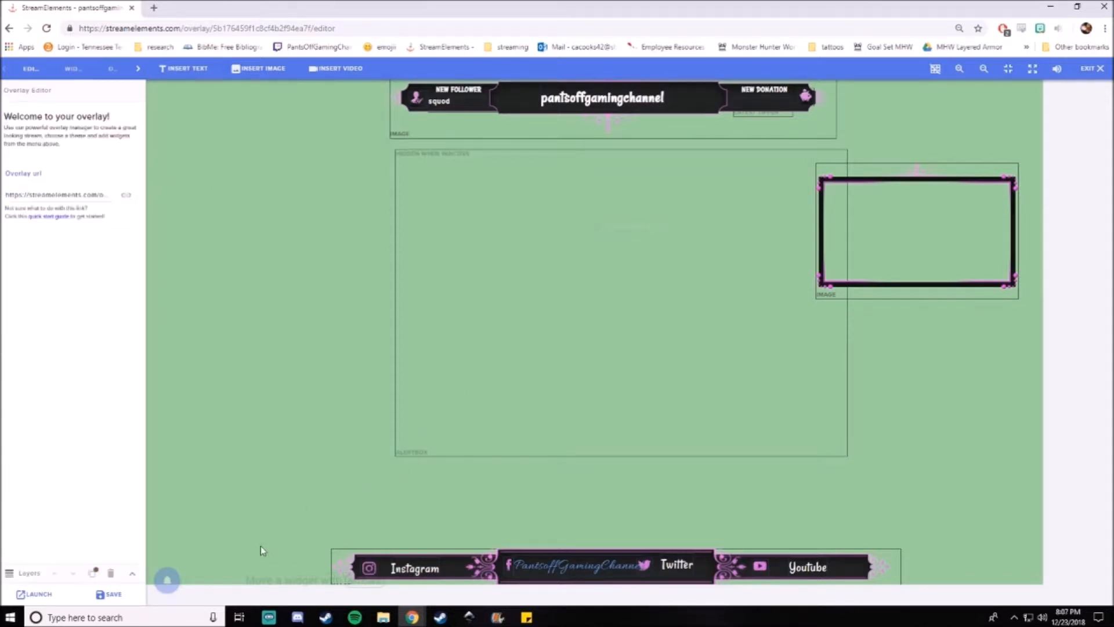
{"action": "mouse_move", "coordinate": [199, 476]}
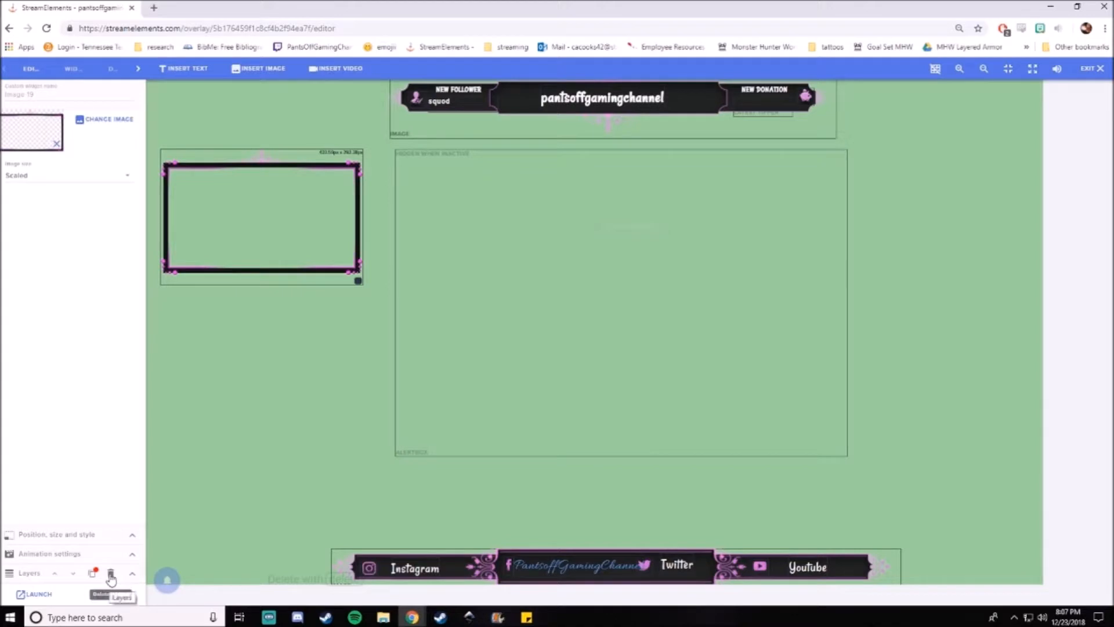
Drag the pink-trimmed frame image into the canvas's top-right corner, then go back to My overlays
{"action": "left_click_drag", "start_coordinate": [260, 216], "coordinate": [268, 206]}
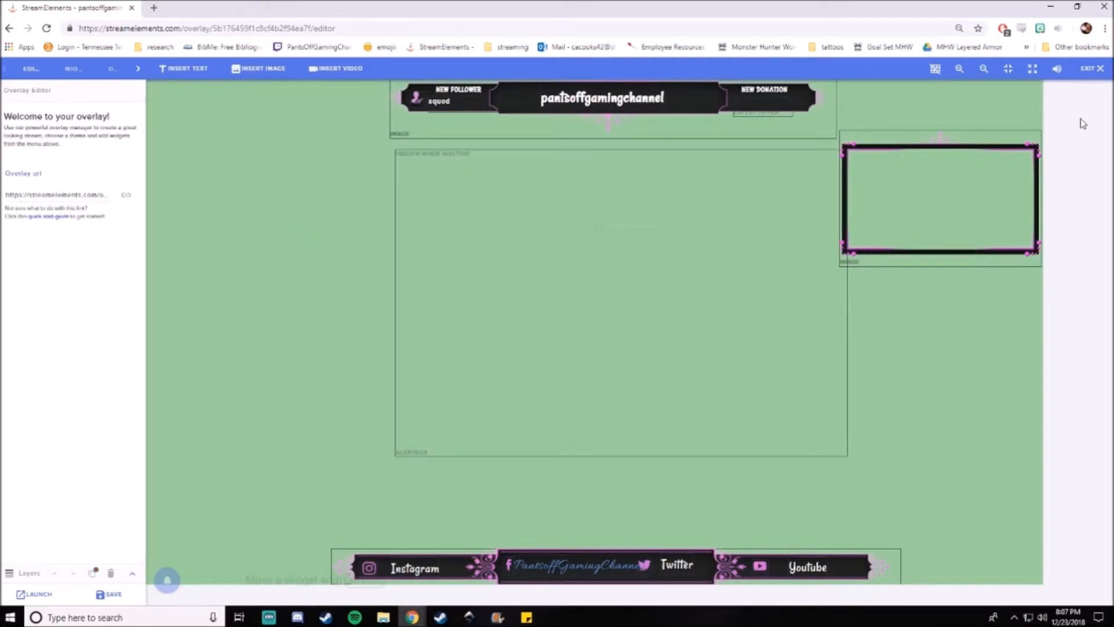
{"action": "mouse_move", "coordinate": [916, 185]}
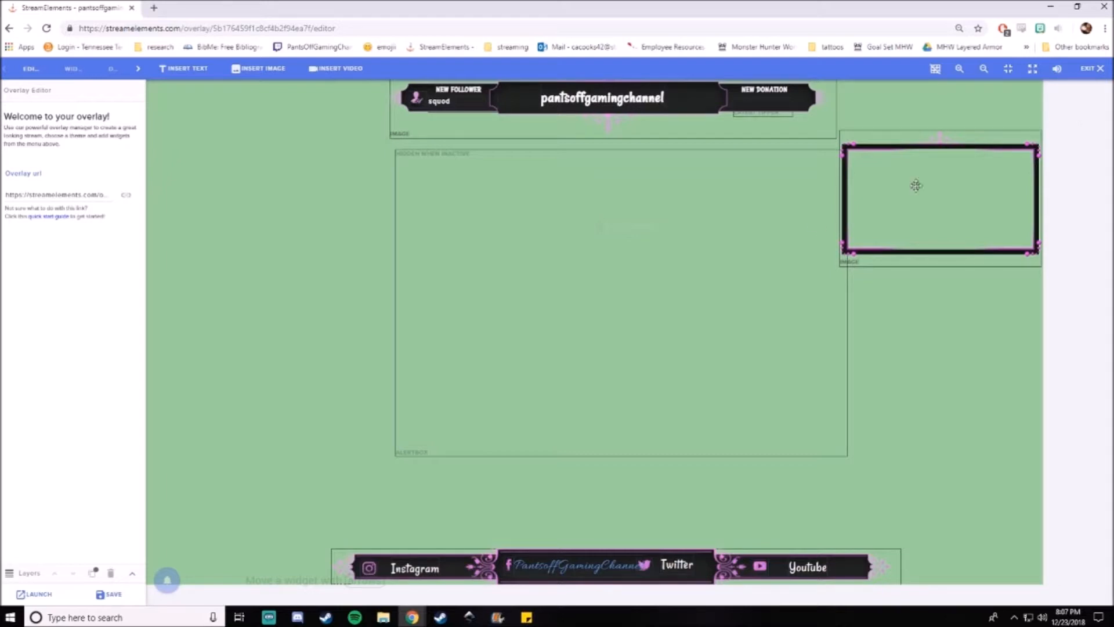
{"action": "left_click", "coordinate": [441, 102]}
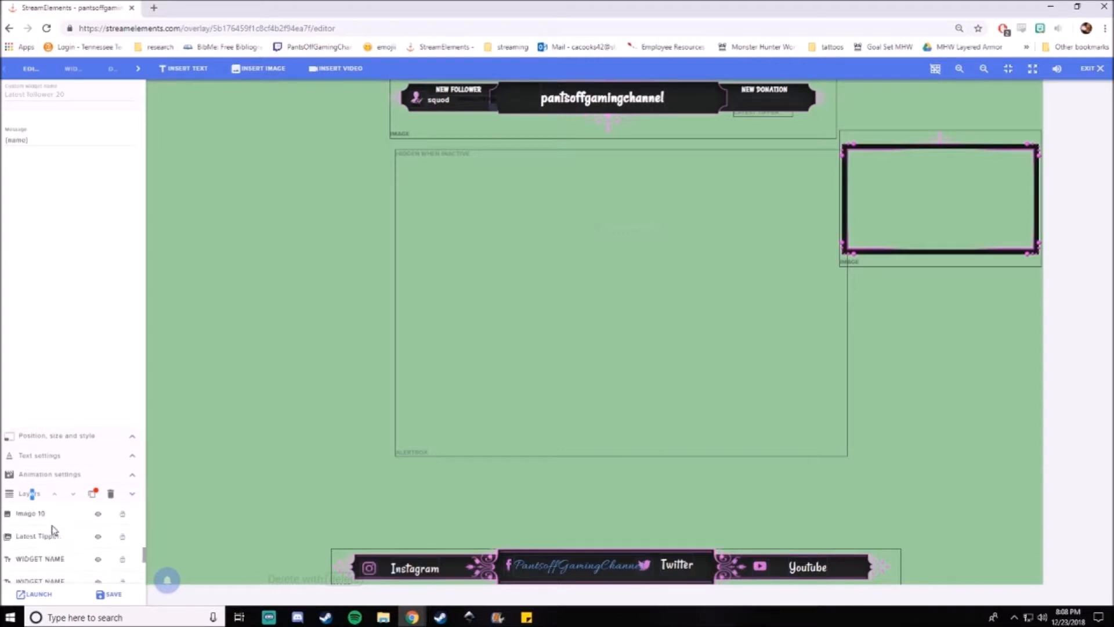
{"action": "left_click", "coordinate": [36, 594]}
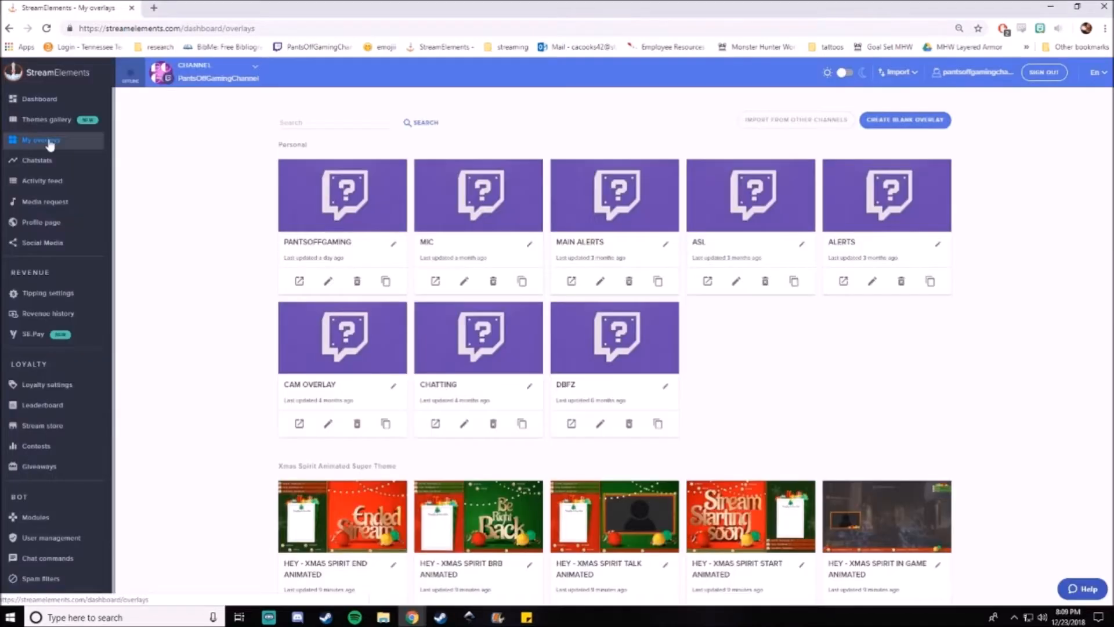
{"action": "mouse_move", "coordinate": [905, 119]}
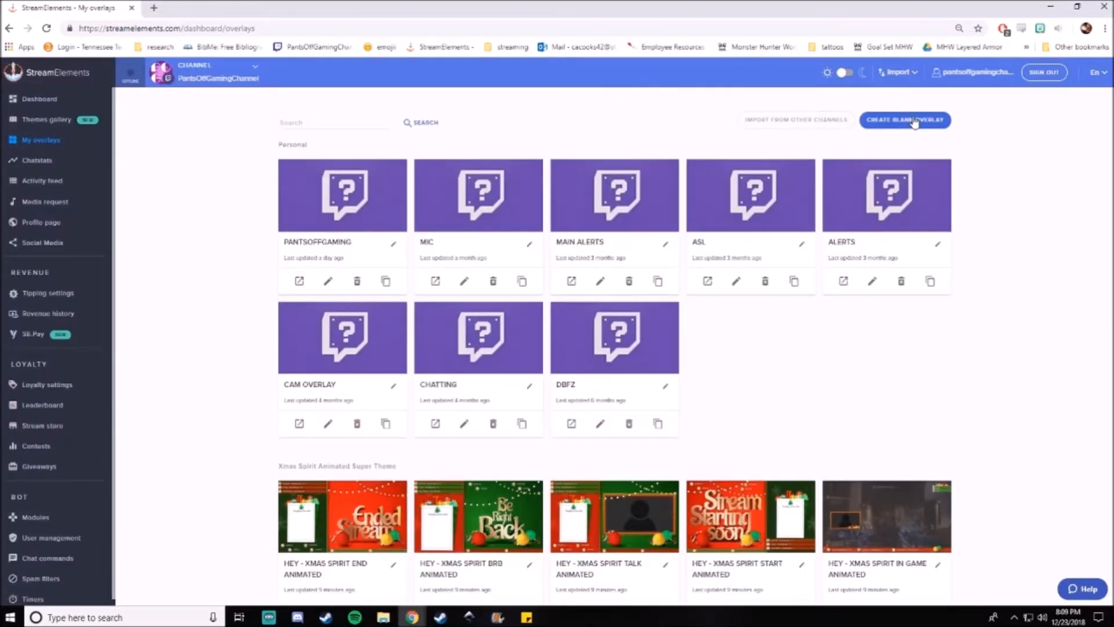
Create a blank 1080p overlay using the suggested name PantsOffGaming
{"action": "left_click", "coordinate": [905, 119]}
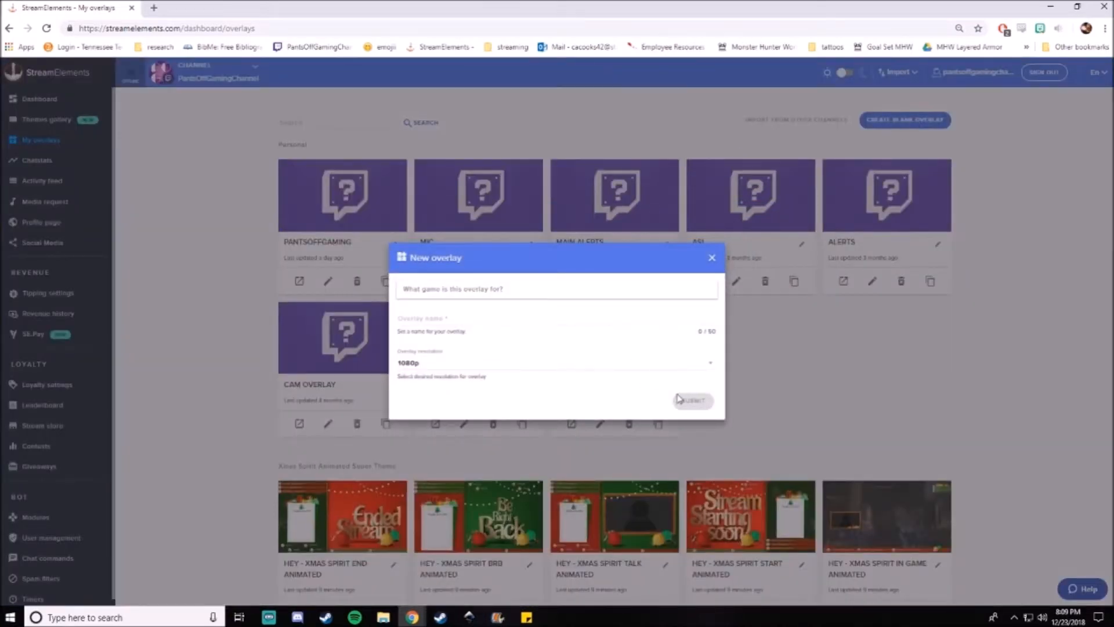
{"action": "left_click", "coordinate": [556, 316]}
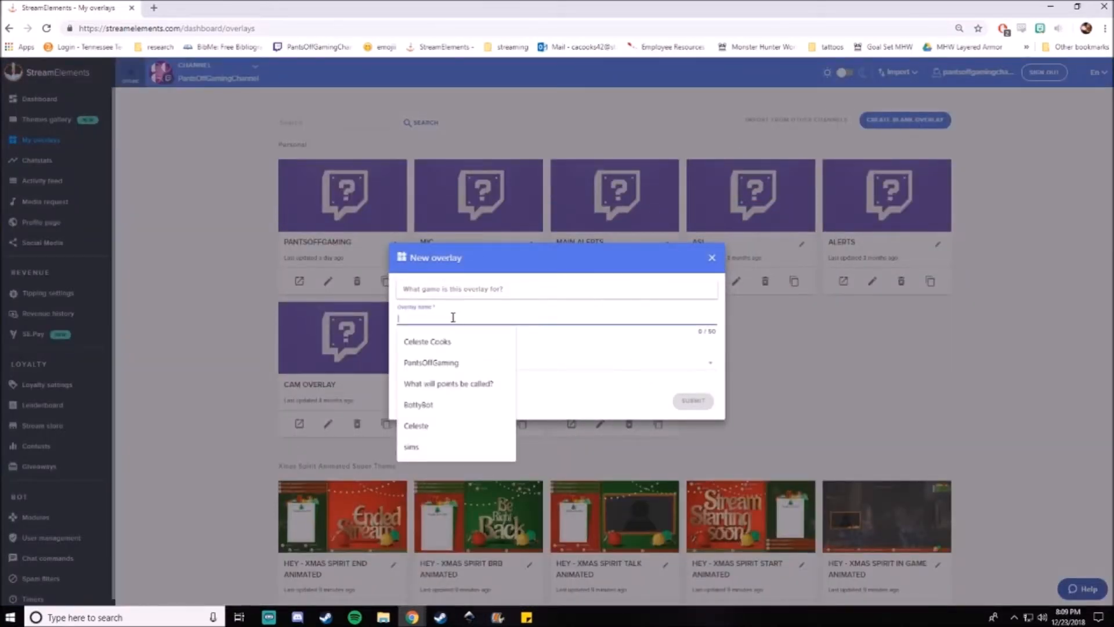
{"action": "left_click", "coordinate": [430, 362]}
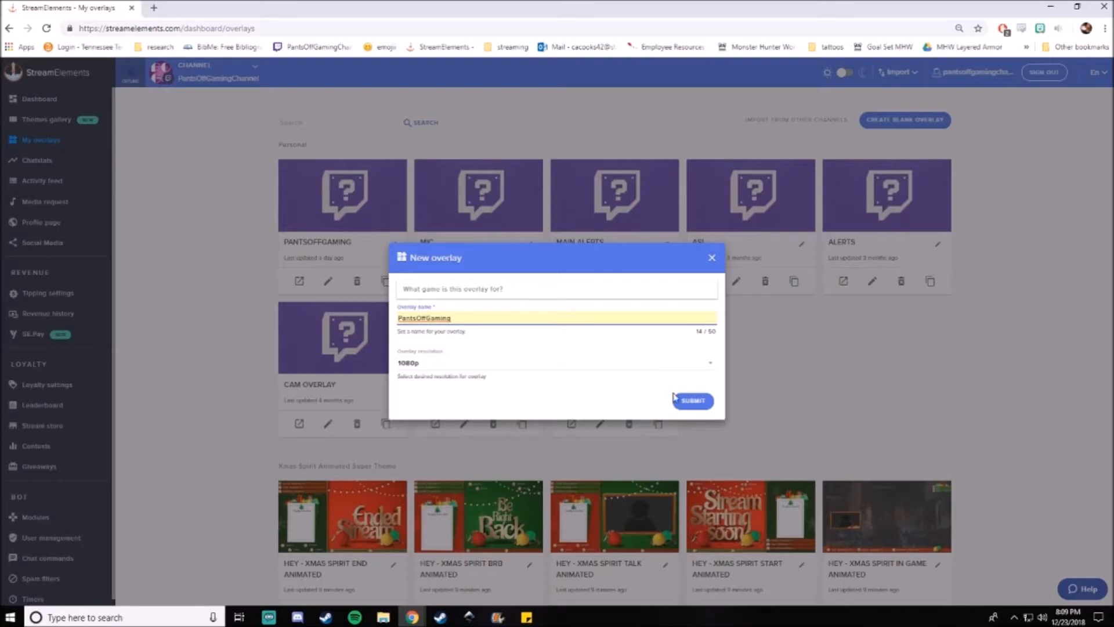
{"action": "left_click", "coordinate": [692, 399]}
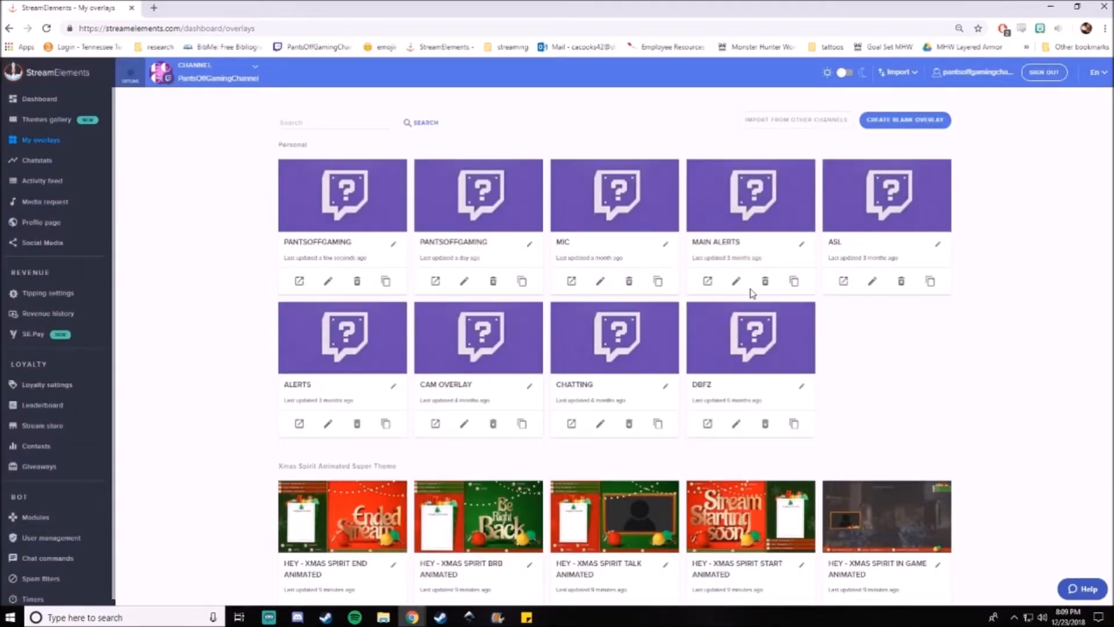
{"action": "mouse_move", "coordinate": [343, 290]}
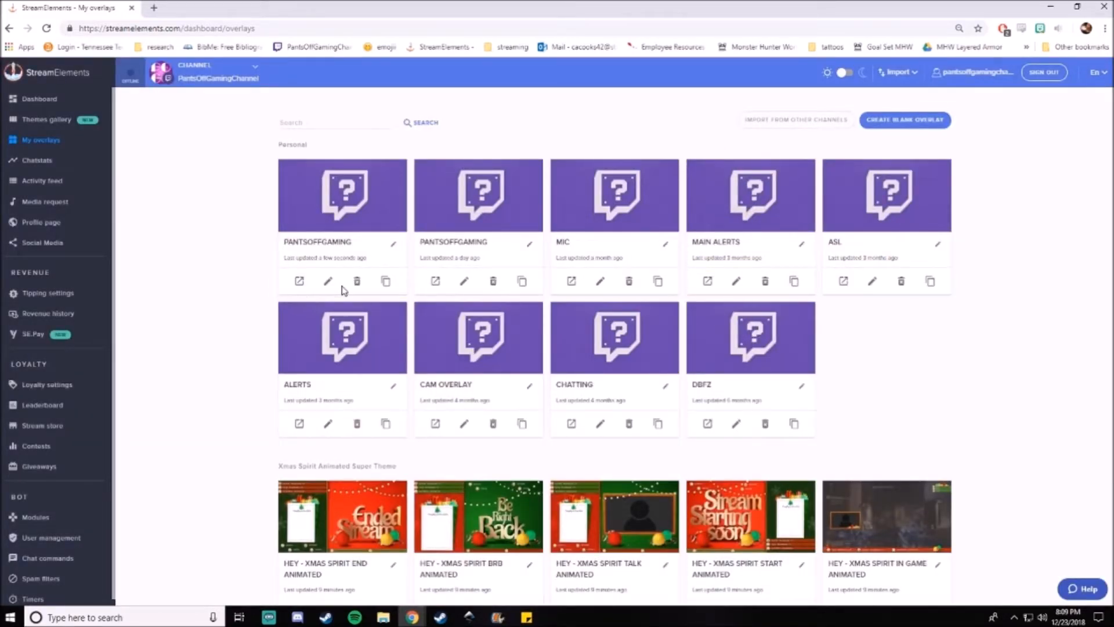
In PantsOffGaming, add an enlarged cookie banner image and insert a second, empty image
{"action": "left_click", "coordinate": [327, 280]}
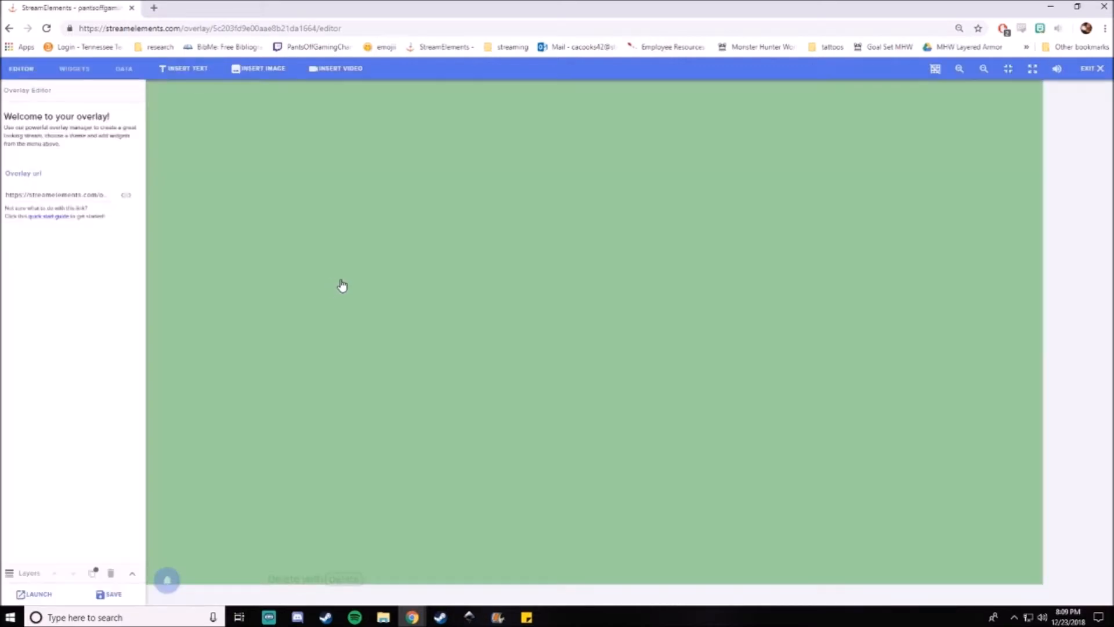
{"action": "mouse_move", "coordinate": [848, 129]}
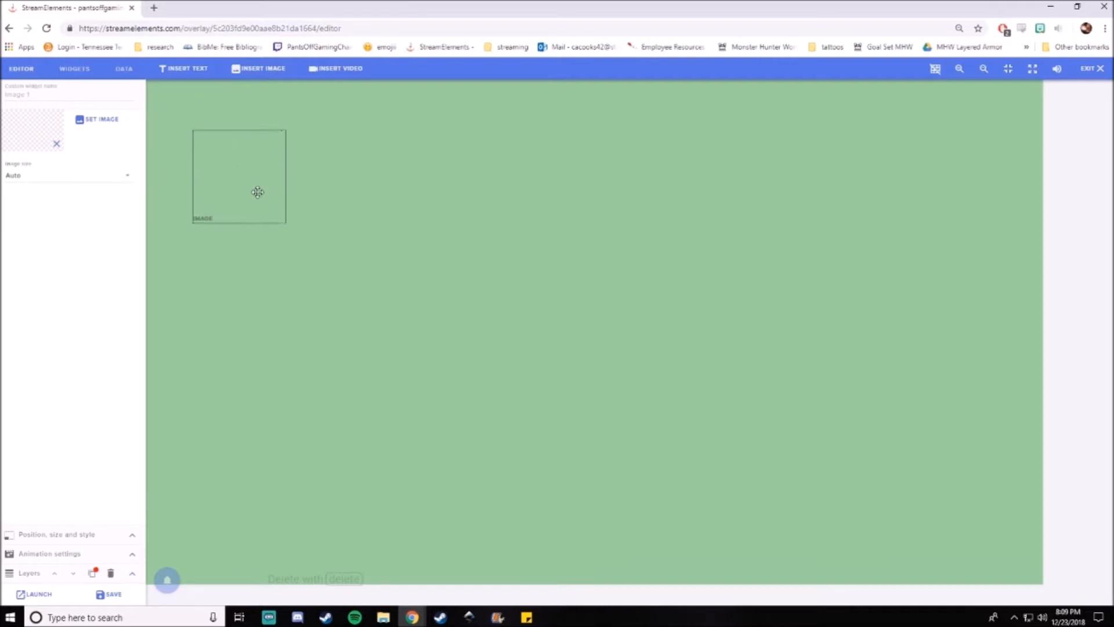
{"action": "left_click", "coordinate": [101, 118]}
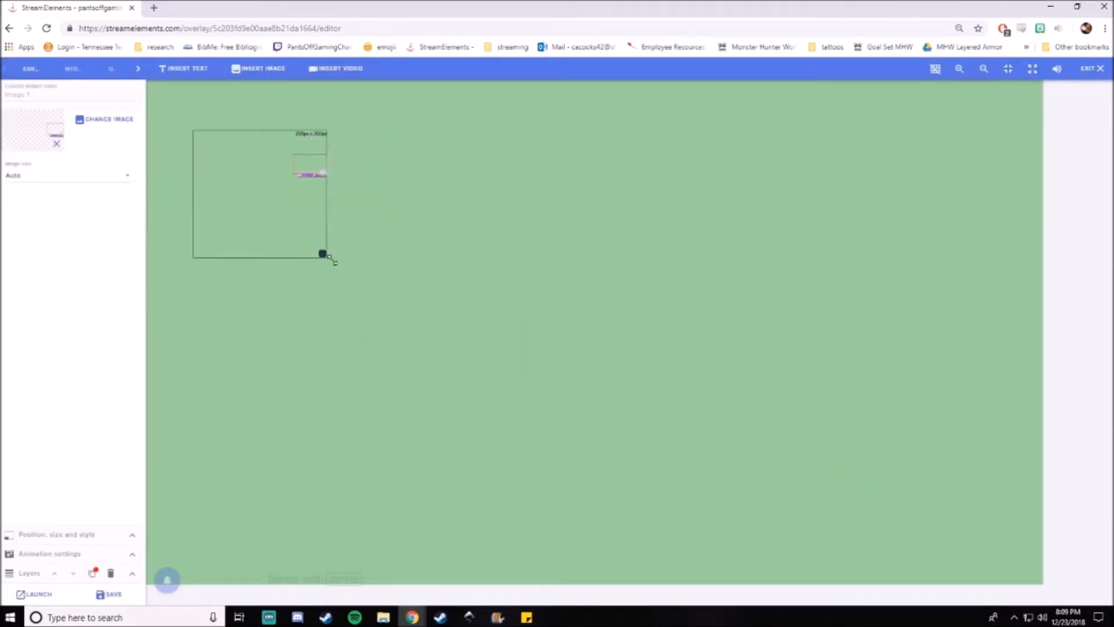
{"action": "left_click_drag", "start_coordinate": [321, 254], "coordinate": [491, 351]}
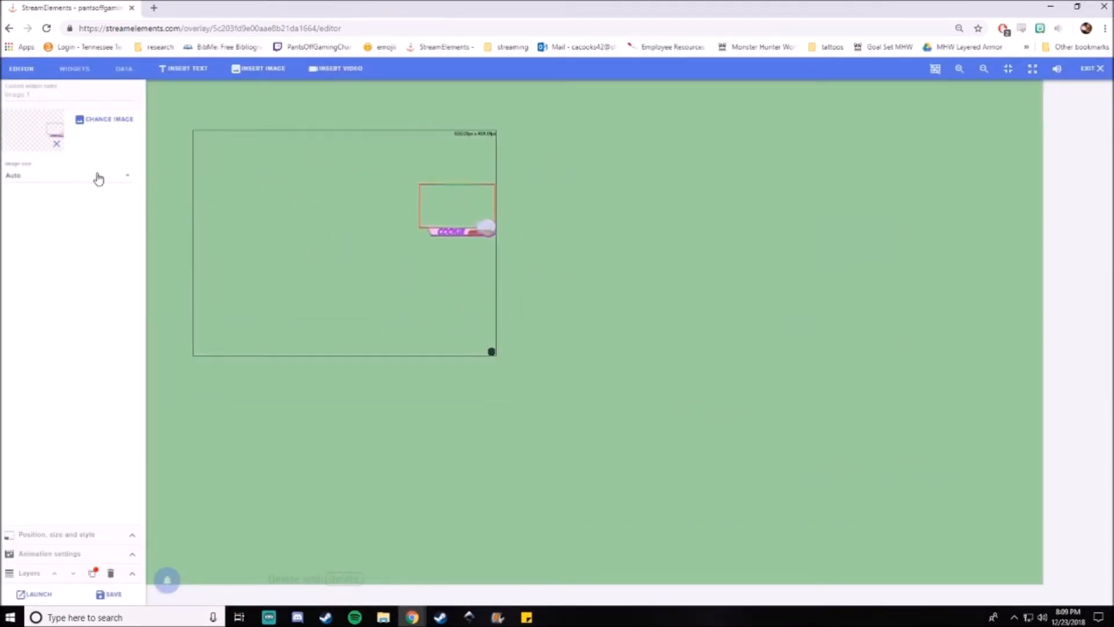
{"action": "left_click", "coordinate": [64, 176]}
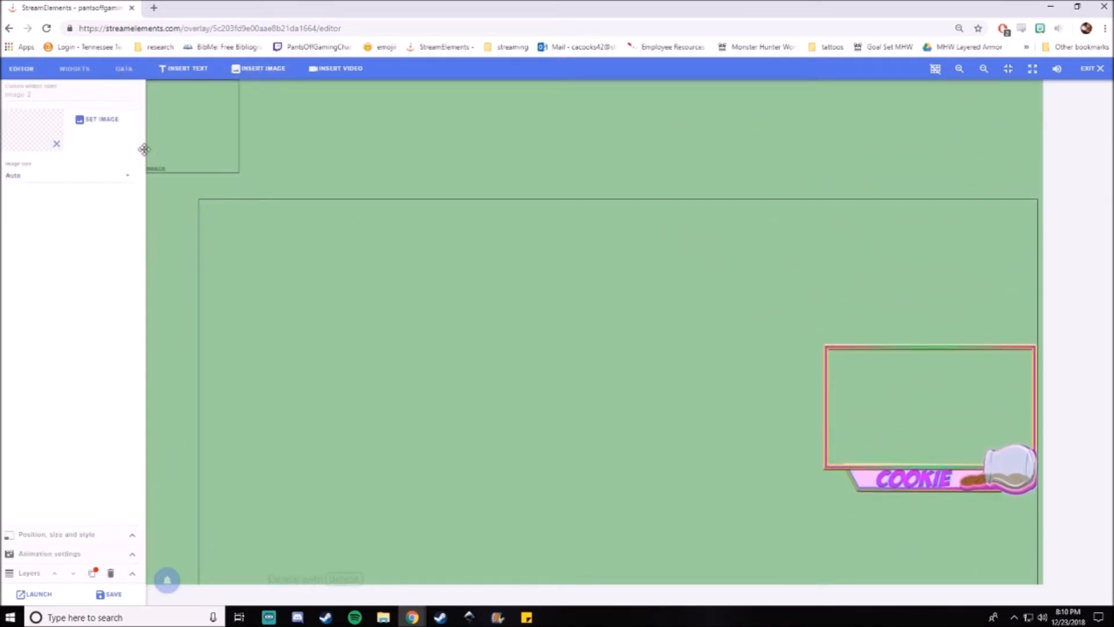
{"action": "left_click", "coordinate": [101, 118]}
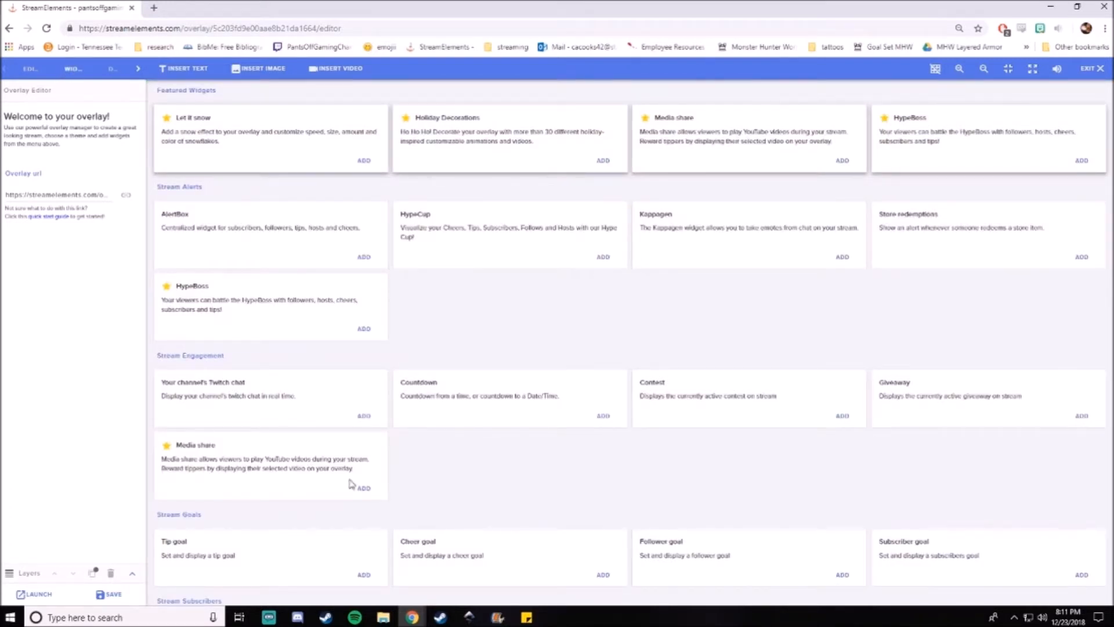
Add a Latest subscriber {name} label and place it beside the right-edge round images
{"action": "scroll", "scroll_direction": "down", "scroll_amount": 3}
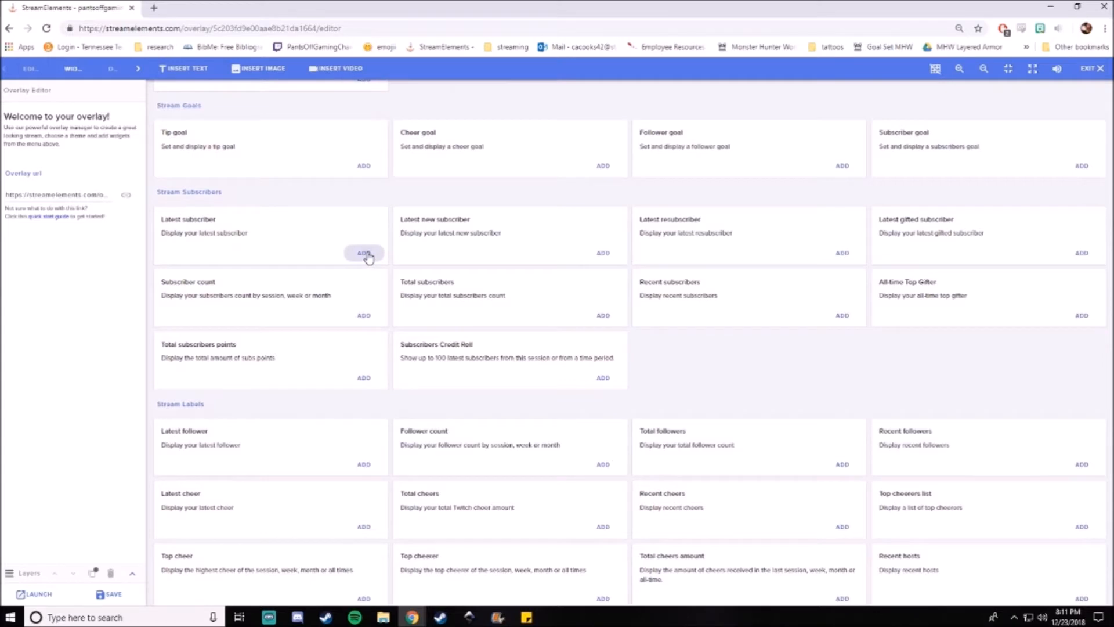
{"action": "left_click", "coordinate": [364, 253]}
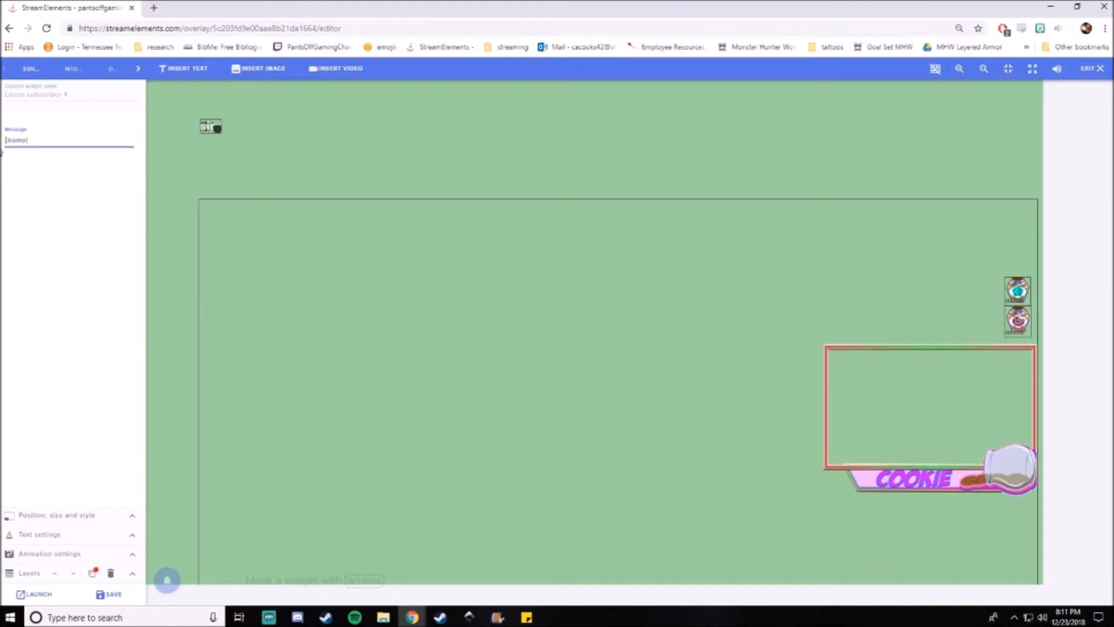
{"action": "left_click_drag", "start_coordinate": [210, 126], "coordinate": [903, 306]}
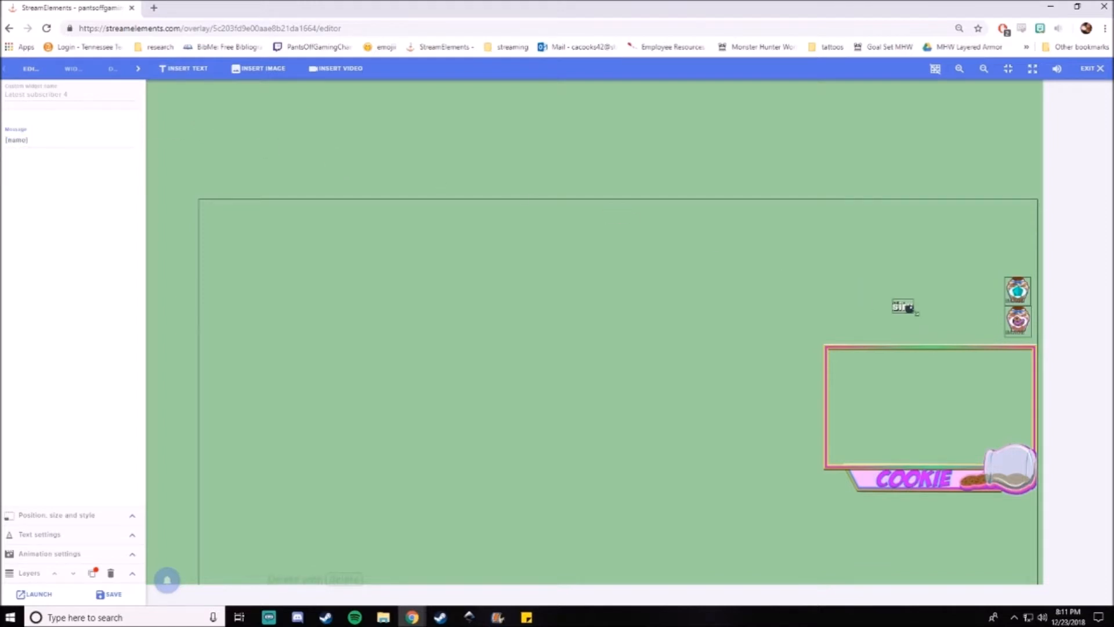
{"action": "left_click_drag", "start_coordinate": [902, 307], "coordinate": [991, 323]}
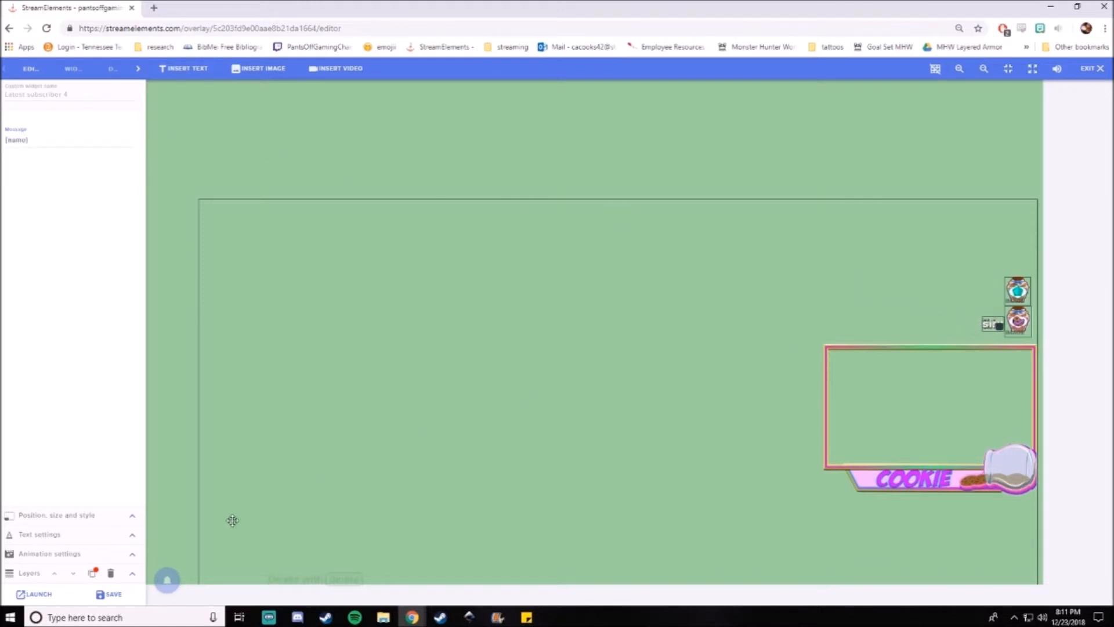
Give the subscriber label purple text, toggled bold styling and the Podkova font
{"action": "left_click", "coordinate": [38, 533]}
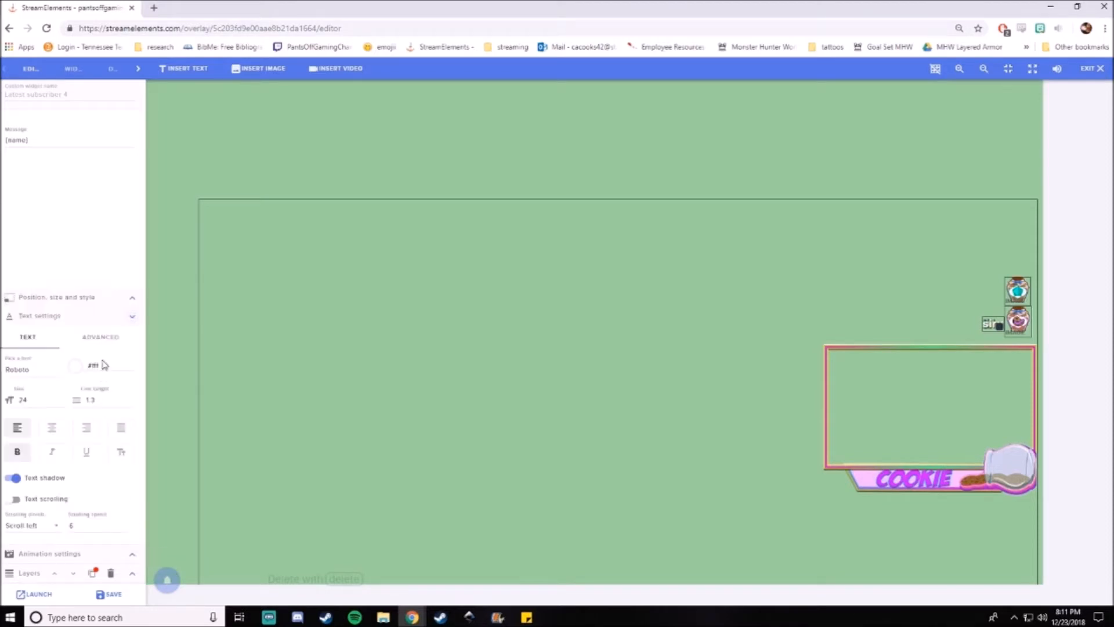
{"action": "left_click", "coordinate": [93, 365]}
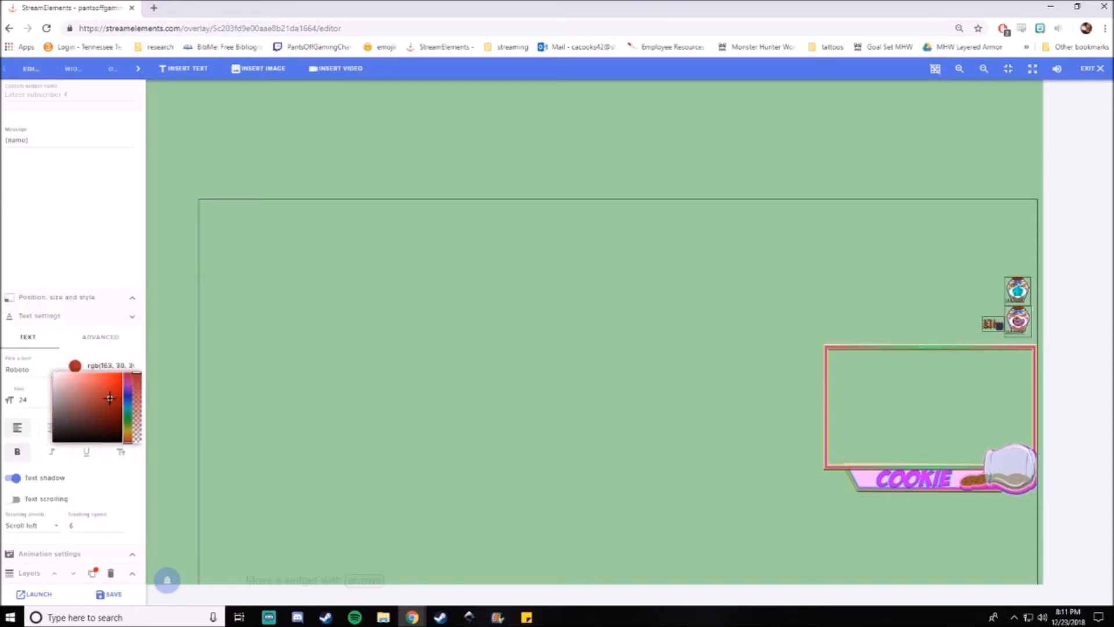
{"action": "left_click", "coordinate": [101, 386]}
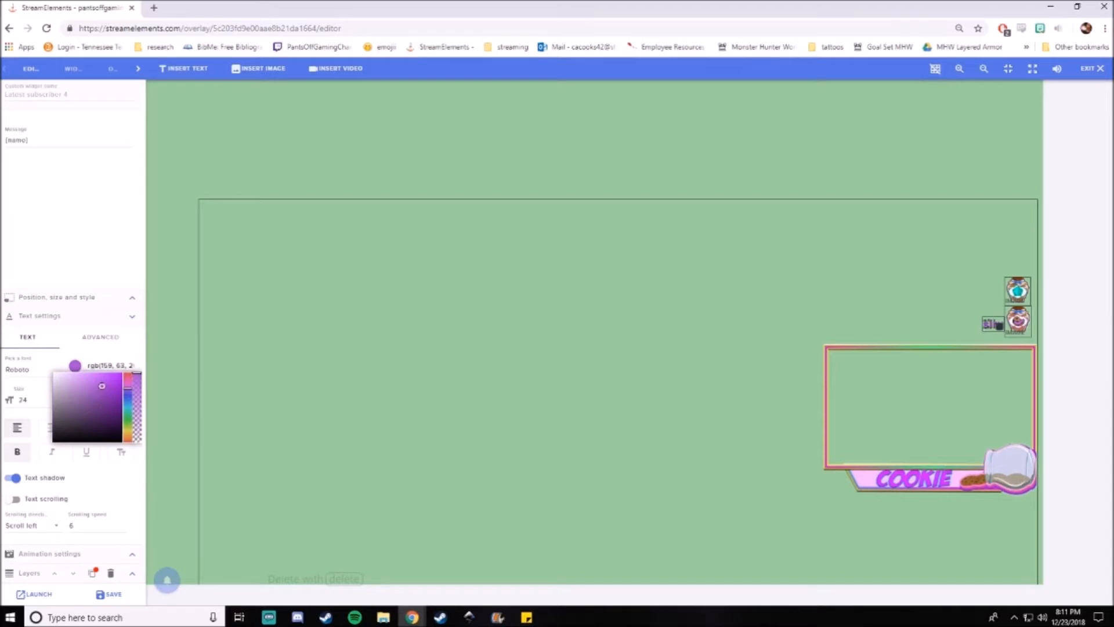
{"action": "left_click", "coordinate": [75, 364]}
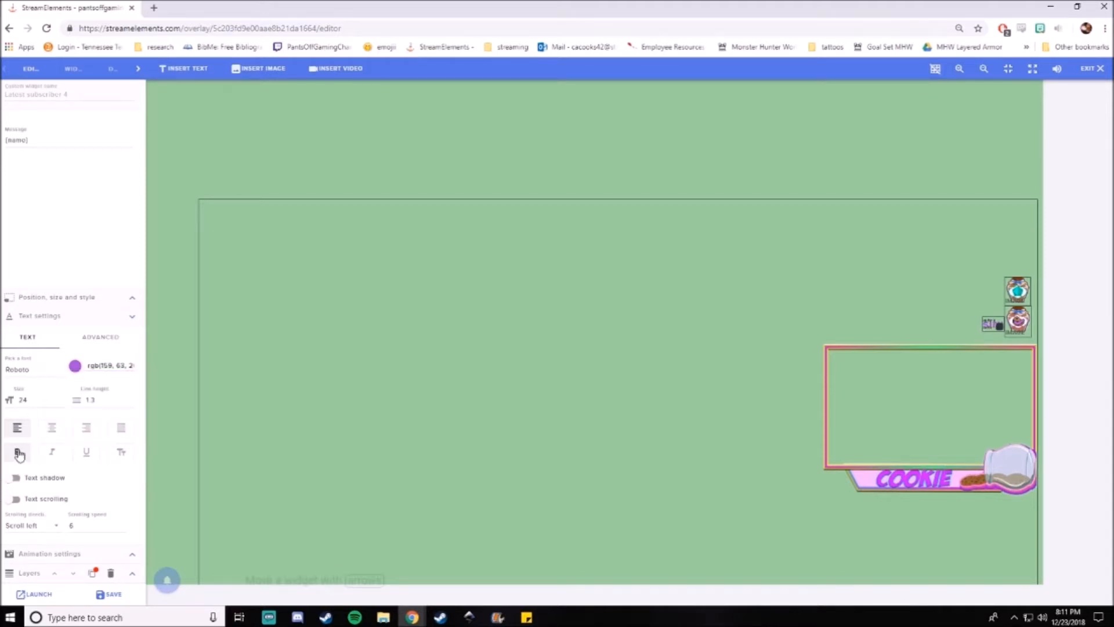
{"action": "left_click", "coordinate": [32, 369]}
{"action": "type", "text": "ov"}
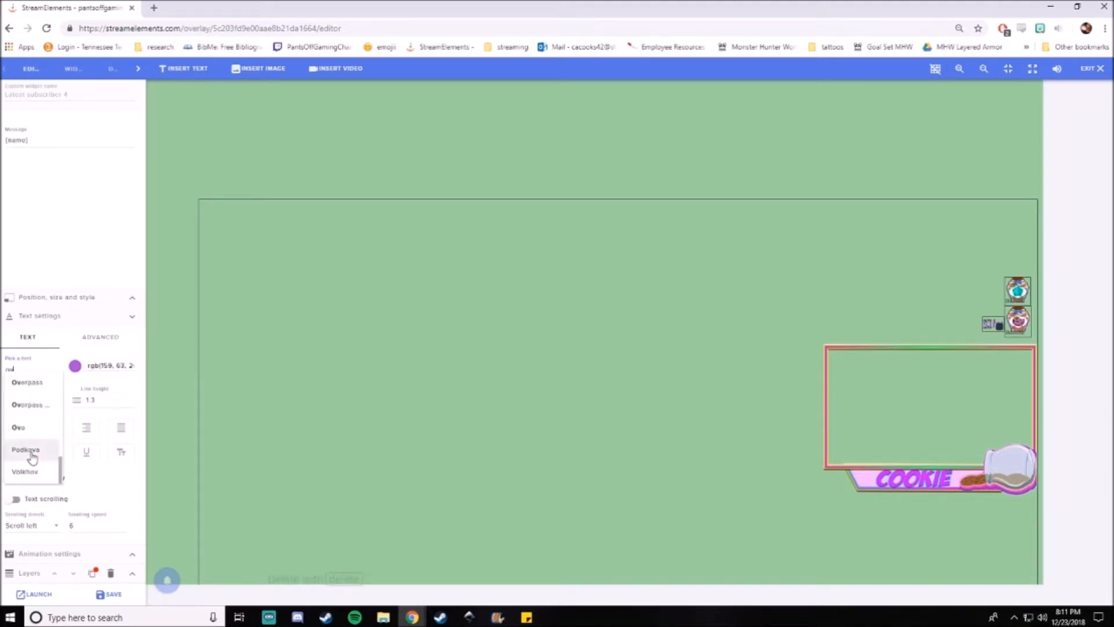
{"action": "left_click", "coordinate": [27, 382]}
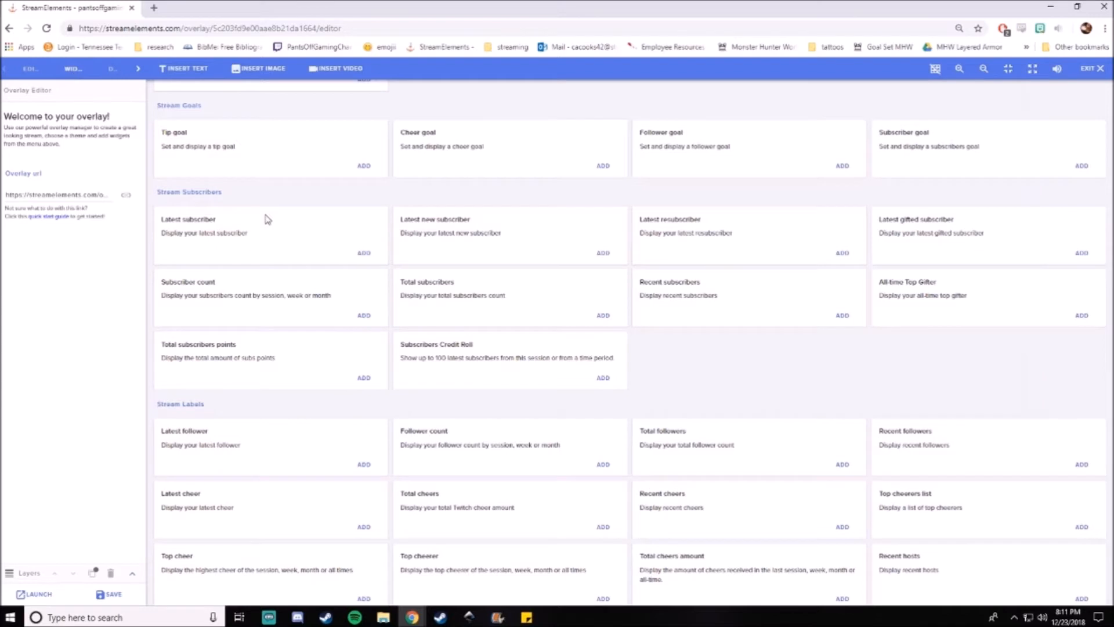
Add an AlertBox widget with all six alert types enabled to the canvas
{"action": "scroll", "scroll_direction": "up", "scroll_amount": 3}
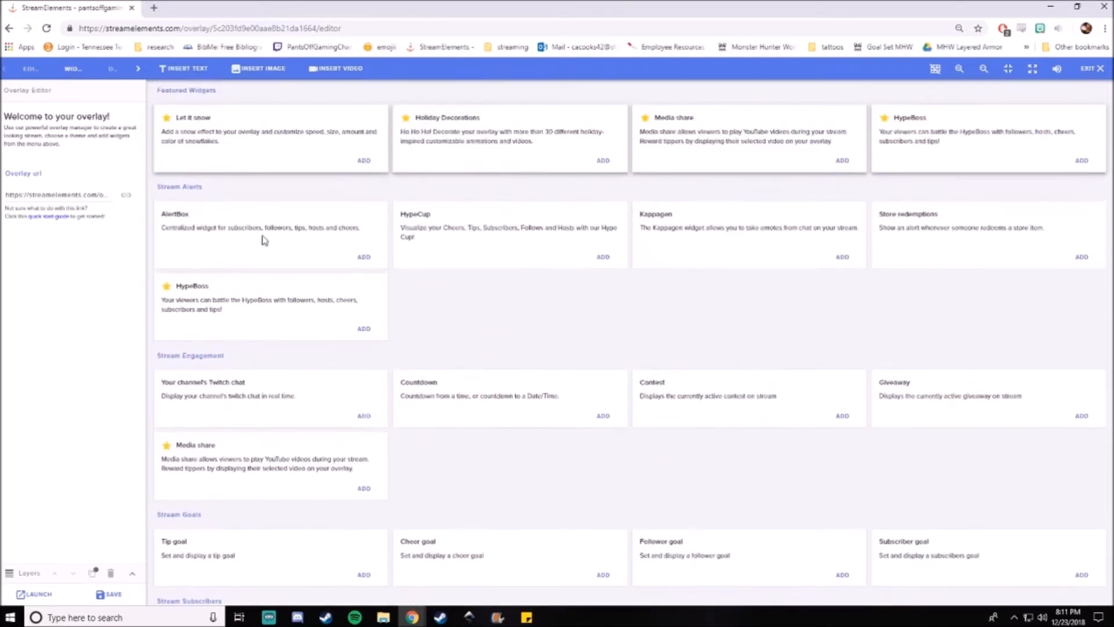
{"action": "double_click", "coordinate": [170, 186]}
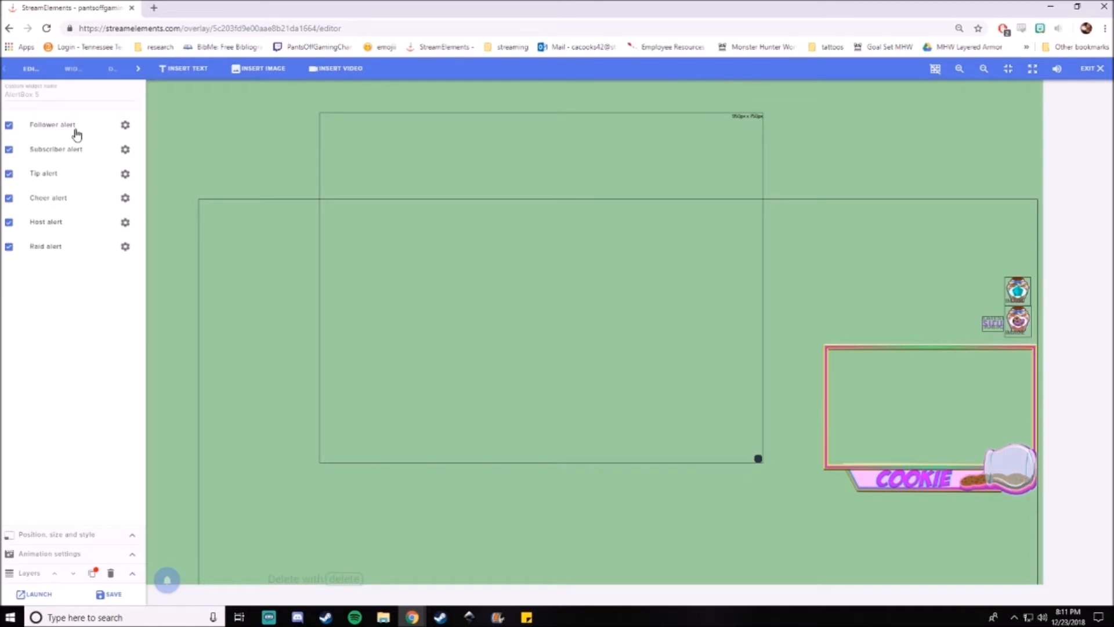
{"action": "mouse_move", "coordinate": [107, 118]}
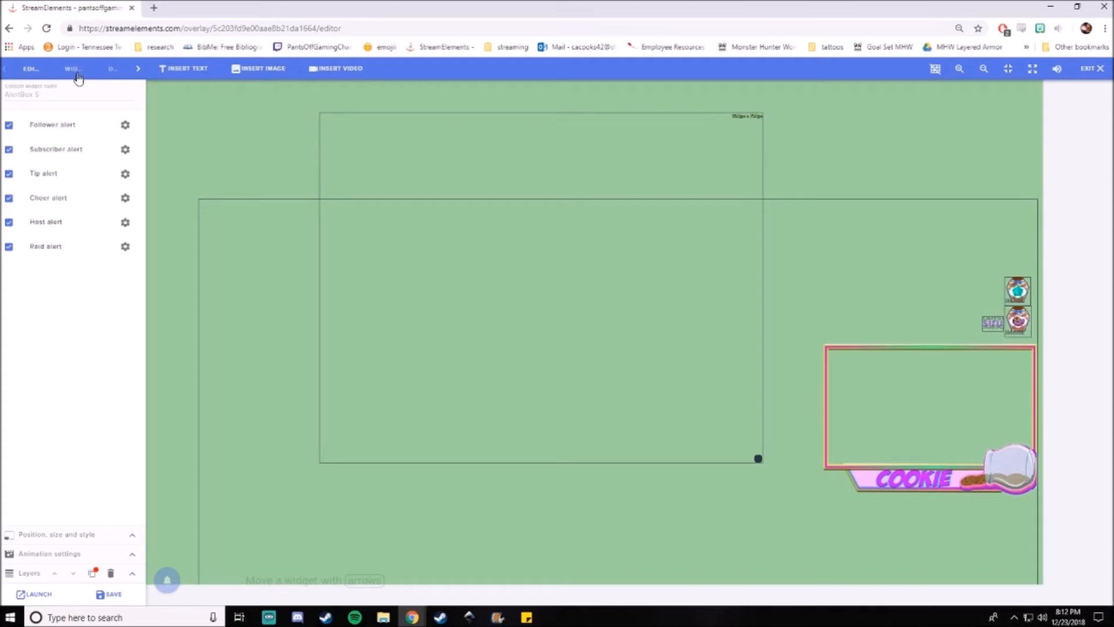
{"action": "left_click", "coordinate": [72, 68]}
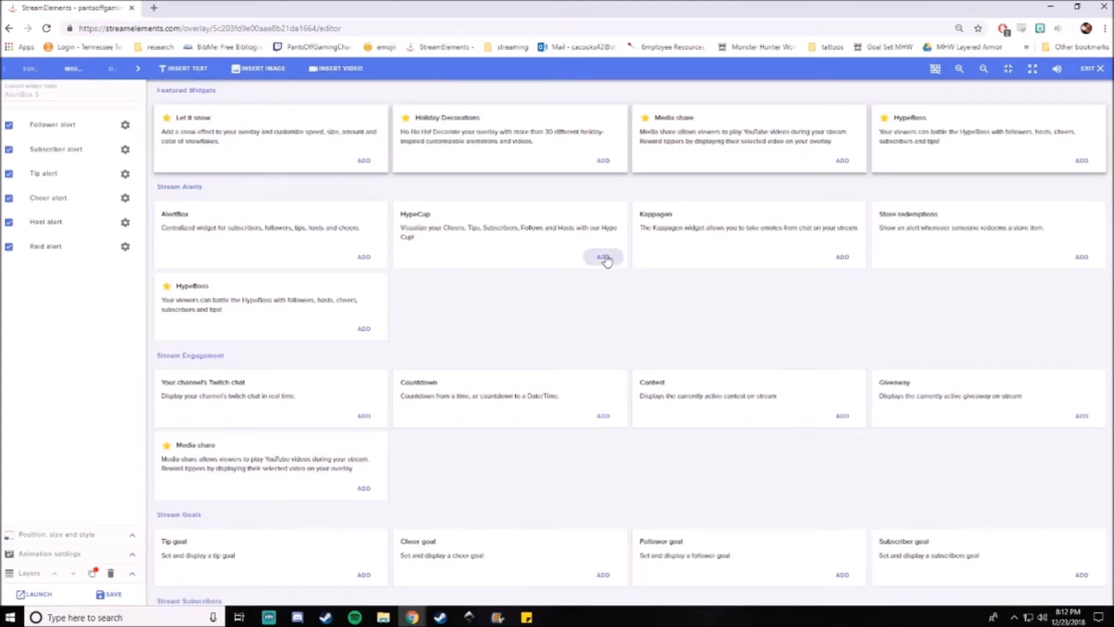
Add a HypeCup widget and switch its cup to a pumpkin bucket at 50% scale
{"action": "left_click", "coordinate": [603, 256]}
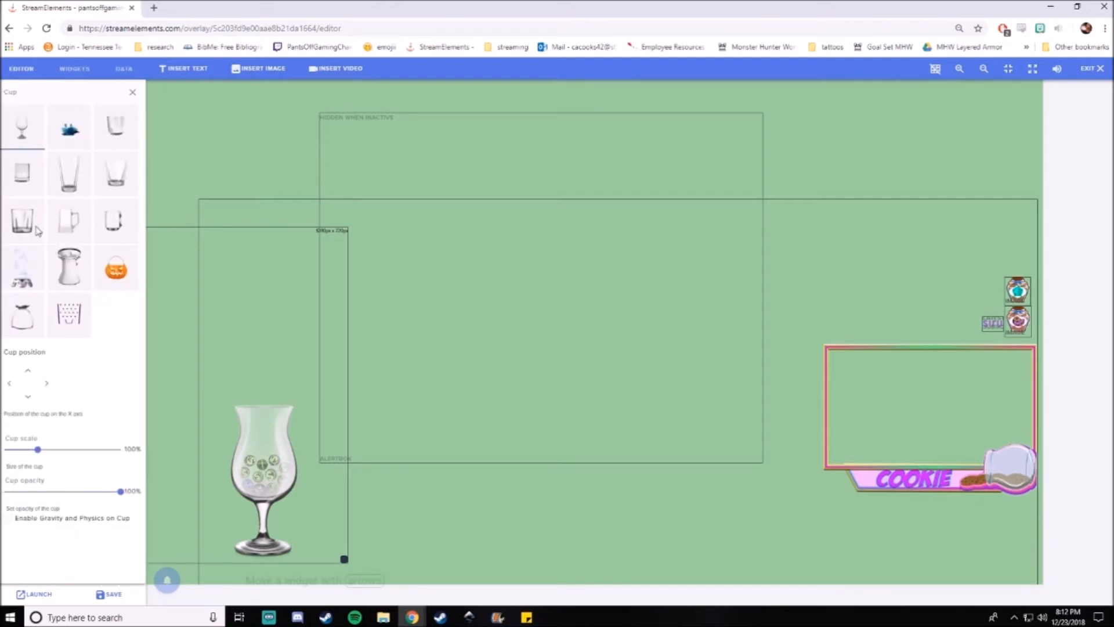
{"action": "left_click", "coordinate": [115, 268]}
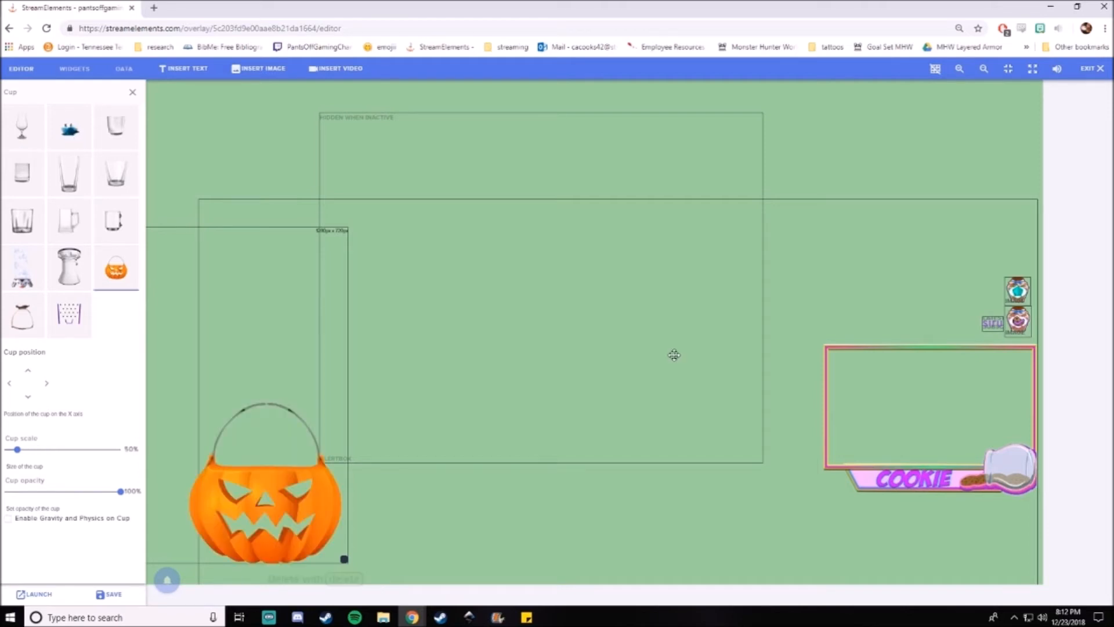
{"action": "mouse_move", "coordinate": [668, 355]}
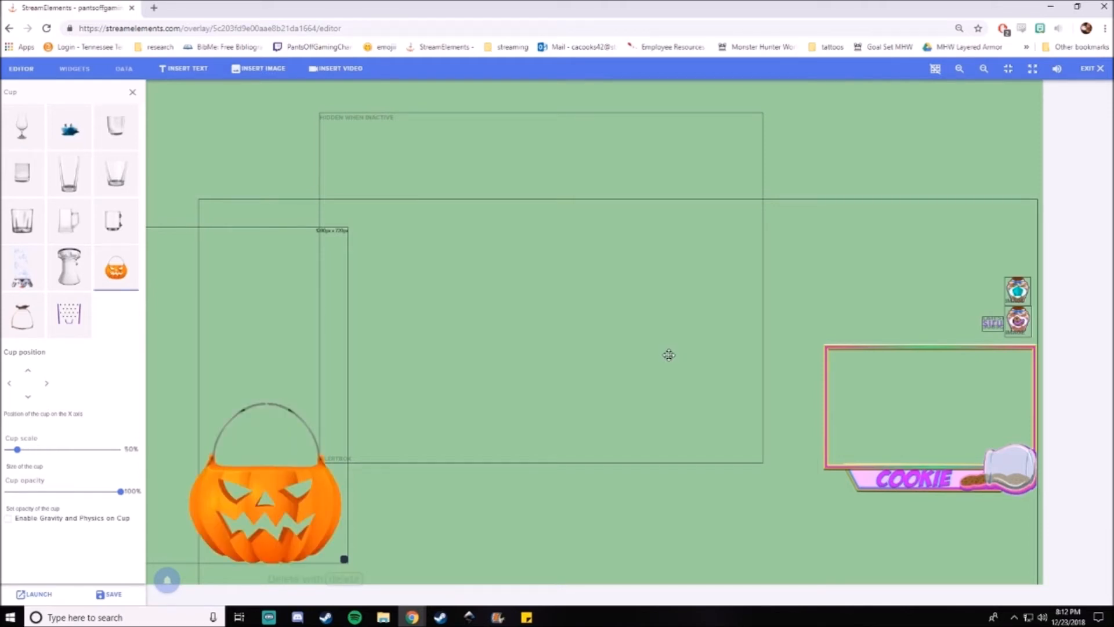
{"action": "mouse_move", "coordinate": [662, 355]}
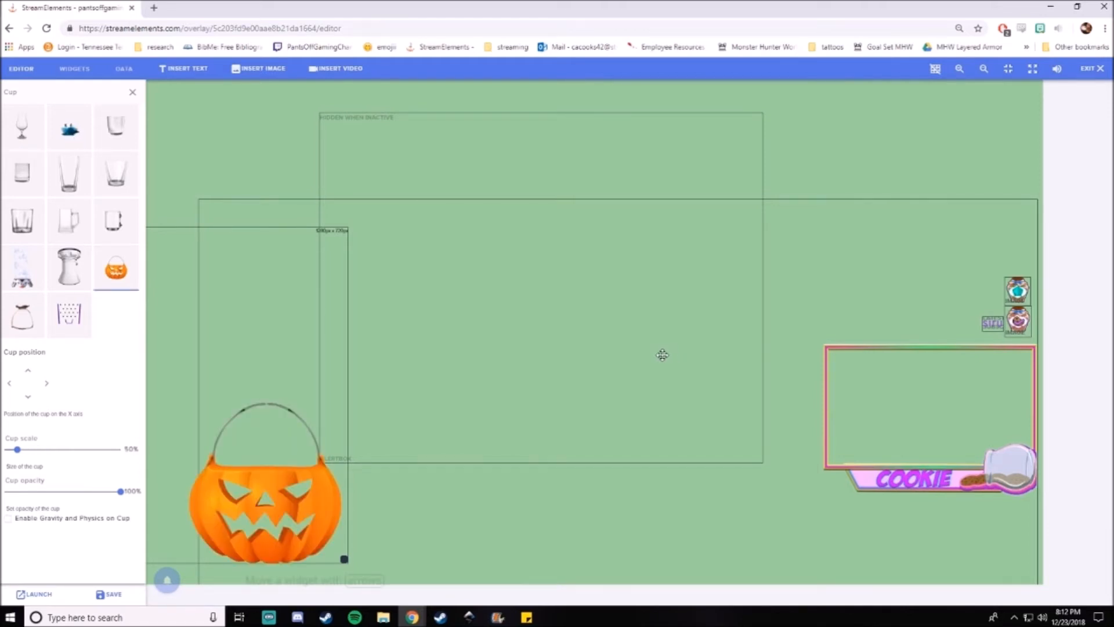
Emulate a follower event using the canvas's bottom-left test button
{"action": "left_click", "coordinate": [167, 579]}
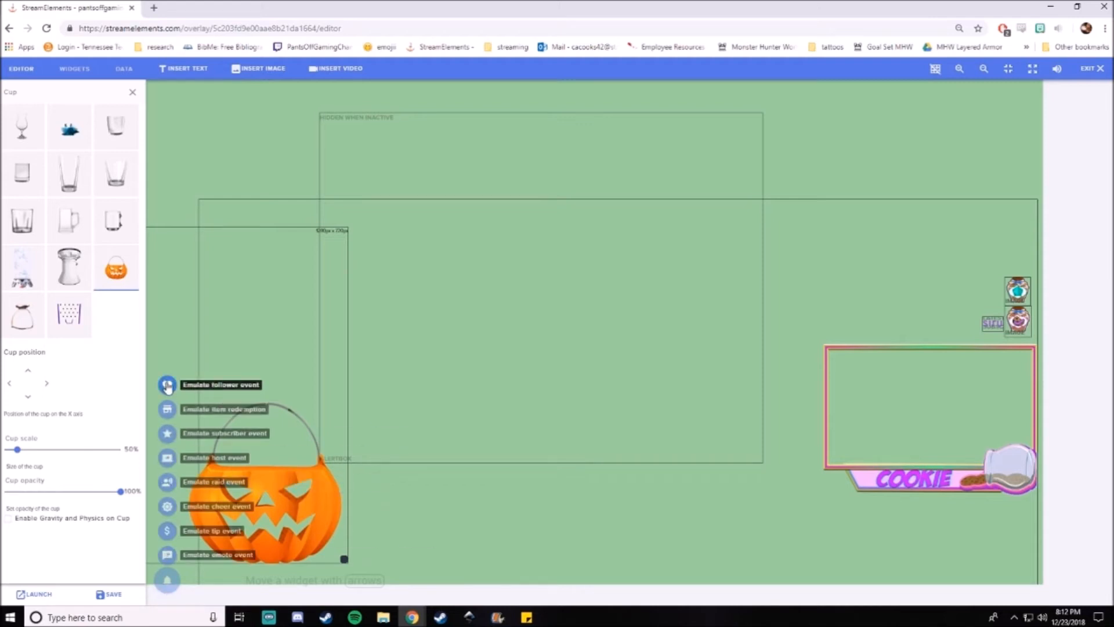
{"action": "left_click", "coordinate": [167, 384]}
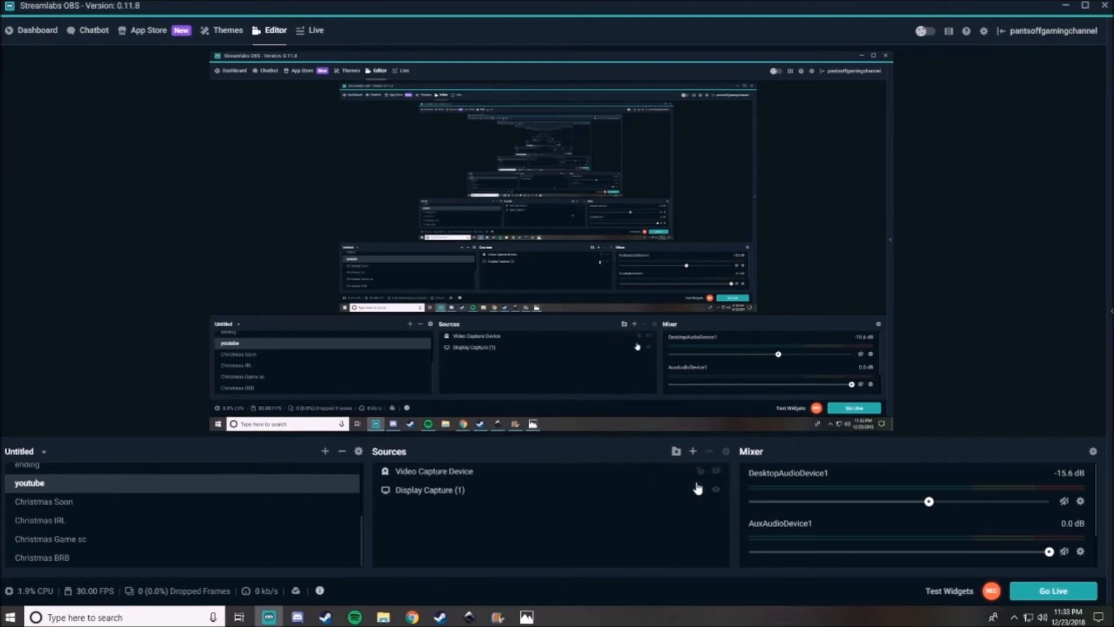
{"action": "mouse_move", "coordinate": [692, 451]}
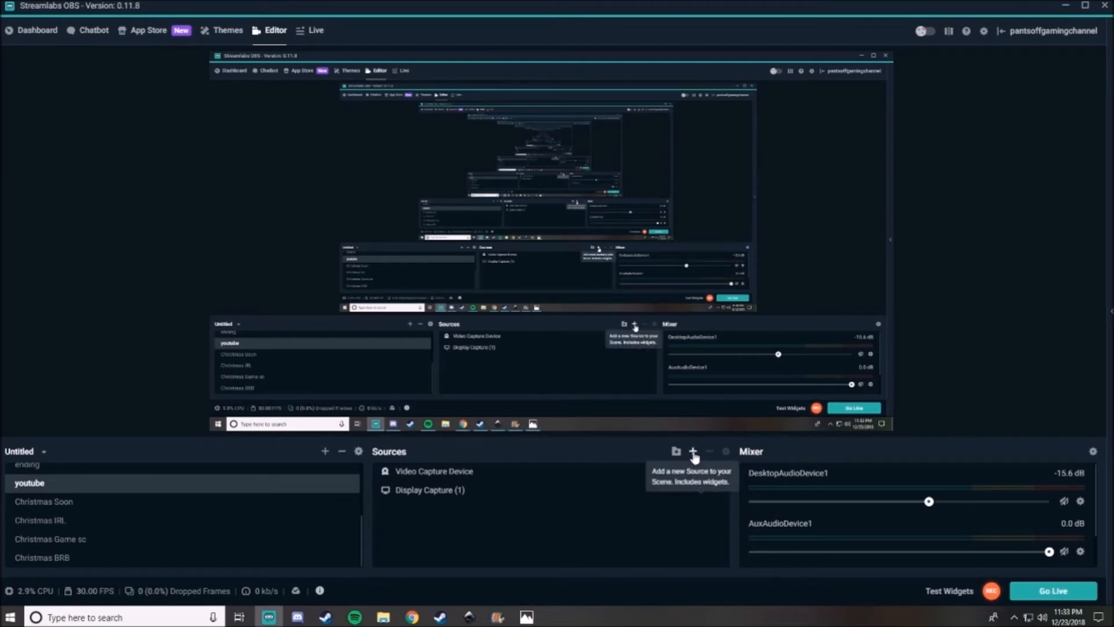
{"action": "mouse_move", "coordinate": [696, 455]}
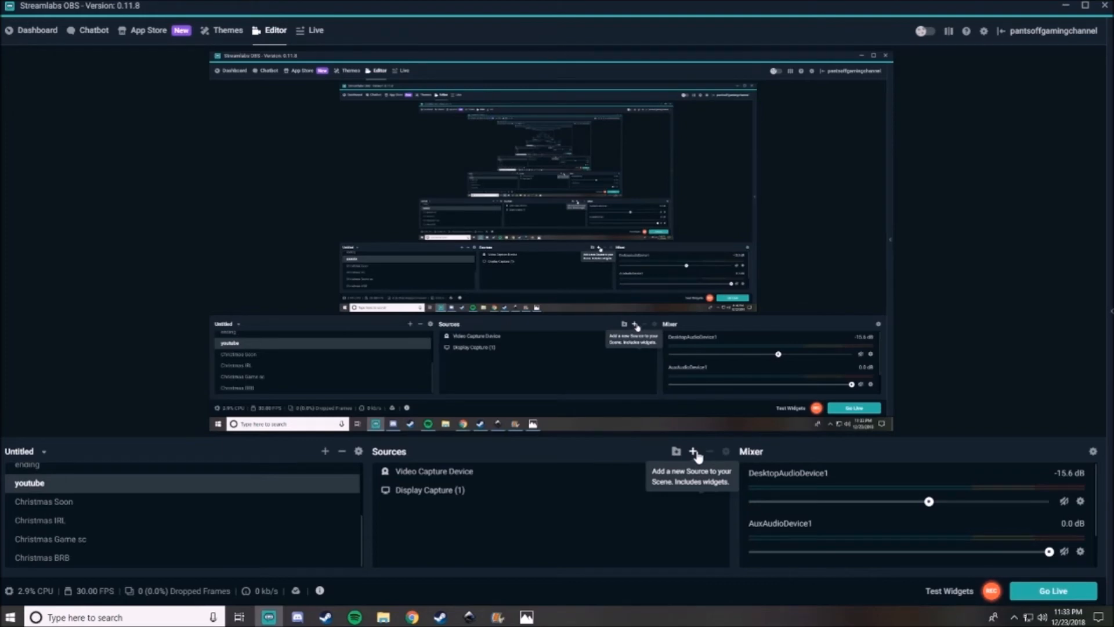
Choose Browser Source as the new source type for the youtube scene
{"action": "left_click", "coordinate": [694, 451]}
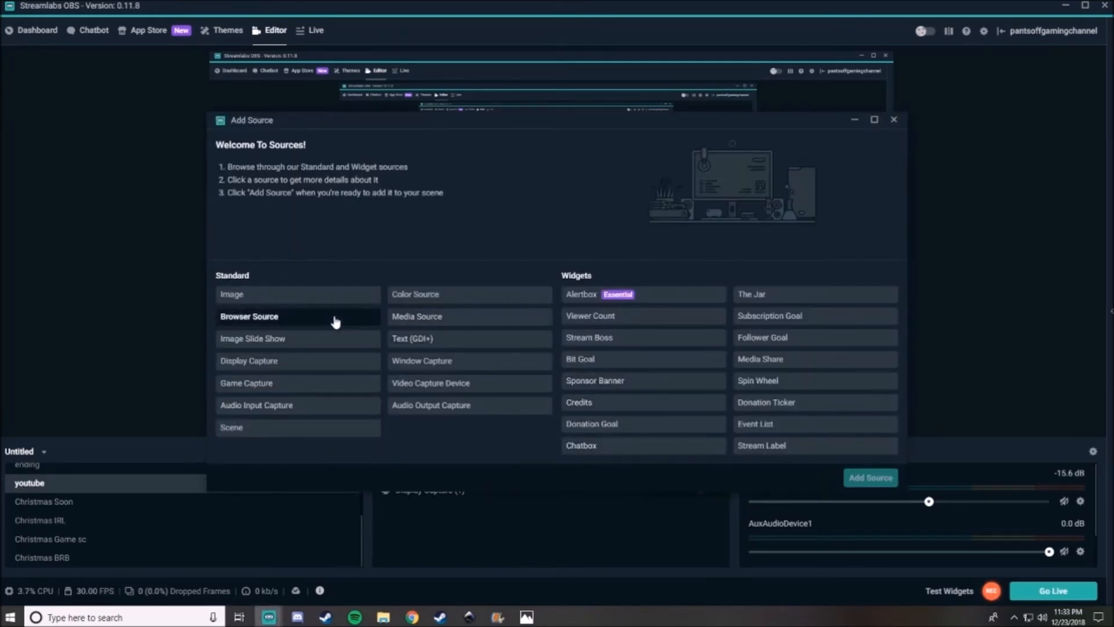
{"action": "left_click", "coordinate": [250, 316]}
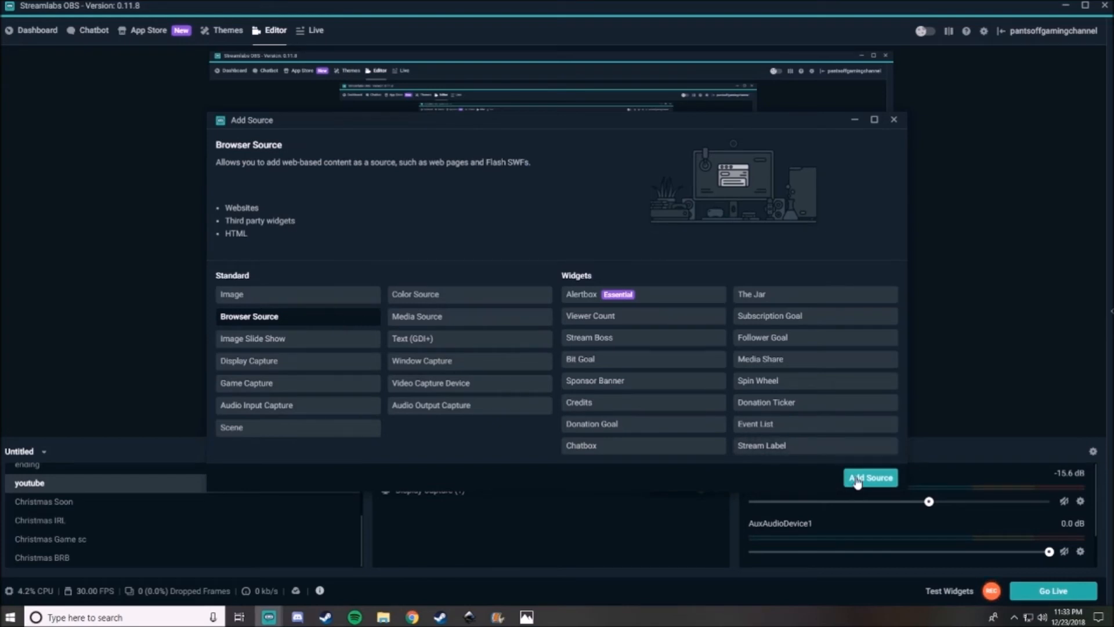
{"action": "left_click", "coordinate": [870, 476]}
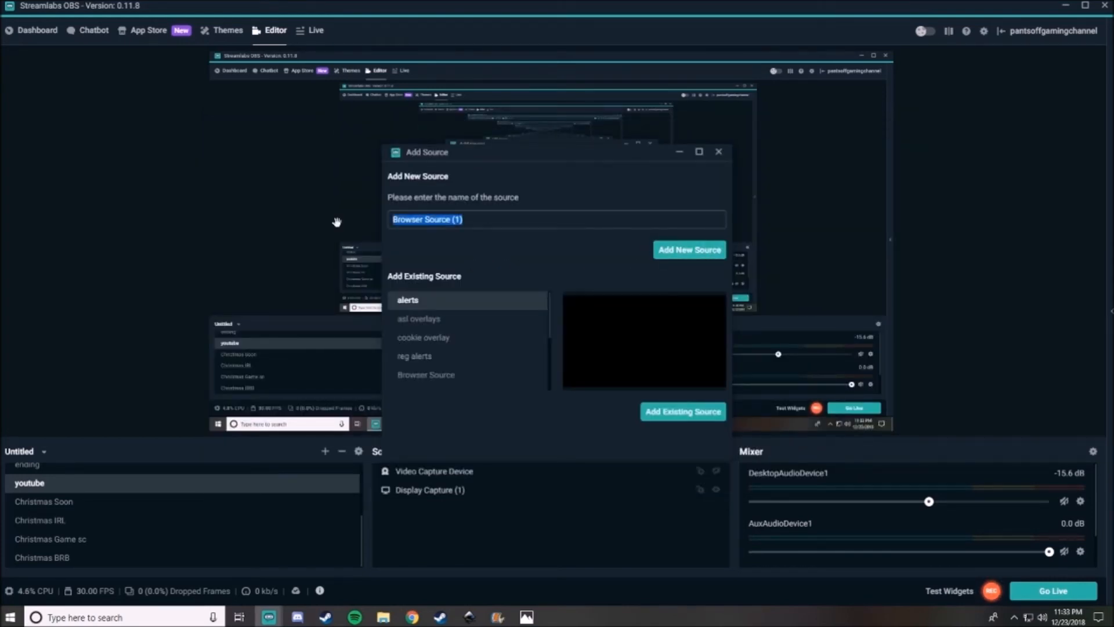
Name the browser source 'bloop' and select its default URL for replacement
{"action": "type", "text": "bloop"}
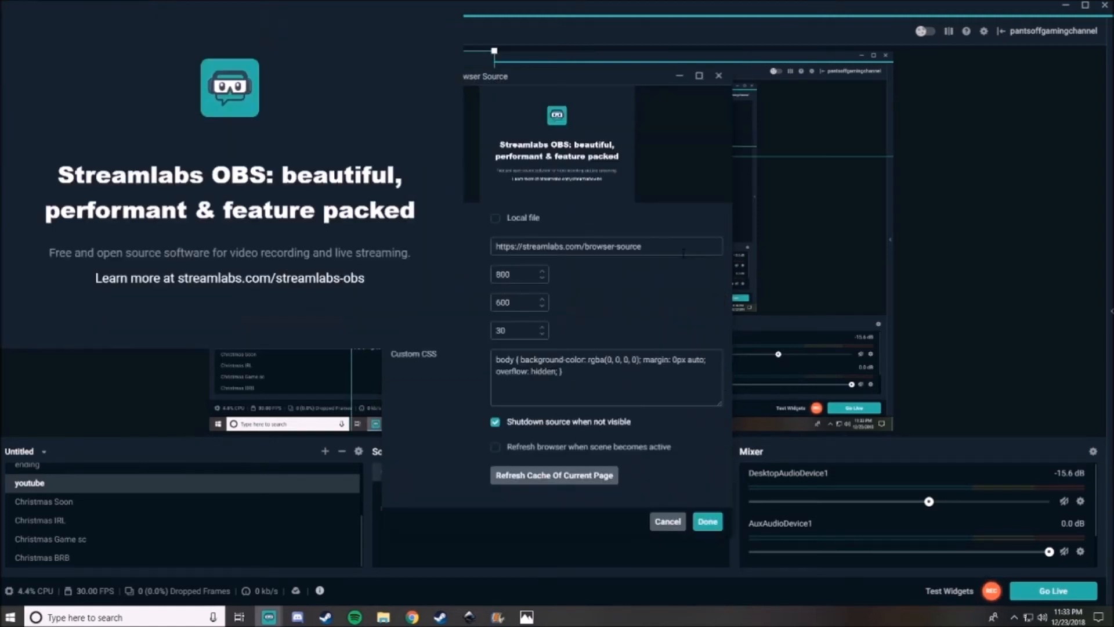
{"action": "triple_click", "coordinate": [605, 246]}
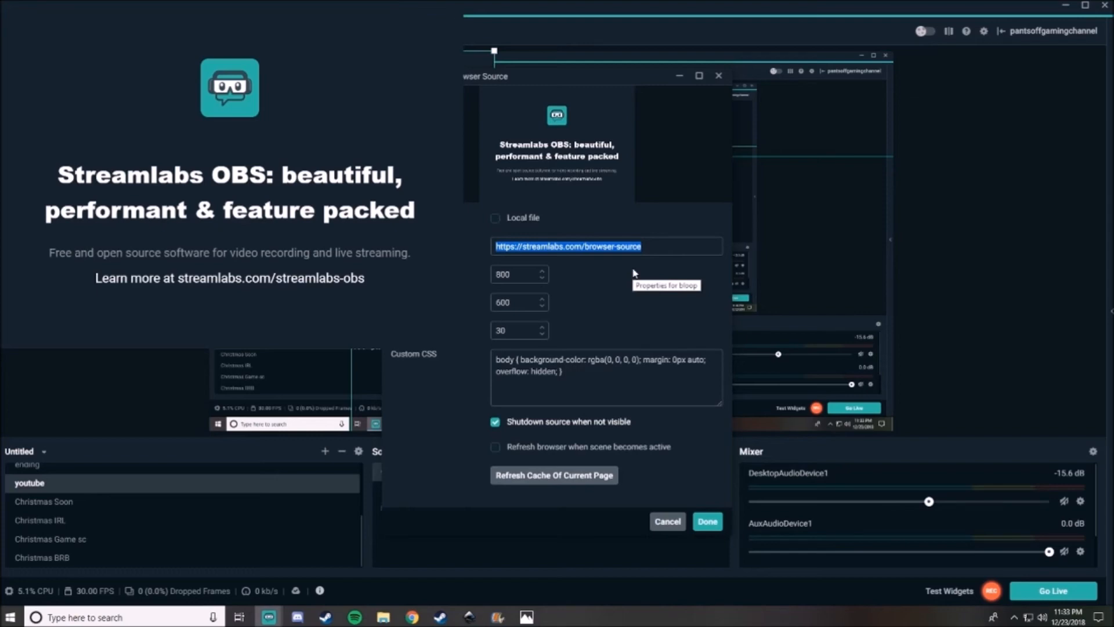
{"action": "mouse_move", "coordinate": [605, 284]}
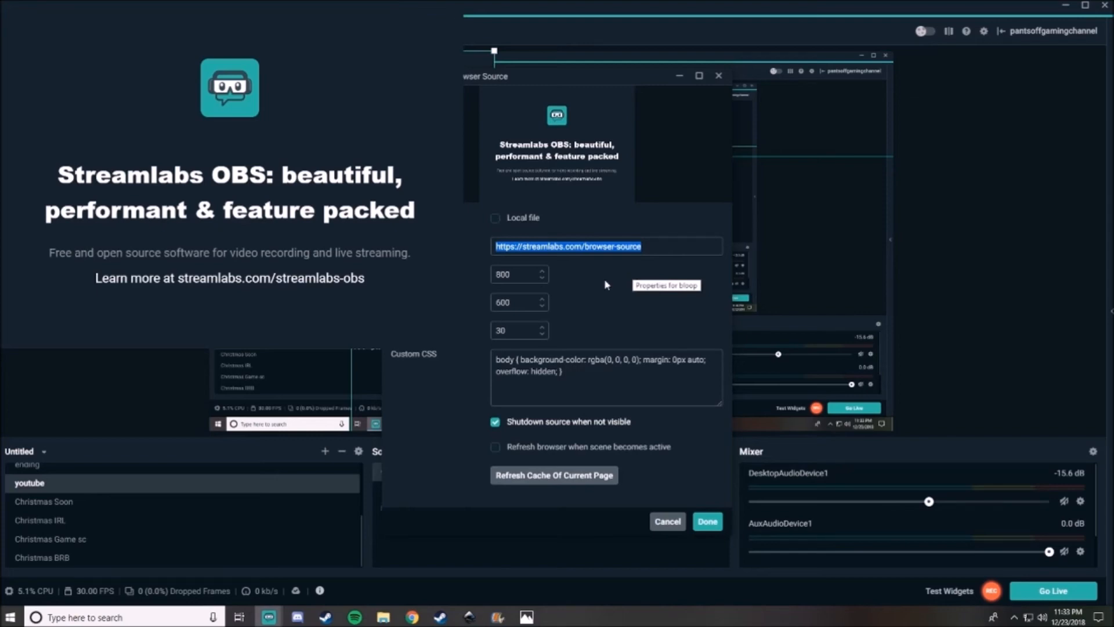